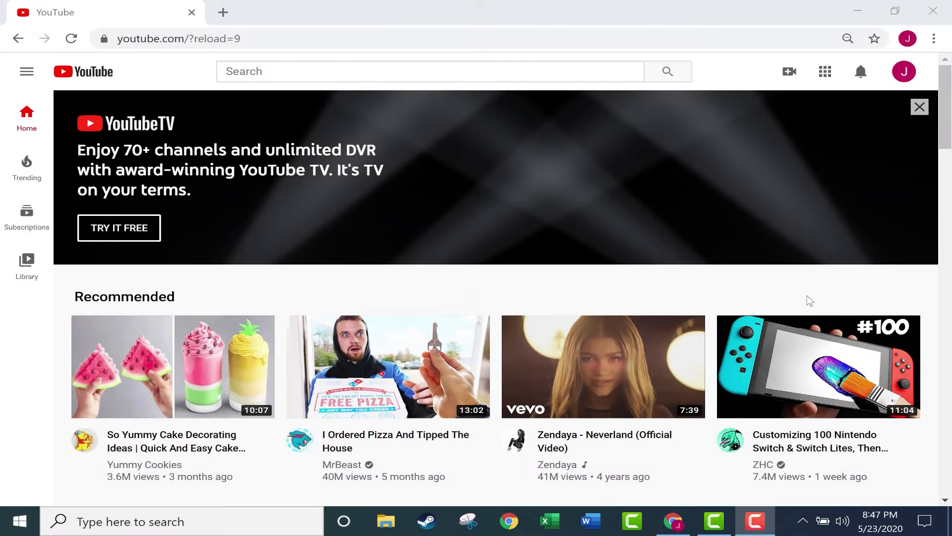
- Open techsmith.com/video-editor.html in a new Chrome tab, then return to YouTube
{"action": "left_click", "coordinate": [761, 520]}
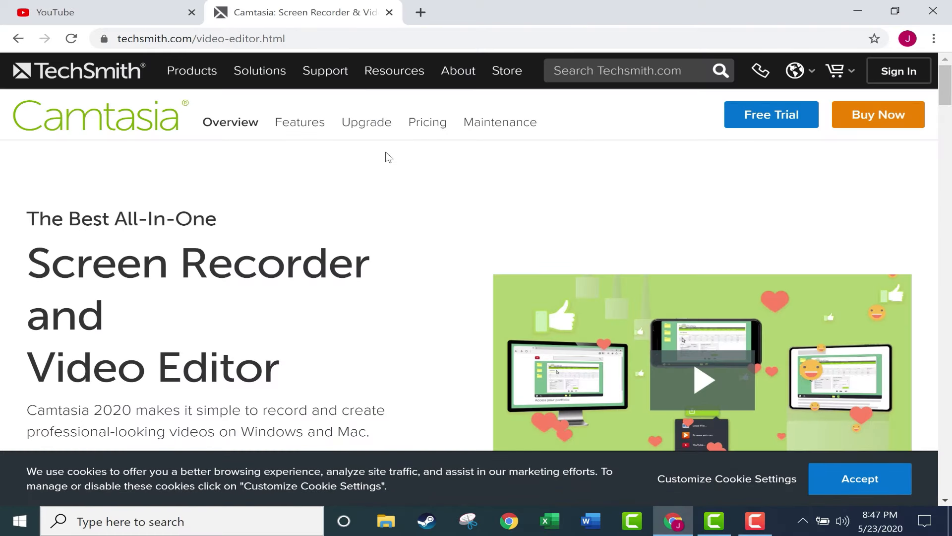
{"action": "mouse_move", "coordinate": [784, 124]}
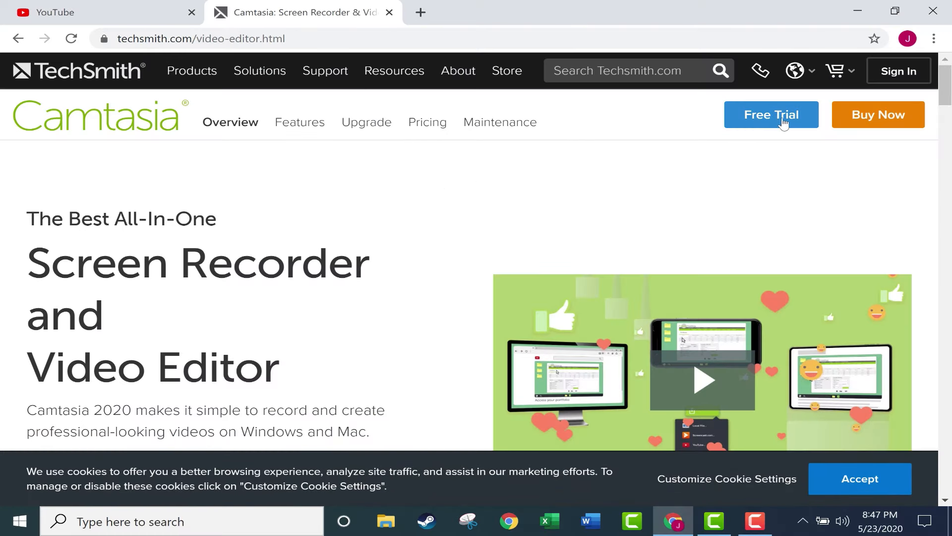
{"action": "mouse_move", "coordinate": [749, 203]}
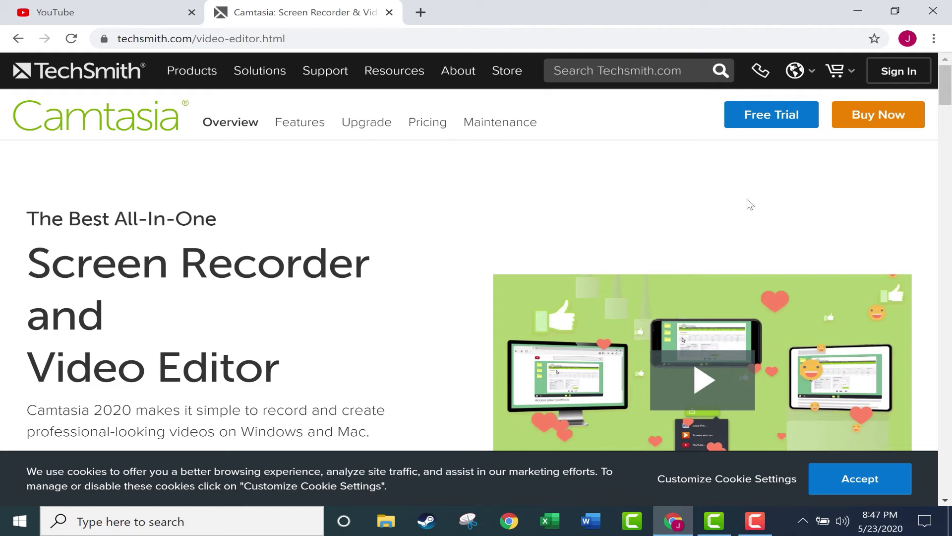
{"action": "mouse_move", "coordinate": [282, 8]}
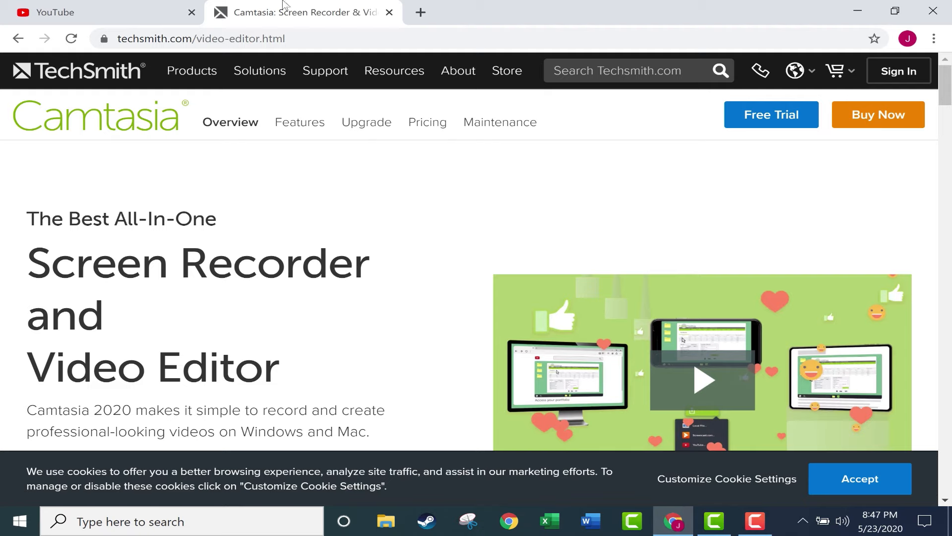
{"action": "mouse_move", "coordinate": [783, 130]}
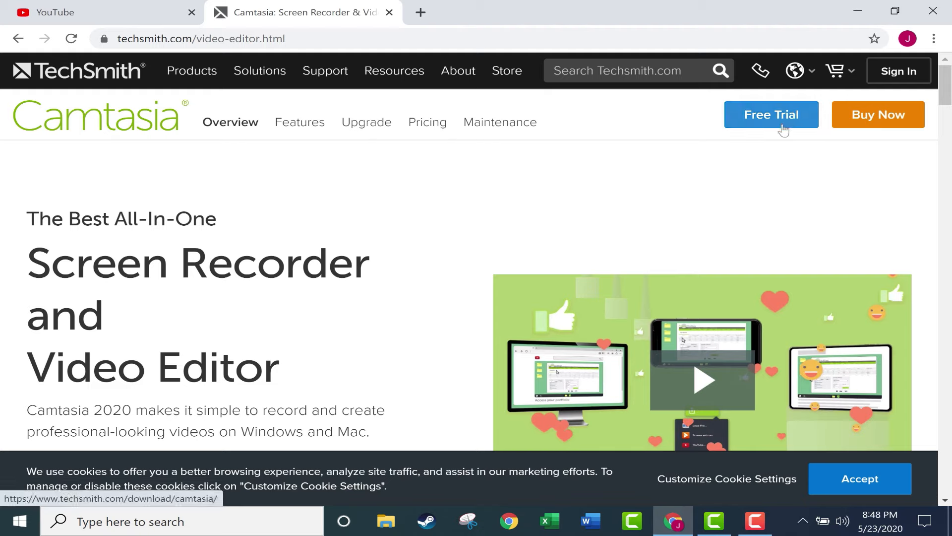
{"action": "mouse_move", "coordinate": [893, 146]}
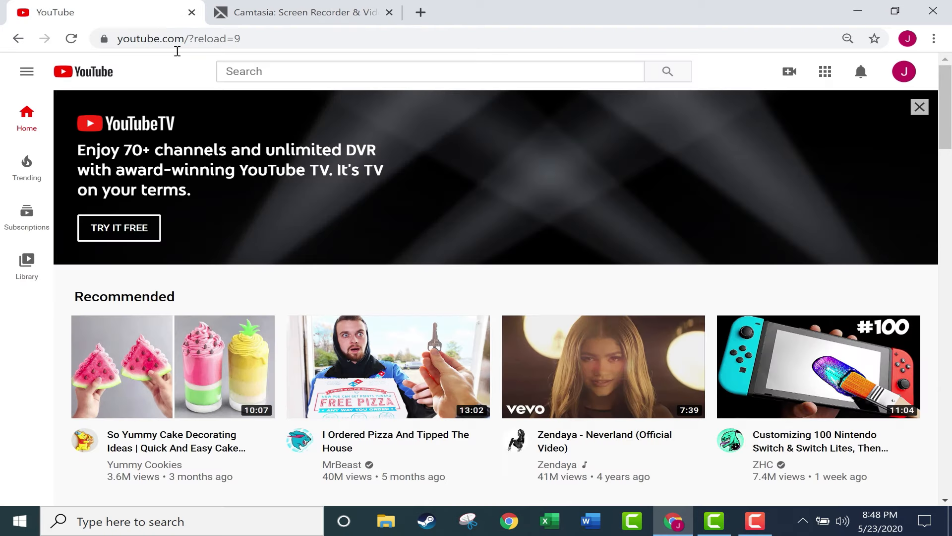
{"action": "mouse_move", "coordinate": [209, 94]}
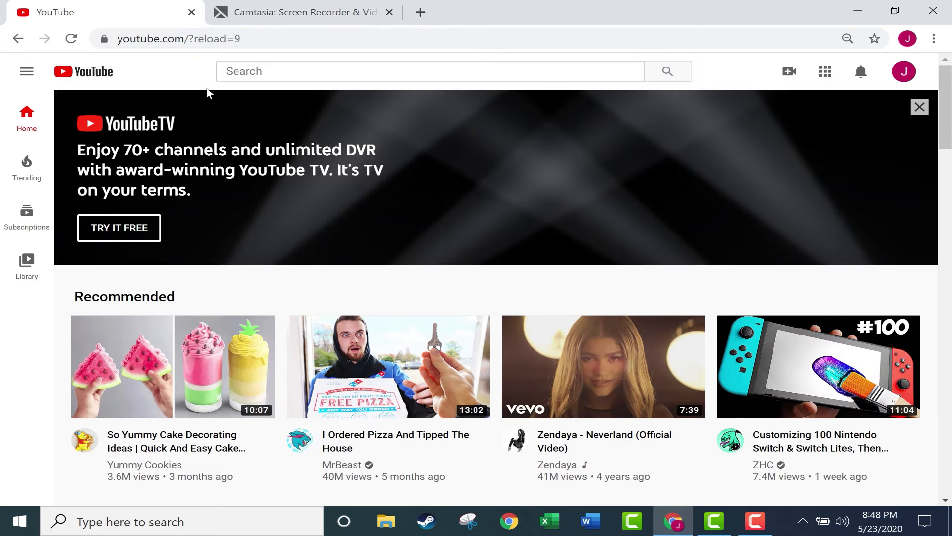
{"action": "mouse_move", "coordinate": [521, 344]}
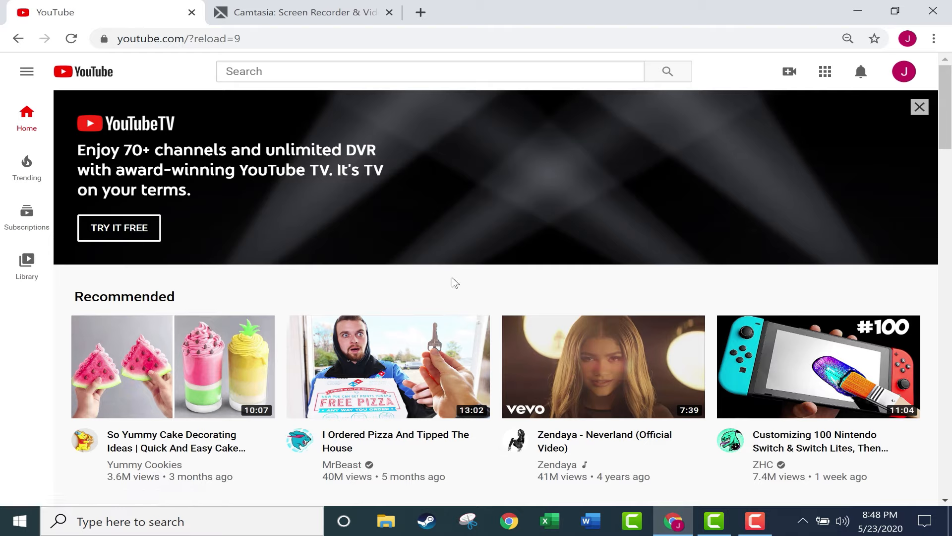
{"action": "mouse_move", "coordinate": [448, 282]}
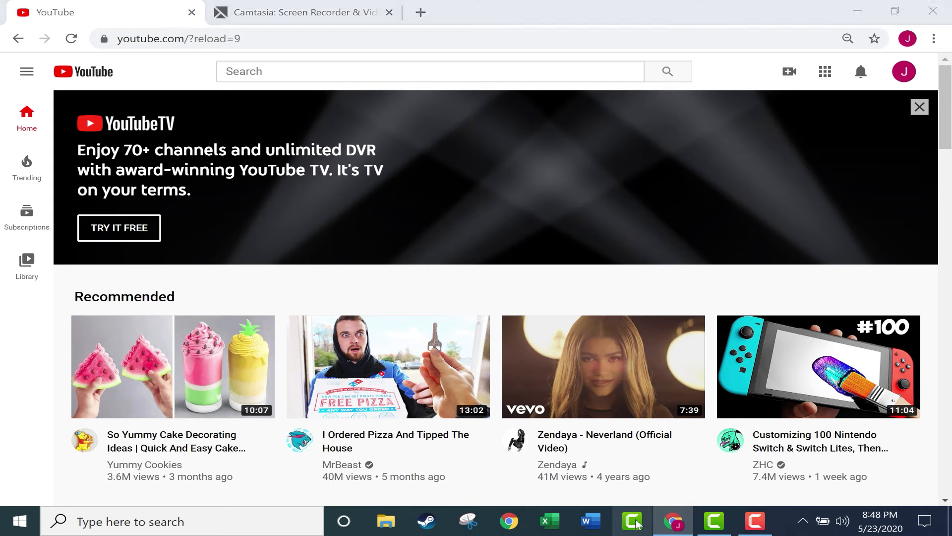
{"action": "mouse_move", "coordinate": [638, 526]}
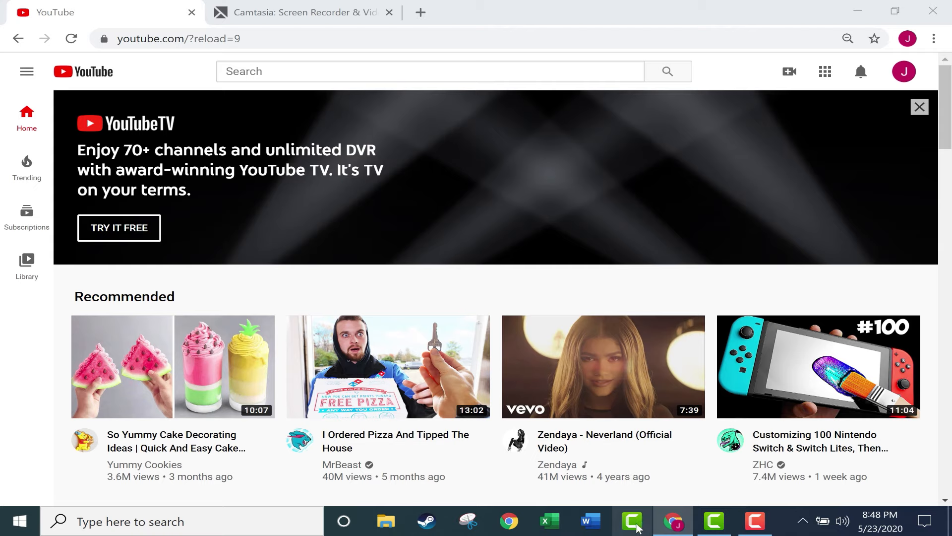
- Launch Camtasia, turn off 'Show on launch', close the welcome window, and decline upgrade checking
{"action": "left_click", "coordinate": [632, 522]}
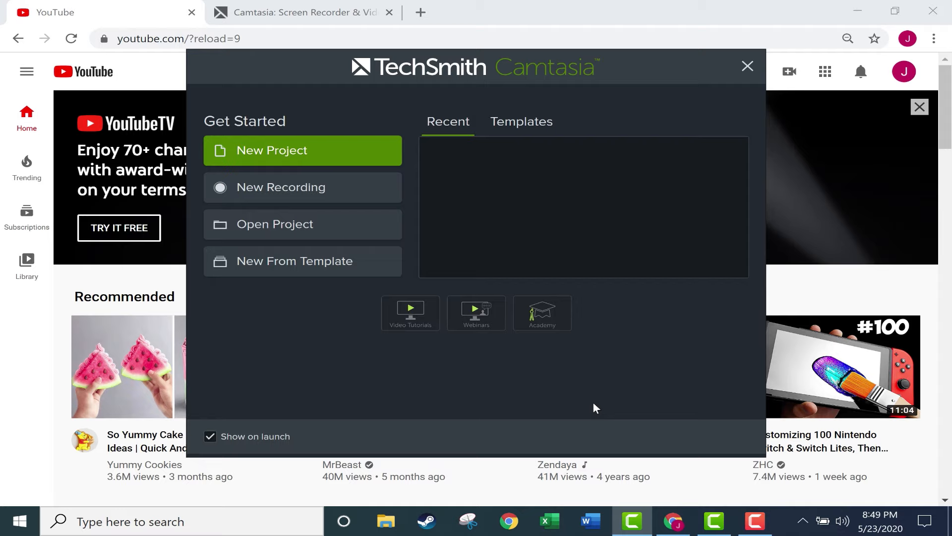
{"action": "mouse_move", "coordinate": [374, 71]}
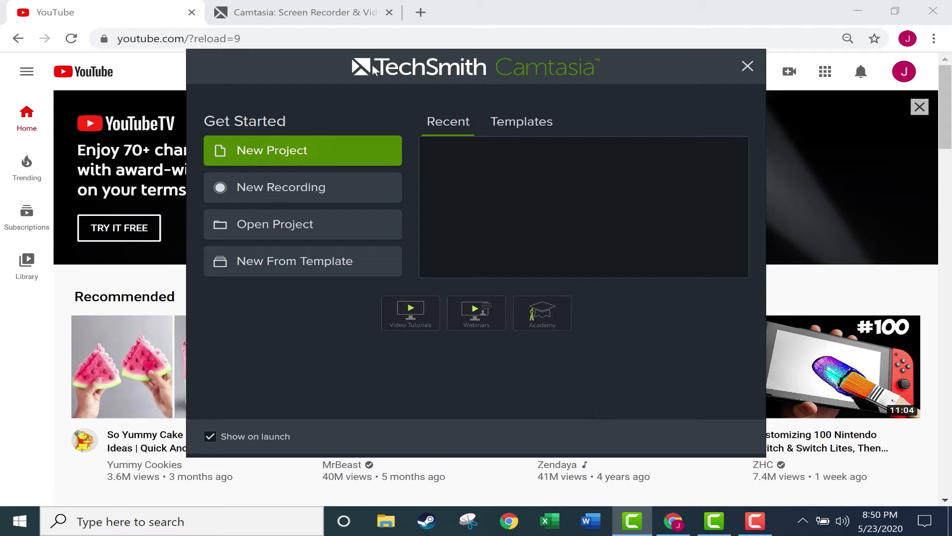
{"action": "mouse_move", "coordinate": [675, 210]}
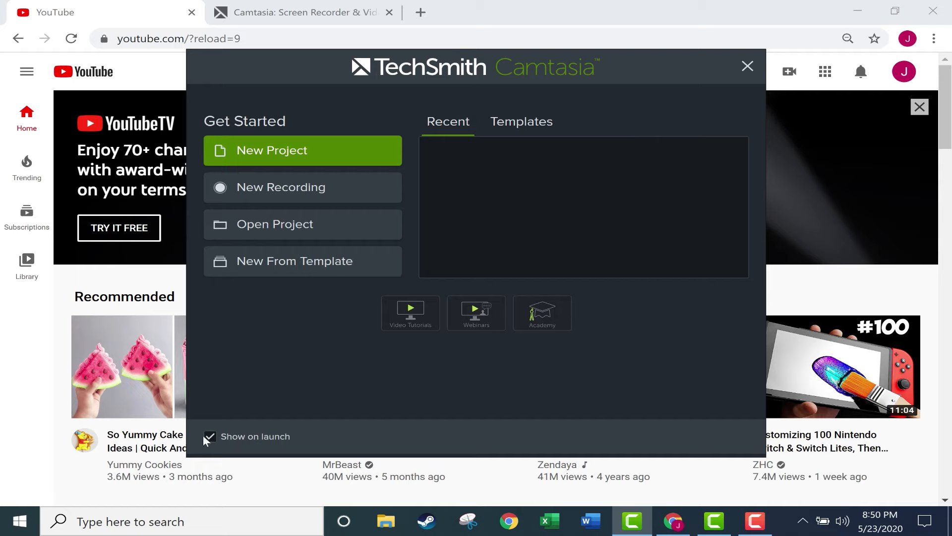
{"action": "left_click", "coordinate": [210, 436]}
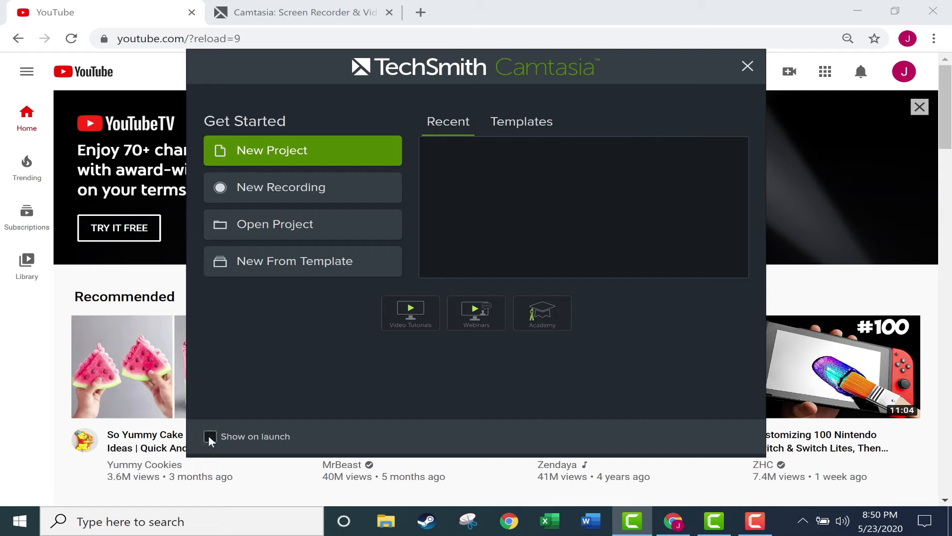
{"action": "left_click", "coordinate": [209, 436]}
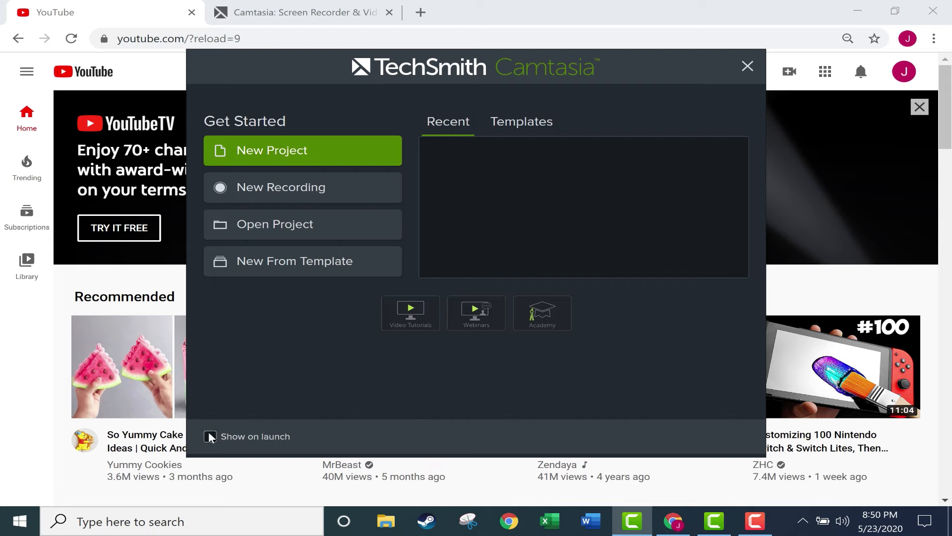
{"action": "left_click", "coordinate": [210, 436]}
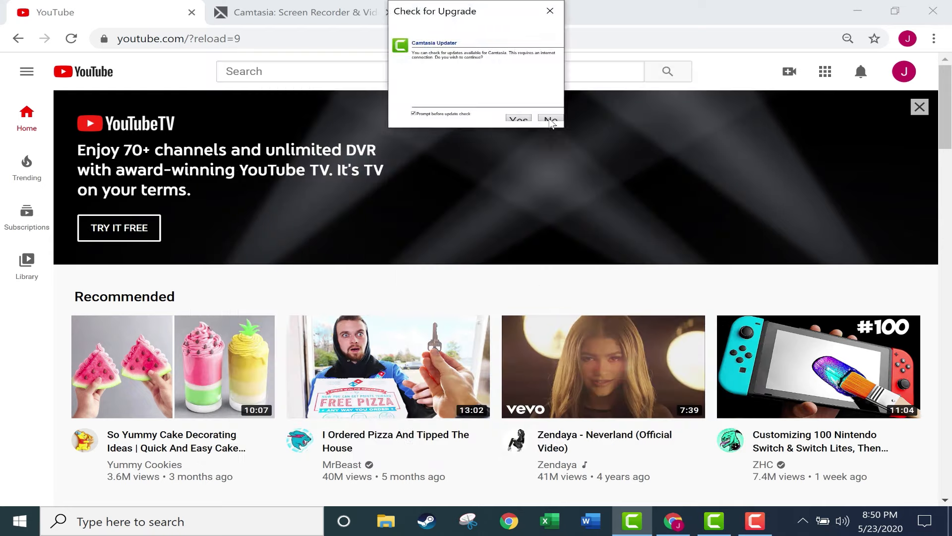
{"action": "left_click", "coordinate": [551, 120]}
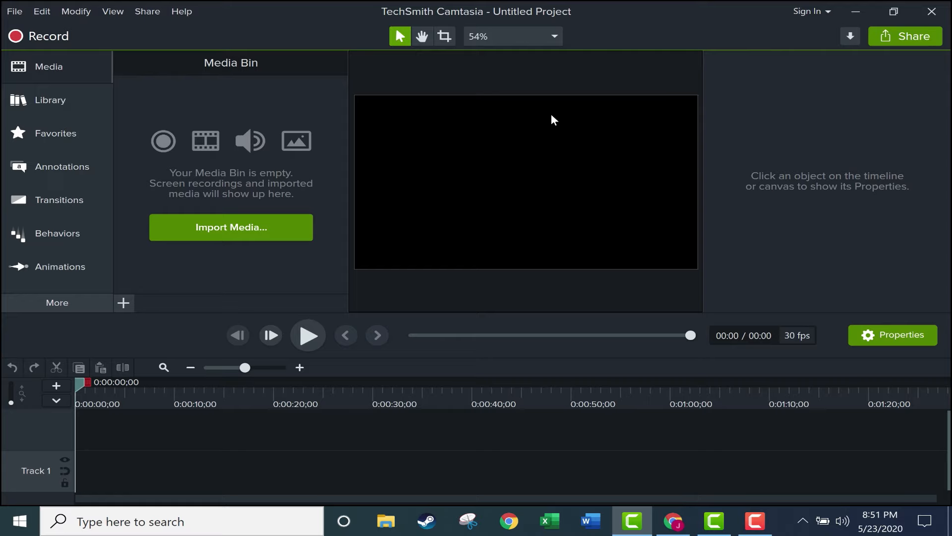
{"action": "mouse_move", "coordinate": [409, 225]}
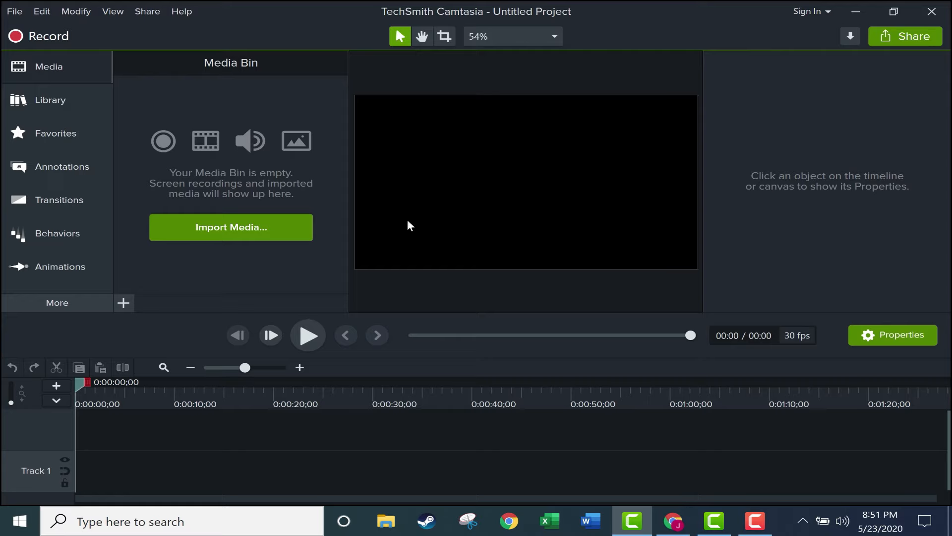
{"action": "mouse_move", "coordinate": [680, 335]}
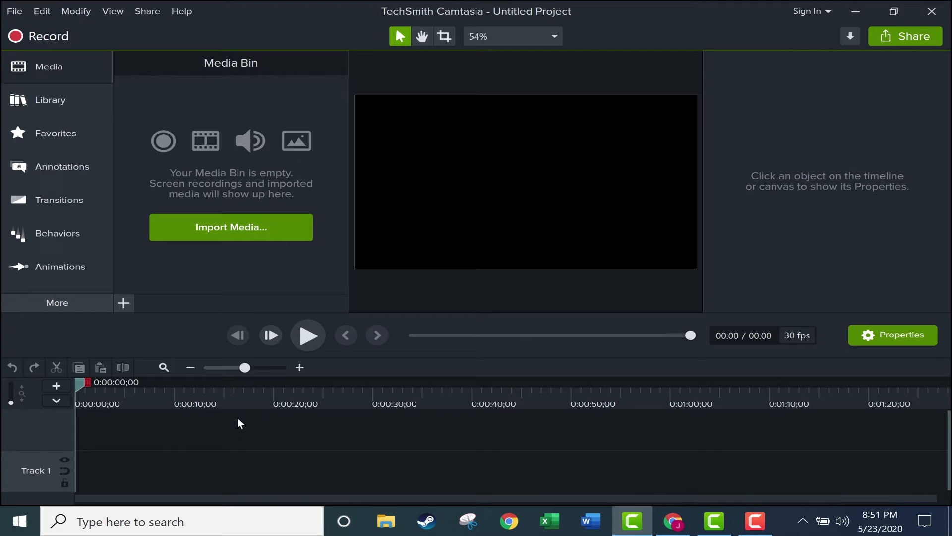
{"action": "mouse_move", "coordinate": [73, 396]}
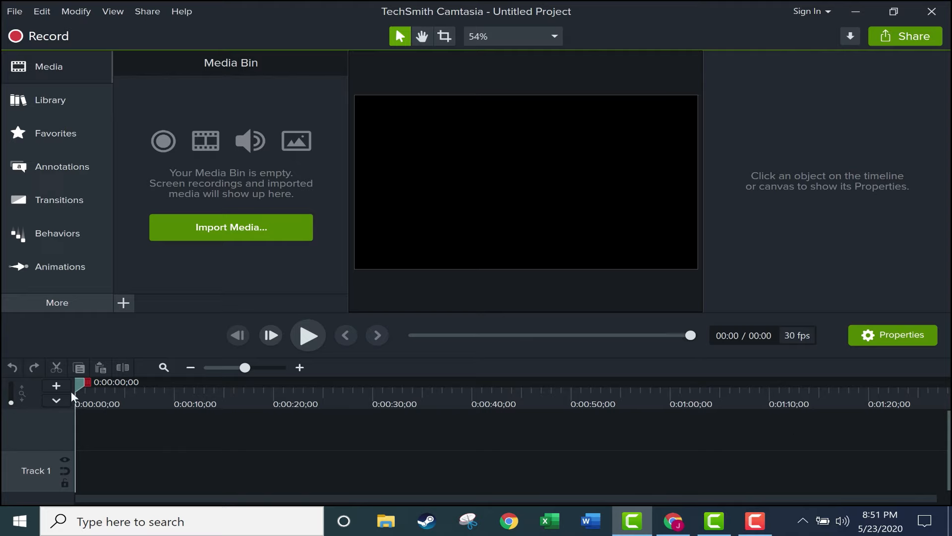
{"action": "left_click", "coordinate": [190, 383]}
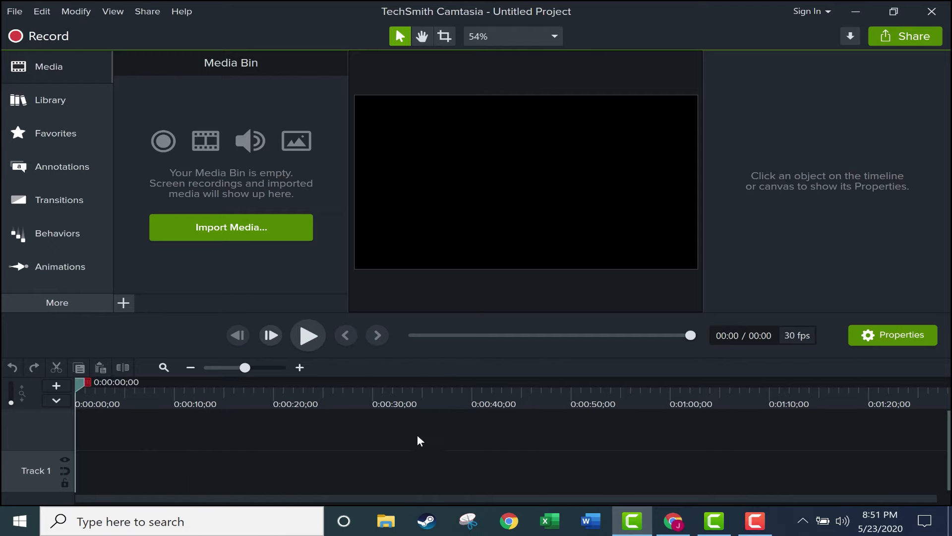
{"action": "mouse_move", "coordinate": [479, 160]}
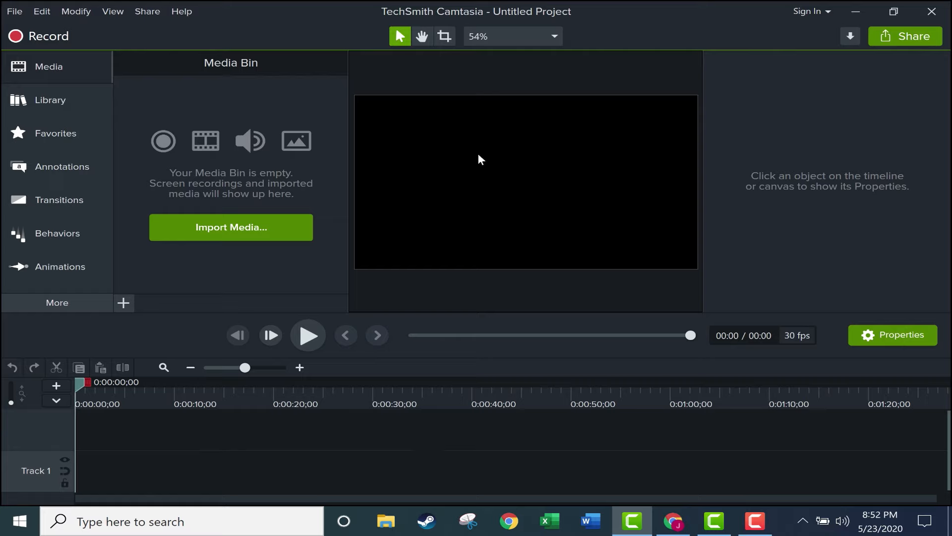
{"action": "mouse_move", "coordinate": [610, 180]}
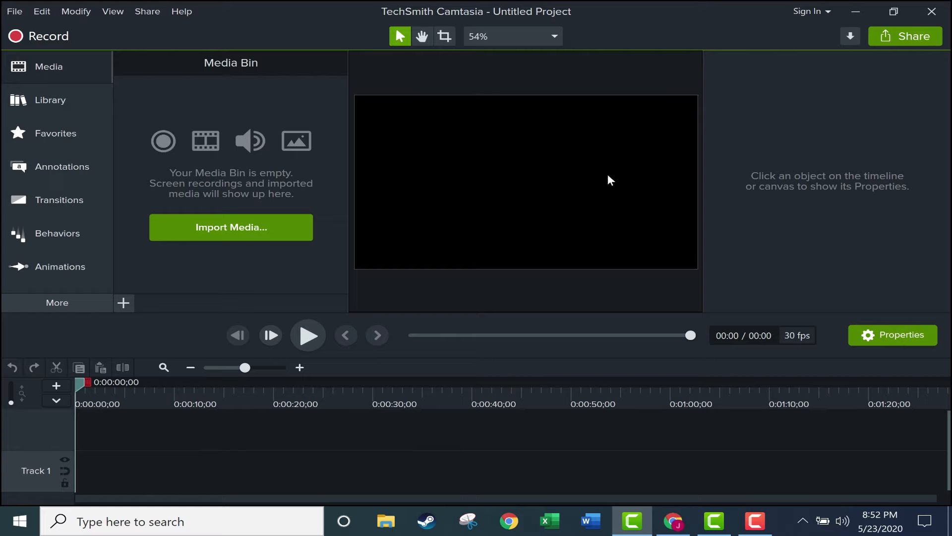
{"action": "mouse_move", "coordinate": [603, 144]}
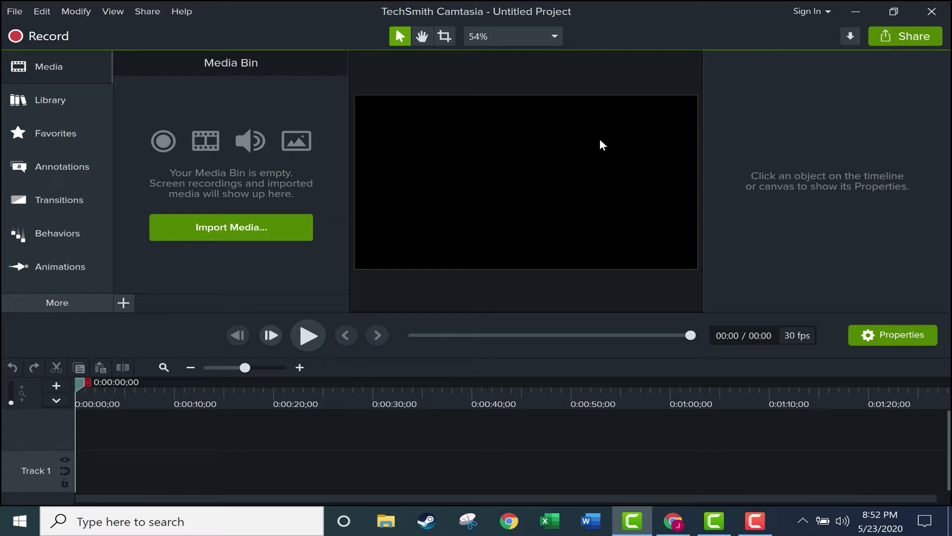
{"action": "mouse_move", "coordinate": [898, 350]}
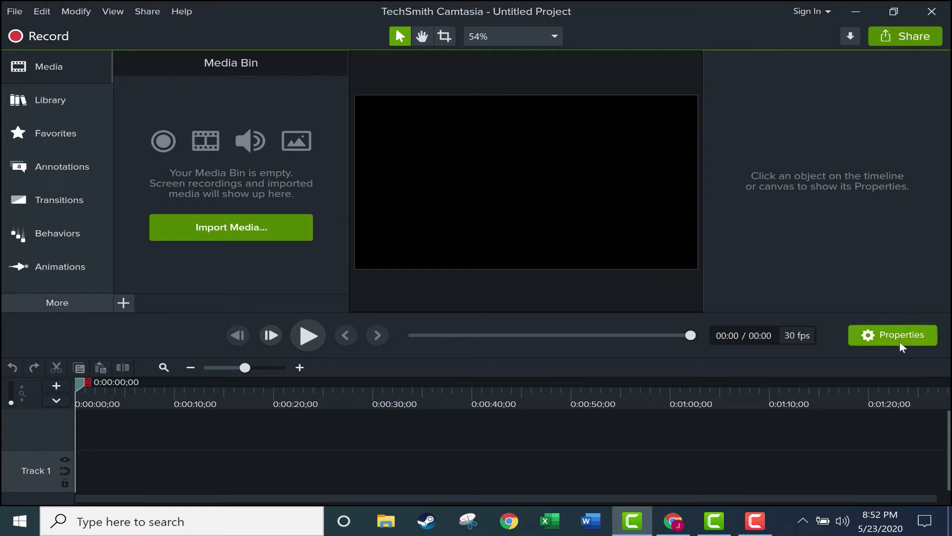
{"action": "mouse_move", "coordinate": [907, 341]}
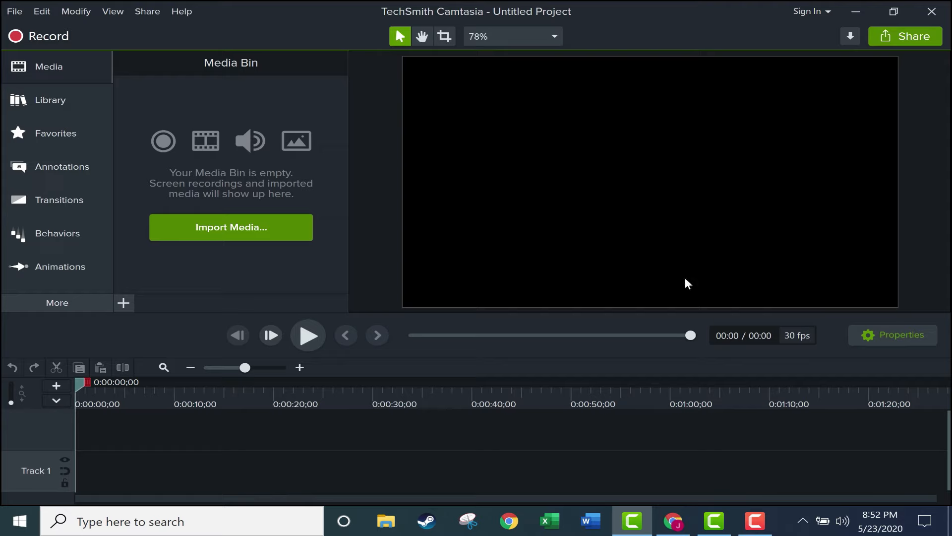
{"action": "left_click", "coordinate": [893, 335]}
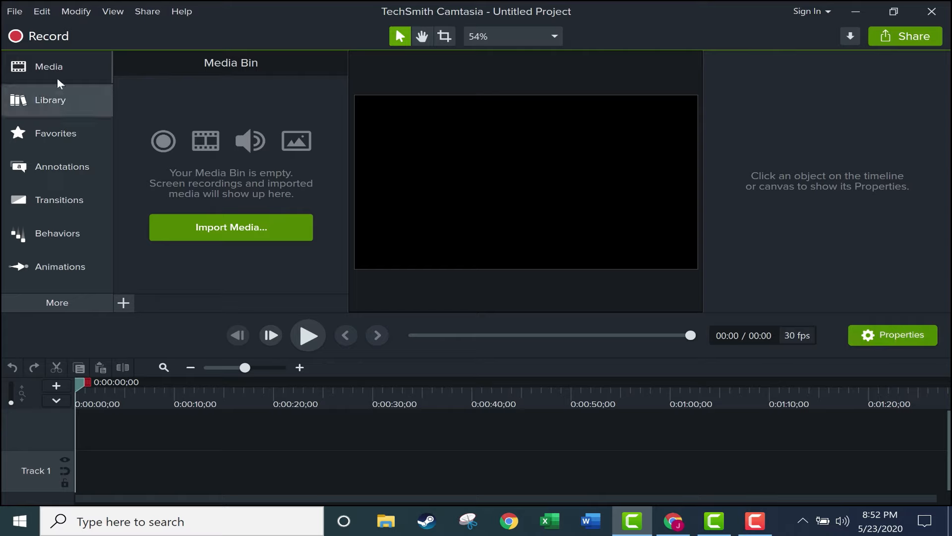
{"action": "mouse_move", "coordinate": [54, 99]}
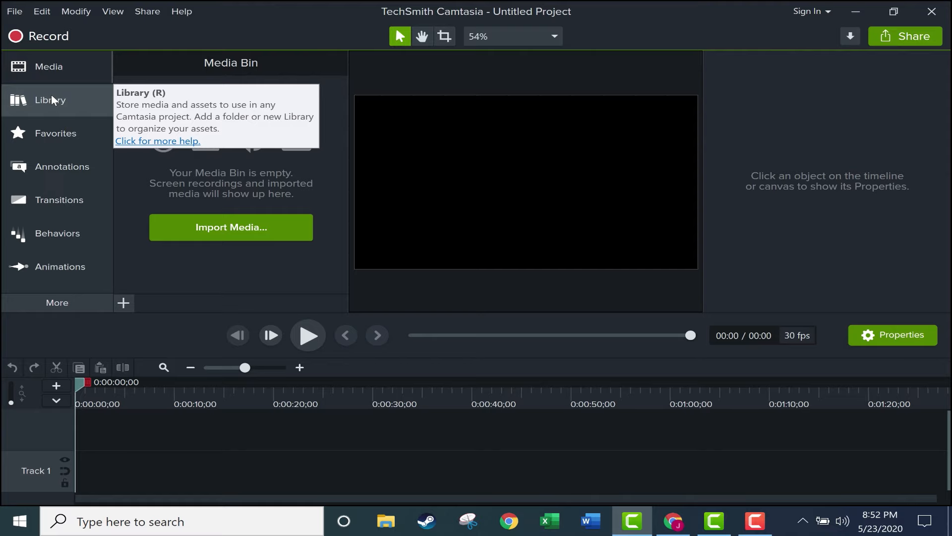
{"action": "mouse_move", "coordinate": [137, 97]}
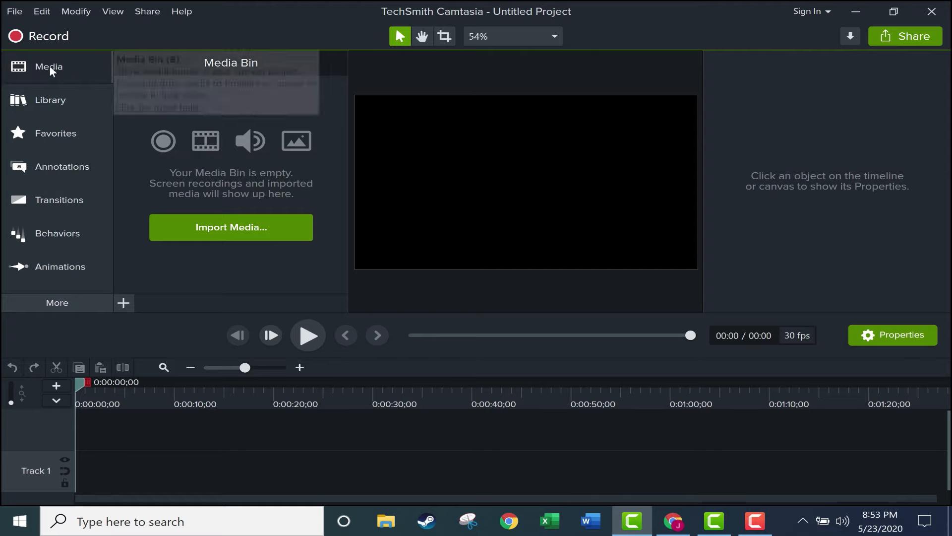
{"action": "mouse_move", "coordinate": [275, 219]}
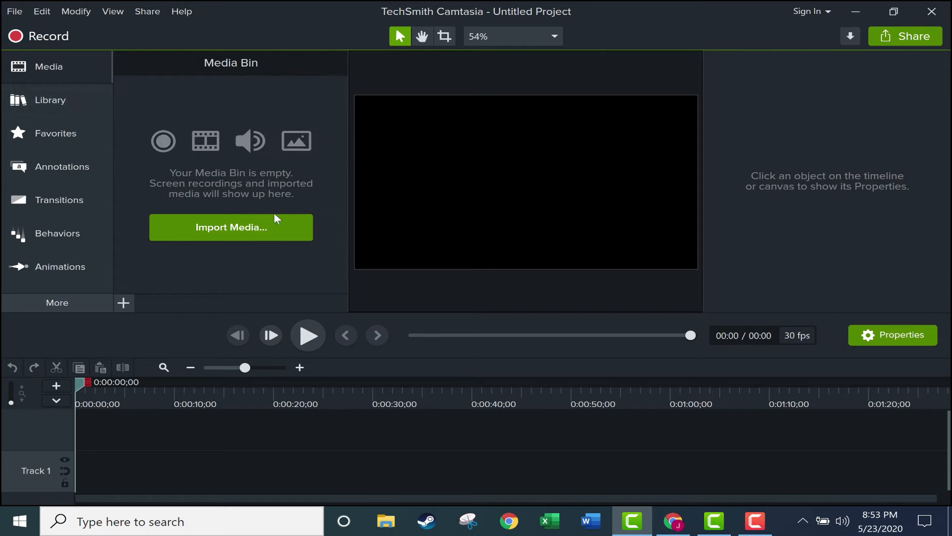
{"action": "mouse_move", "coordinate": [269, 239]}
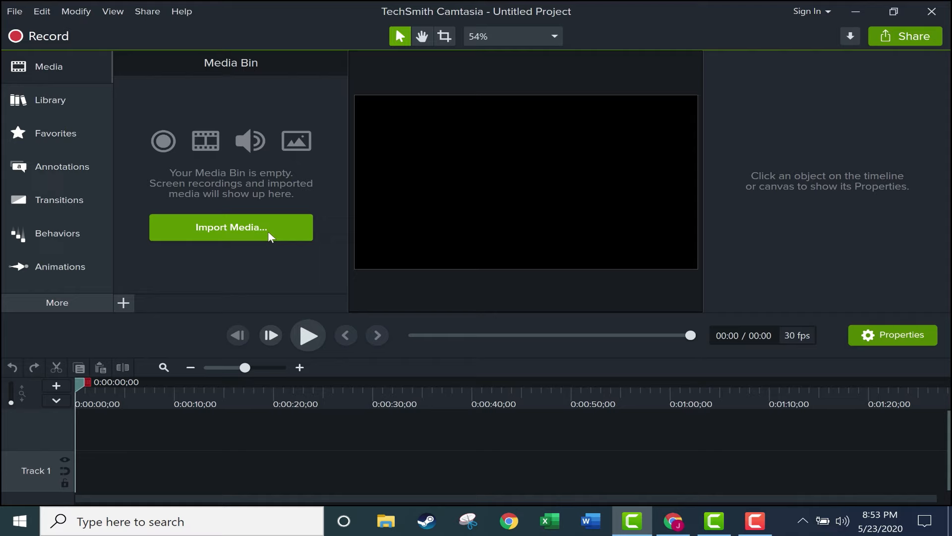
- Import Natural Photo.jpg, nature desktop 10.jpg and Nature Pics.jpg from Pictures > Saved Pictures
{"action": "left_click", "coordinate": [231, 227]}
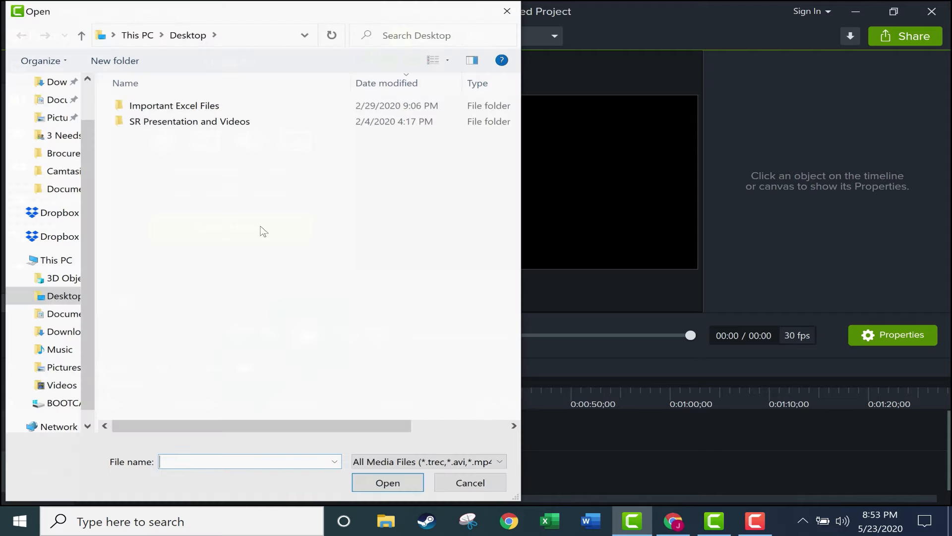
{"action": "left_click", "coordinate": [59, 349]}
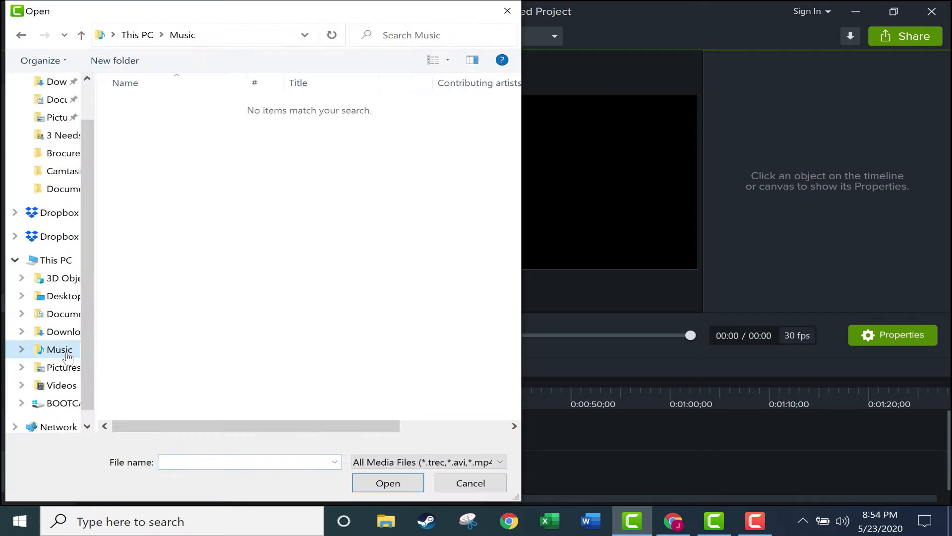
{"action": "mouse_move", "coordinate": [98, 348]}
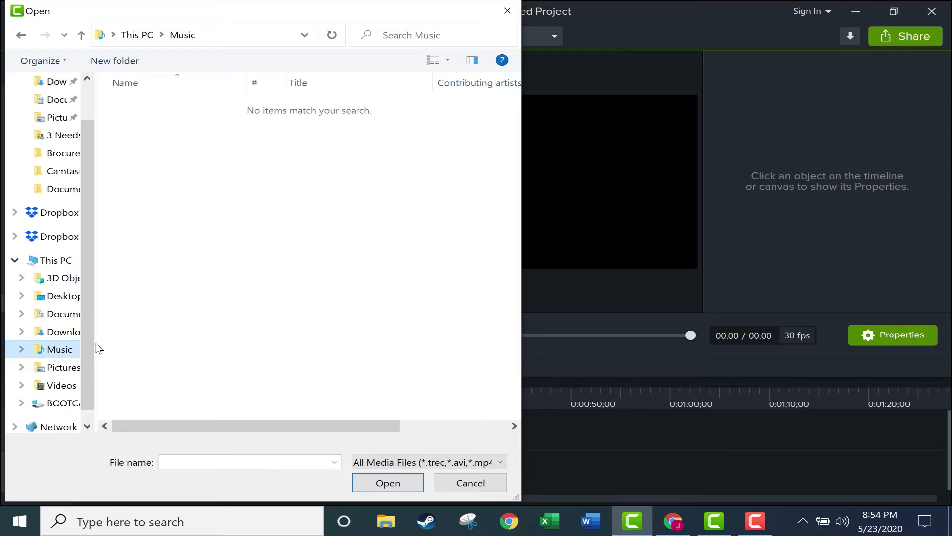
{"action": "left_click", "coordinate": [63, 367]}
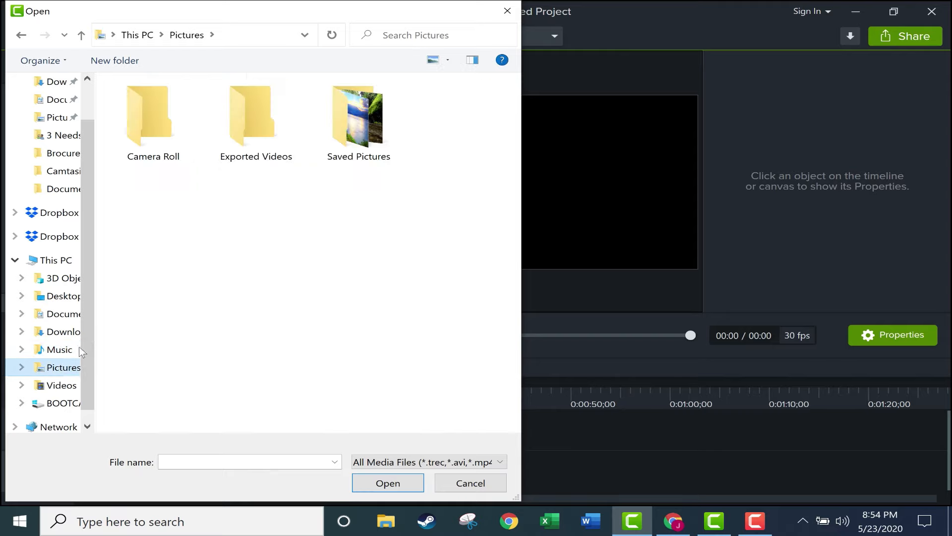
{"action": "double_click", "coordinate": [358, 117]}
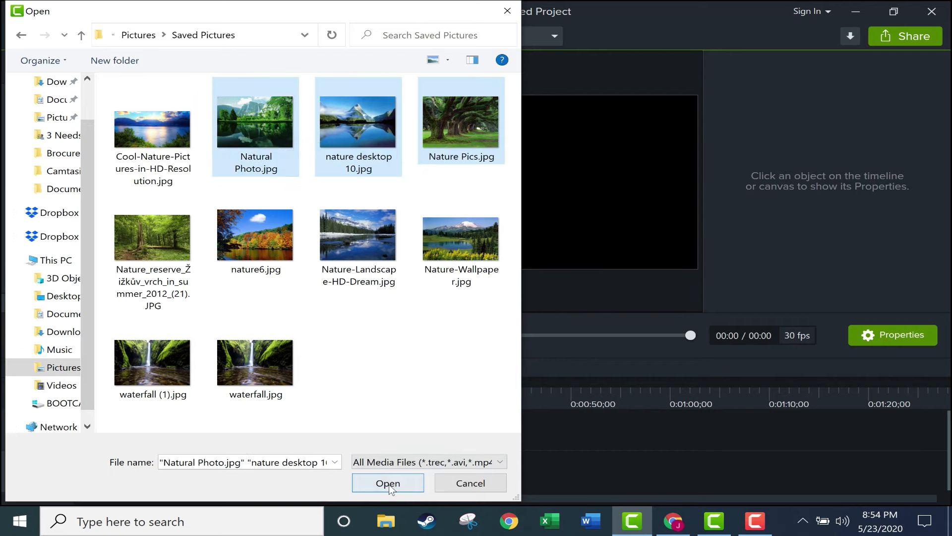
{"action": "left_click", "coordinate": [388, 483]}
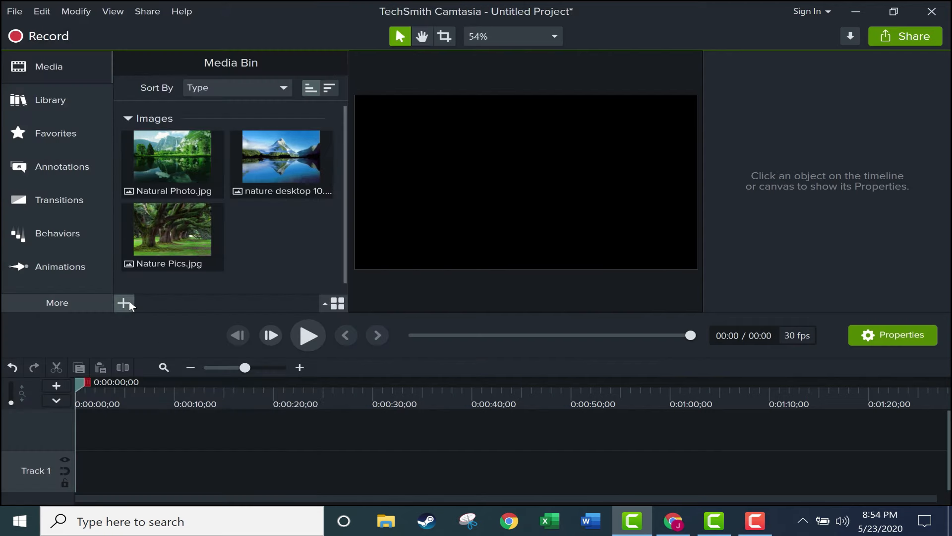
- Reopen the import dialog, browse Videos, and cancel without importing more
{"action": "left_click", "coordinate": [123, 302]}
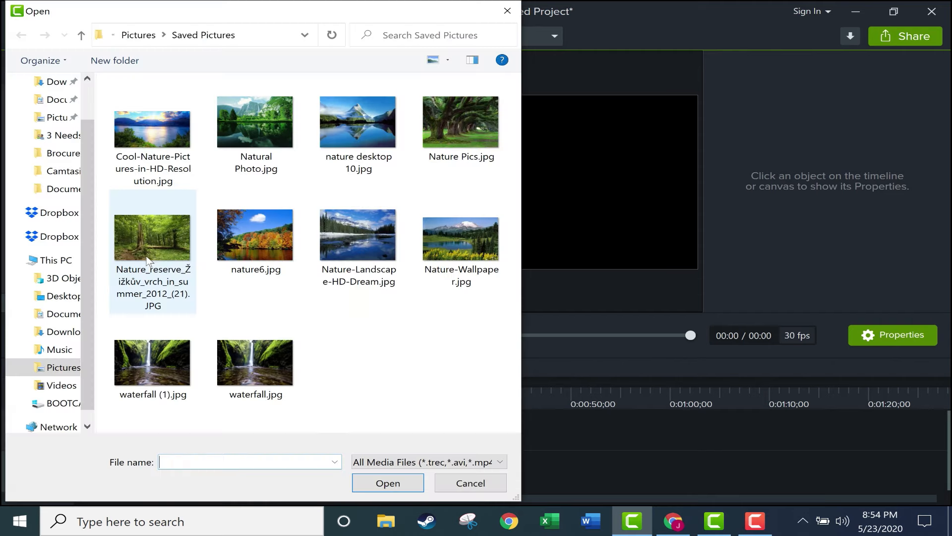
{"action": "left_click", "coordinate": [61, 385]}
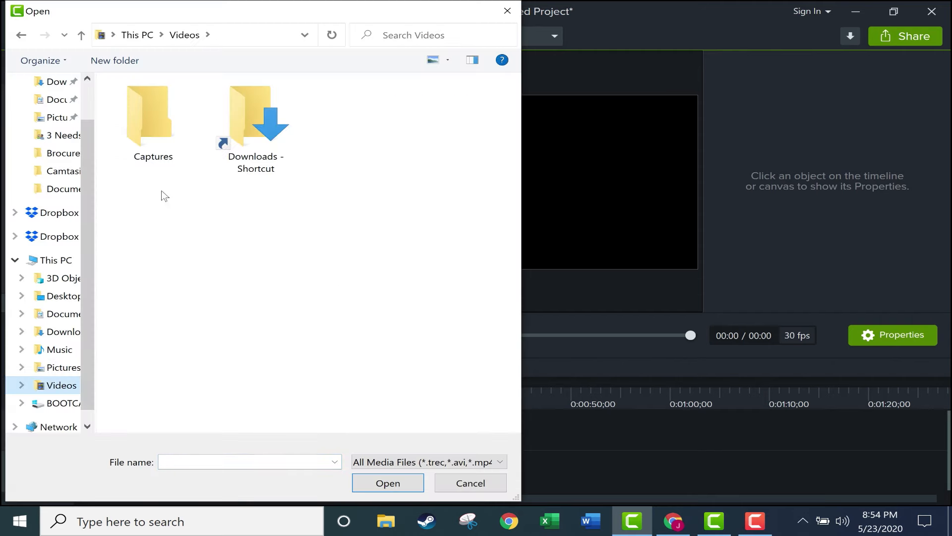
{"action": "left_click", "coordinate": [471, 482]}
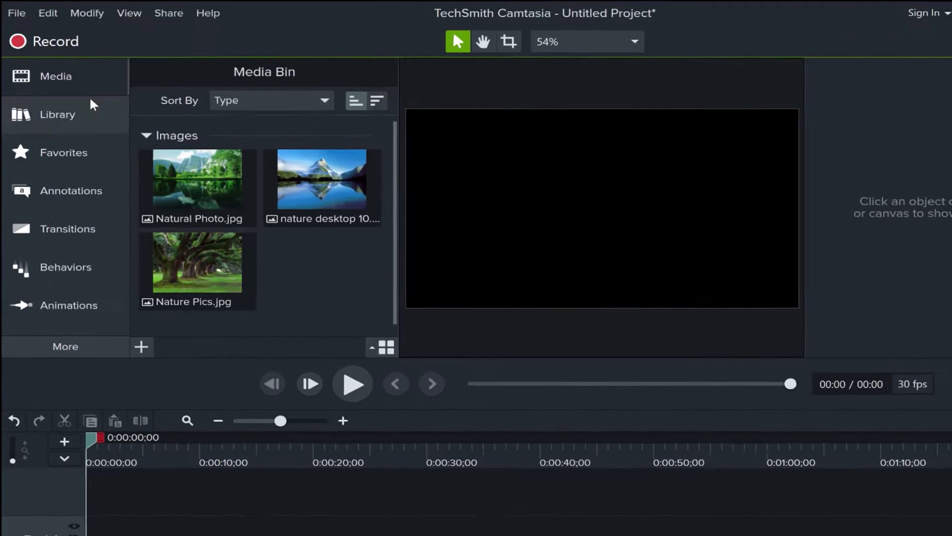
- Open the Library and expand the Icons and Outros folders to preview assets
{"action": "left_click", "coordinate": [57, 114]}
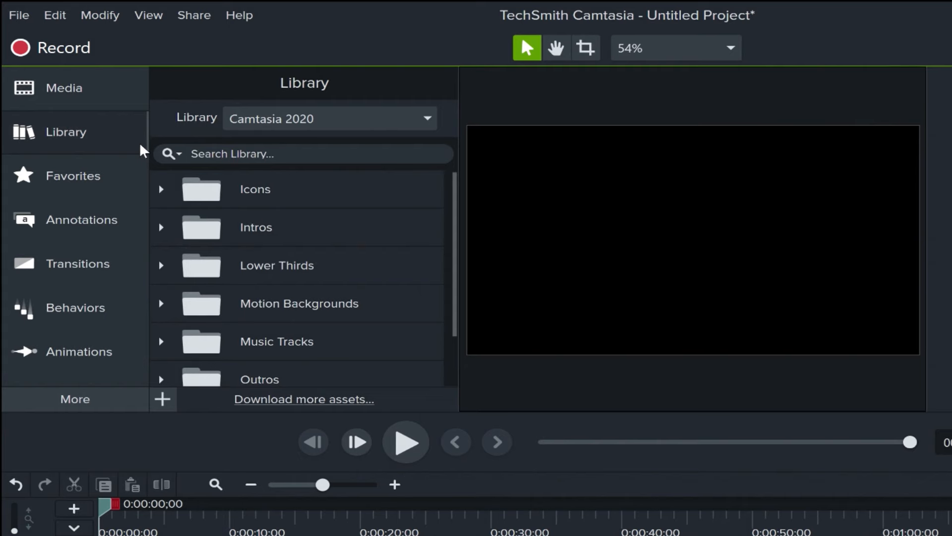
{"action": "mouse_move", "coordinate": [165, 196]}
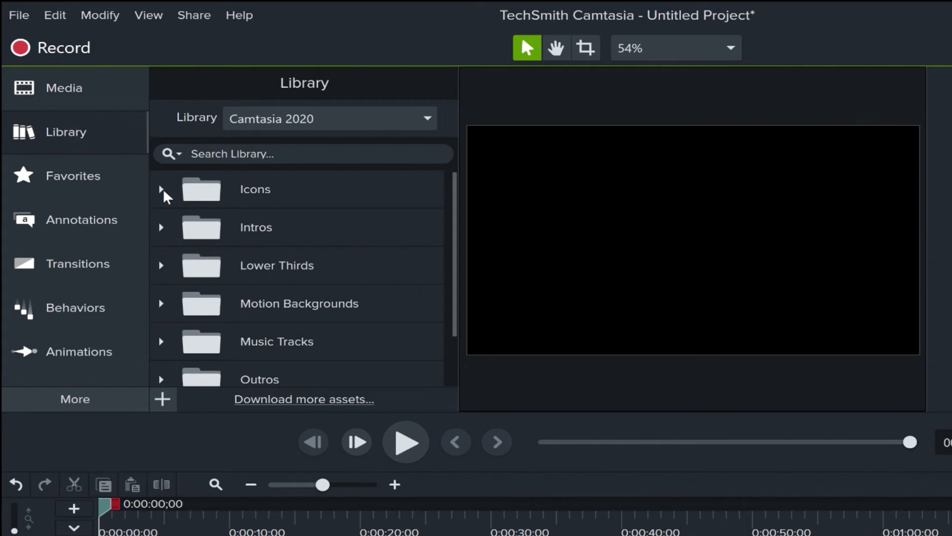
{"action": "left_click", "coordinate": [161, 189]}
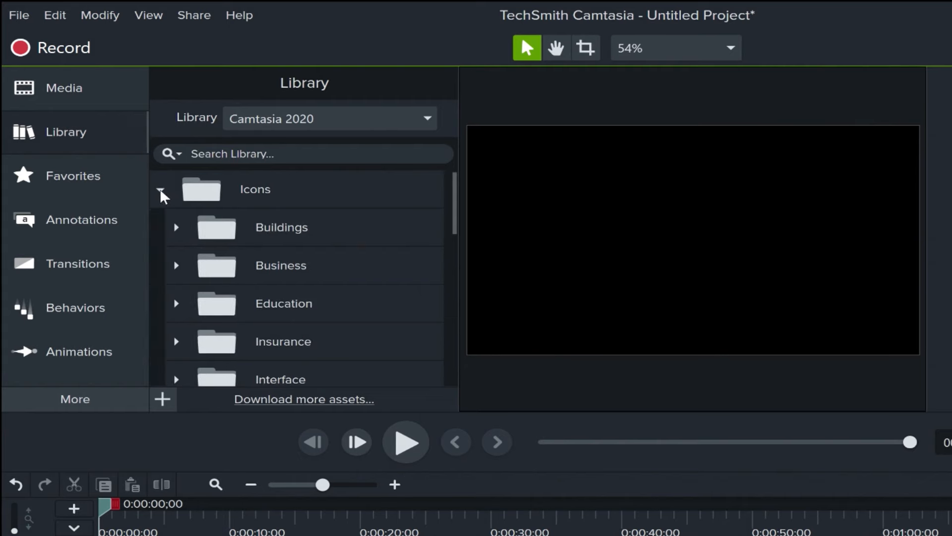
{"action": "scroll", "scroll_direction": "down", "scroll_amount": 3}
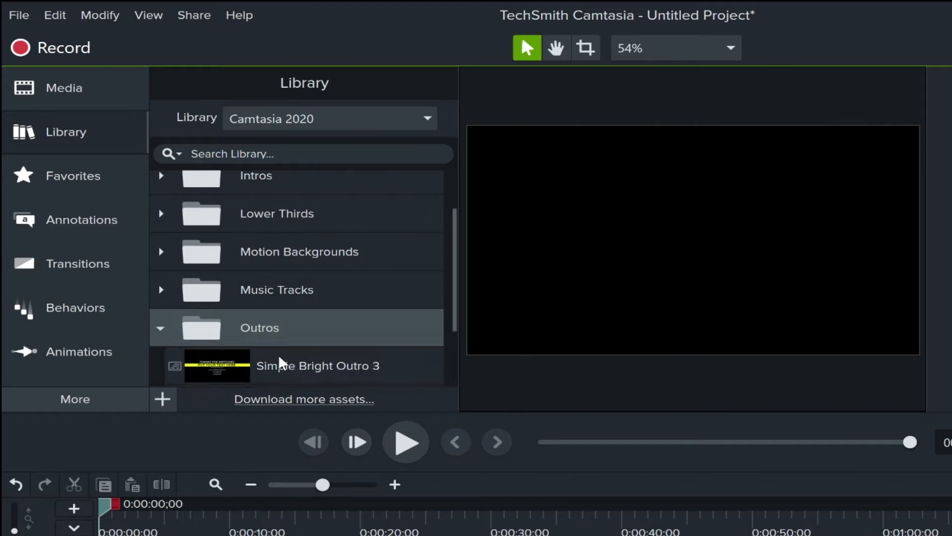
{"action": "scroll", "scroll_direction": "down", "scroll_amount": 3}
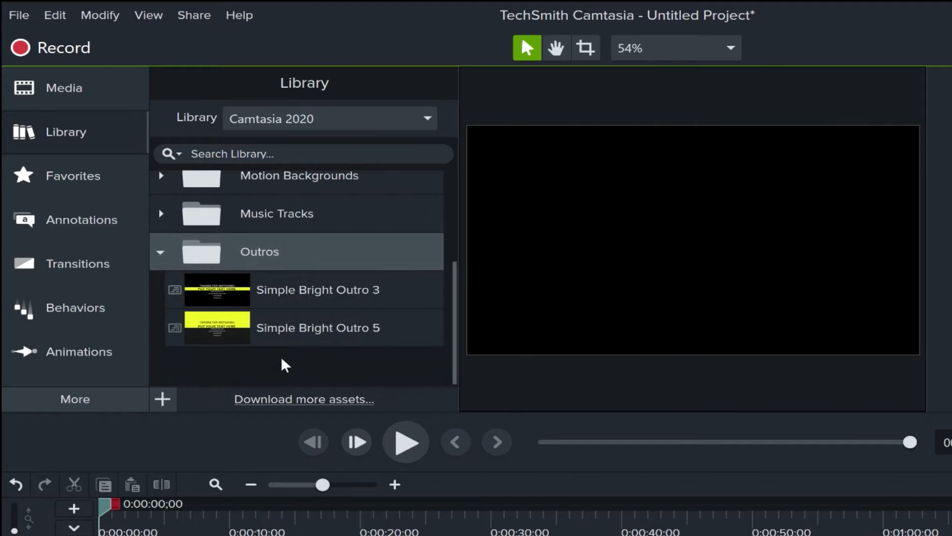
{"action": "left_click", "coordinate": [161, 251]}
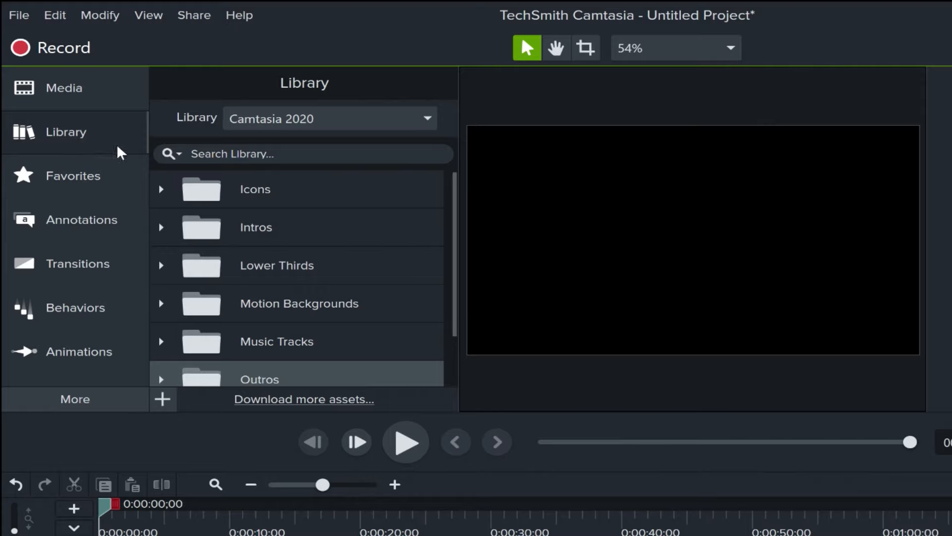
{"action": "mouse_move", "coordinate": [67, 156]}
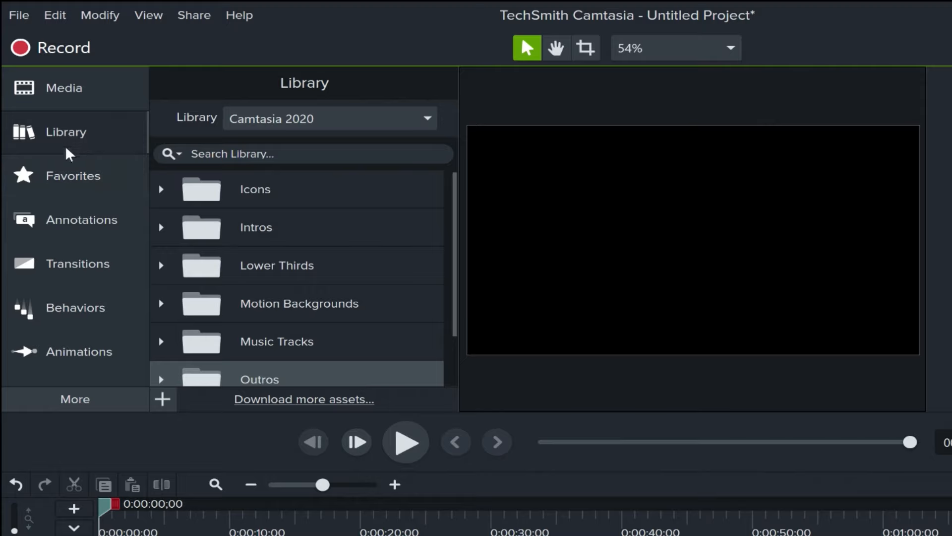
{"action": "mouse_move", "coordinate": [80, 329]}
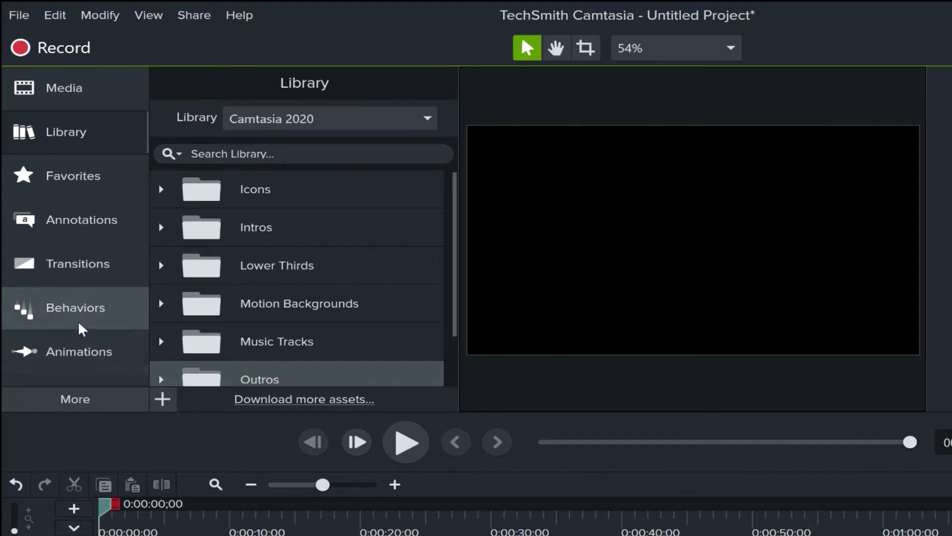
{"action": "mouse_move", "coordinate": [59, 211]}
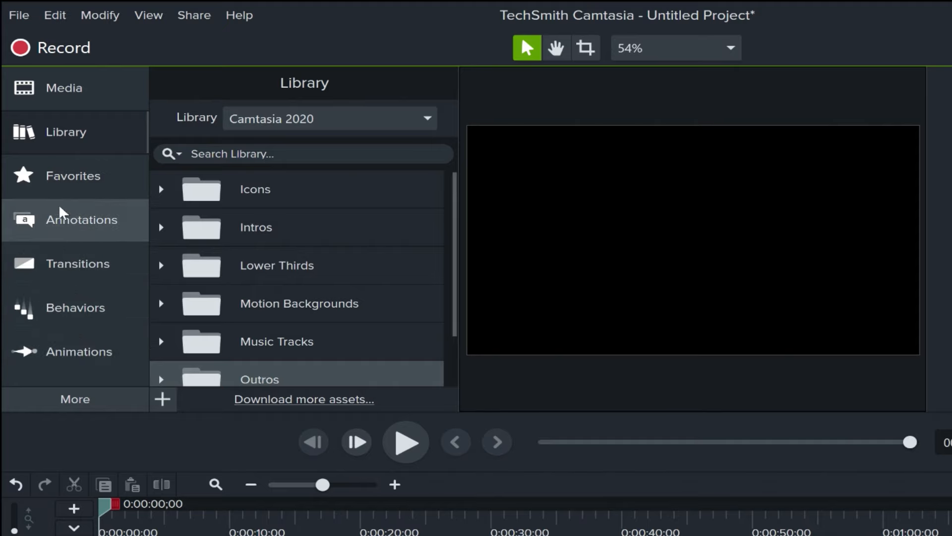
{"action": "mouse_move", "coordinate": [64, 224]}
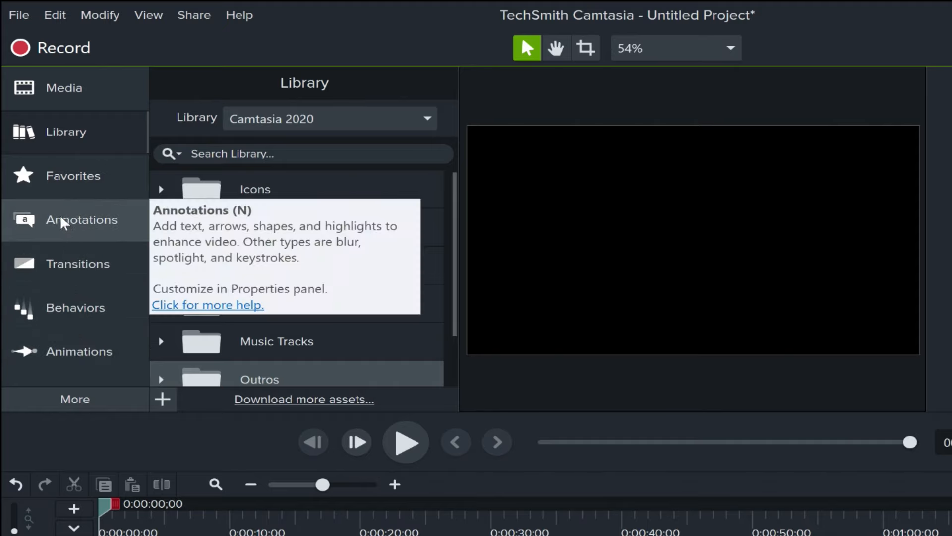
- Browse Callouts, Arrows, Shapes, Sketch Motion and Keystroke annotations, then view Zoom-n-Pan animations
{"action": "left_click", "coordinate": [81, 219]}
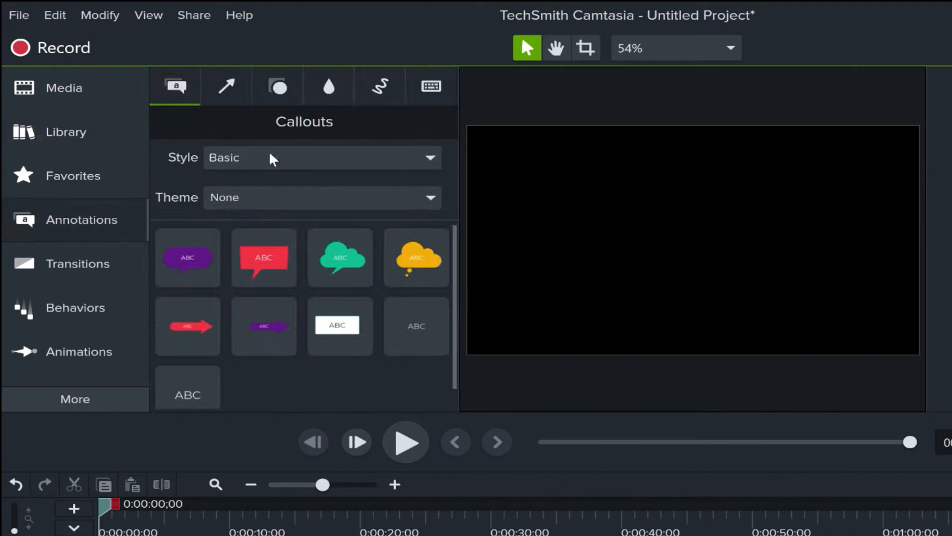
{"action": "mouse_move", "coordinate": [326, 205]}
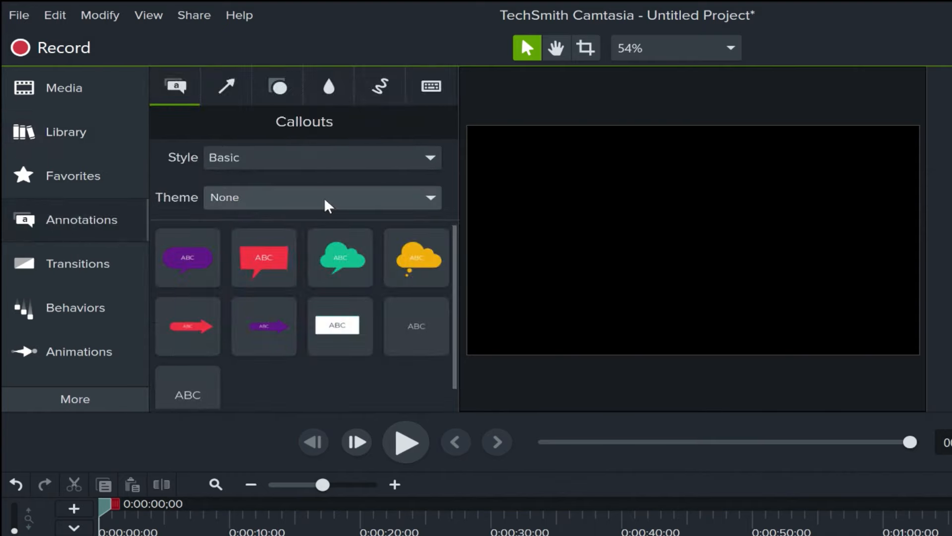
{"action": "left_click", "coordinate": [264, 258]}
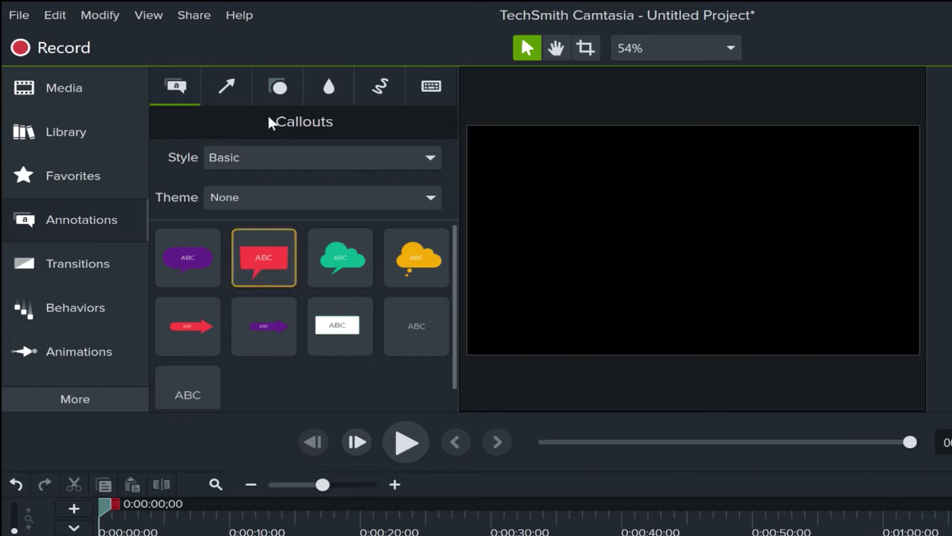
{"action": "left_click", "coordinate": [226, 86]}
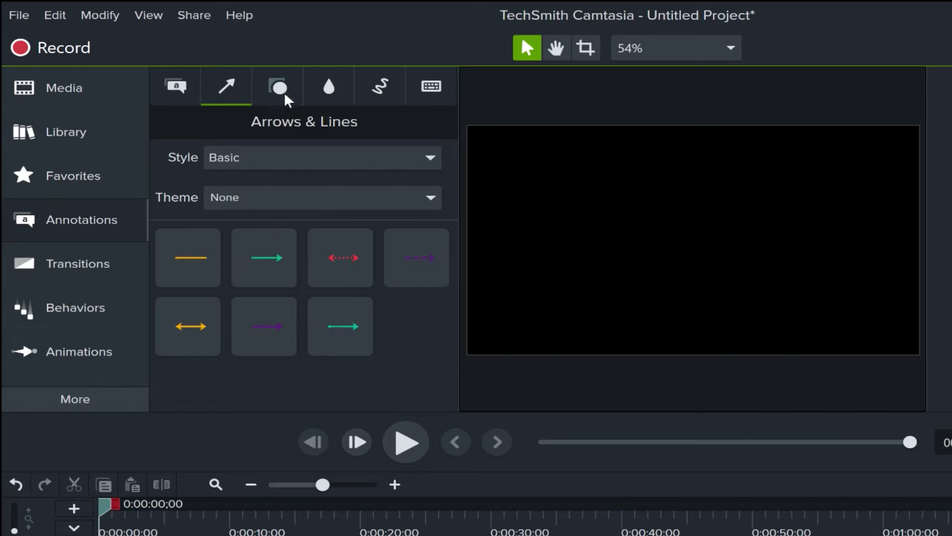
{"action": "left_click", "coordinate": [328, 86]}
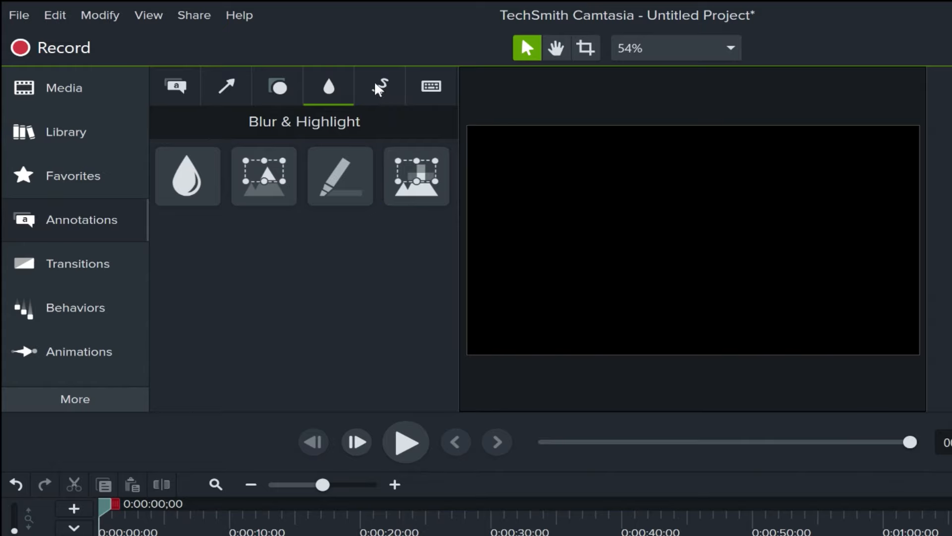
{"action": "left_click", "coordinate": [380, 85]}
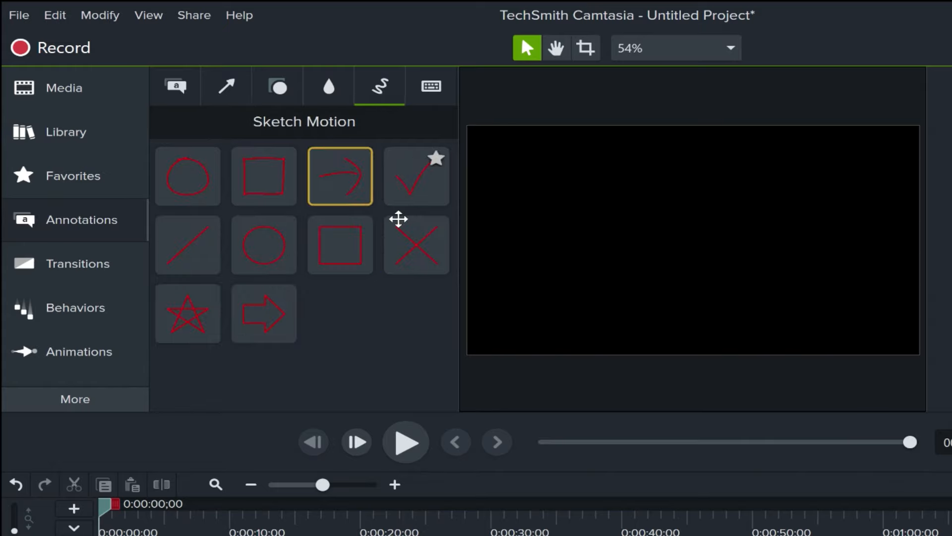
{"action": "left_click", "coordinate": [429, 86]}
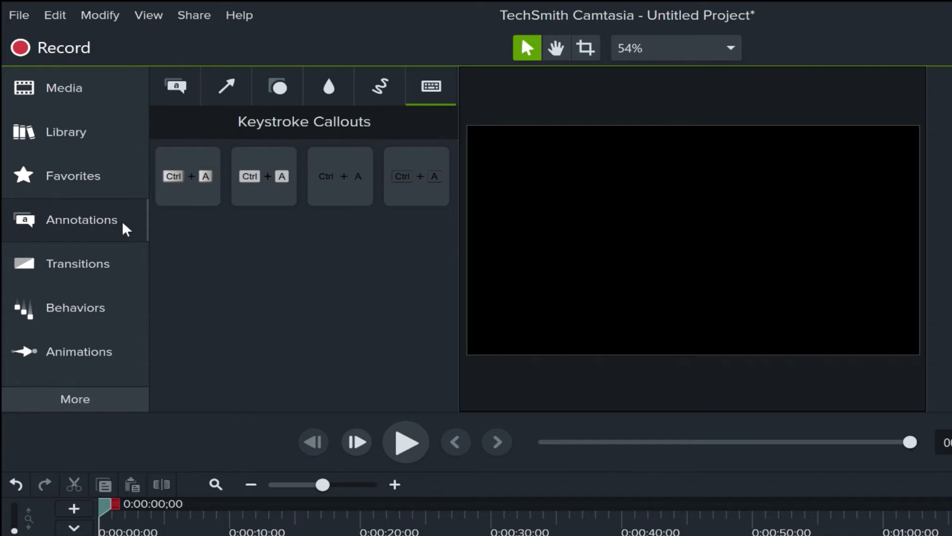
{"action": "left_click", "coordinate": [78, 263]}
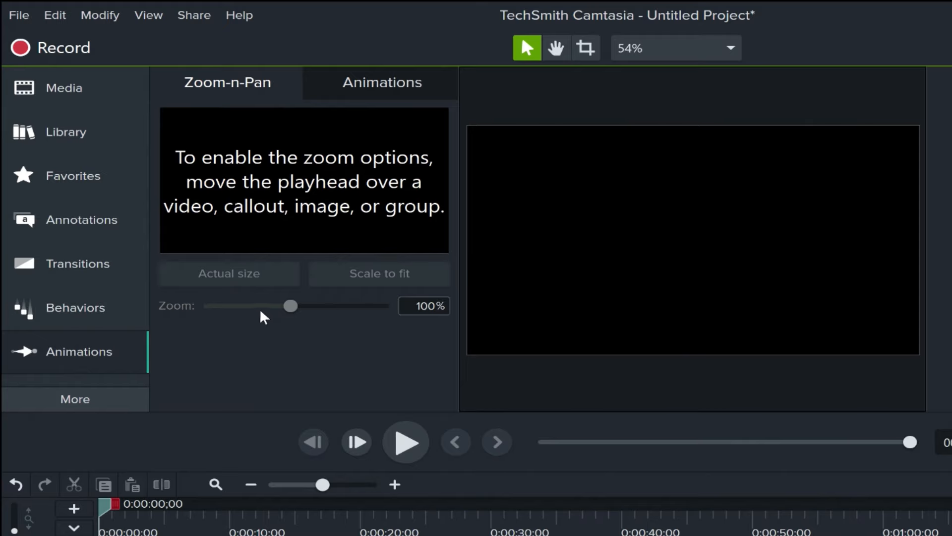
{"action": "mouse_move", "coordinate": [65, 344]}
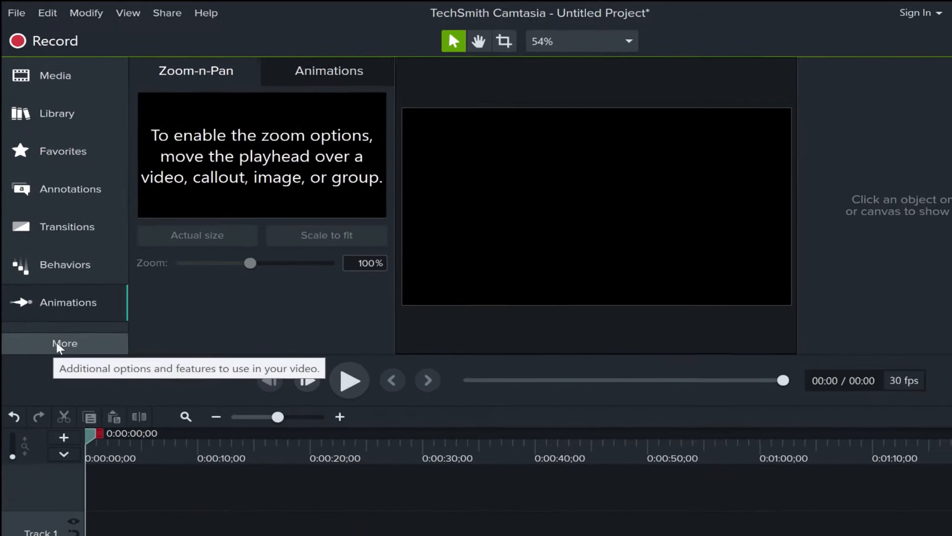
- Browse the More menu's extra effect categories, then return to the Media Bin
{"action": "left_click", "coordinate": [65, 343]}
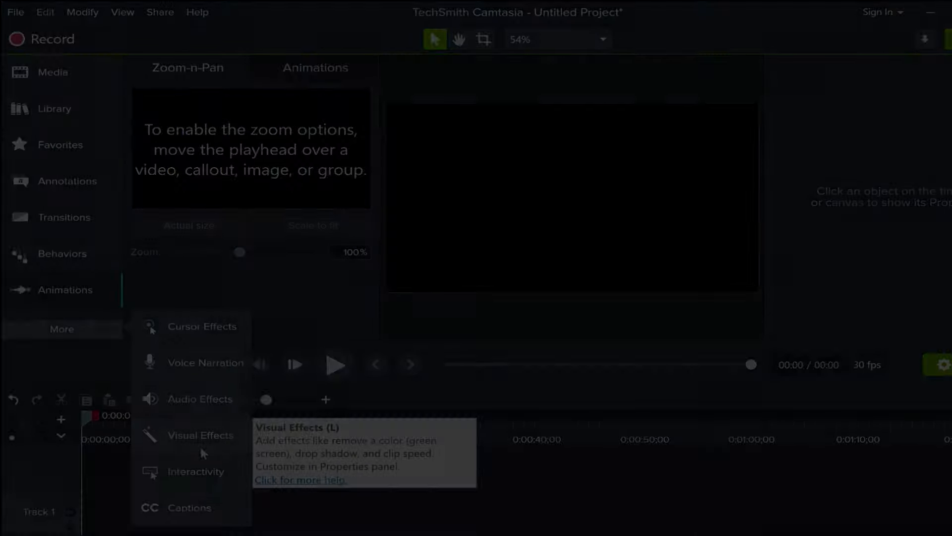
{"action": "left_click", "coordinate": [51, 72]}
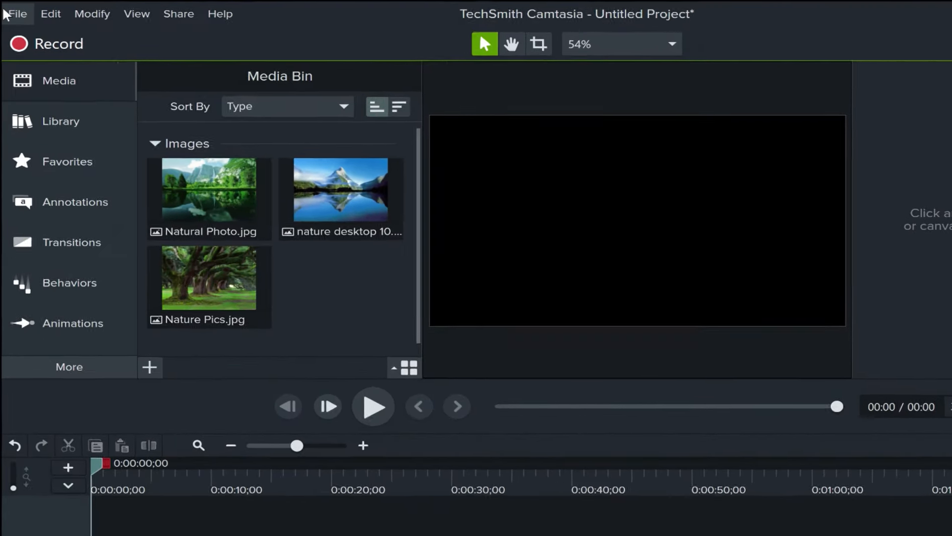
{"action": "left_click", "coordinate": [18, 14]}
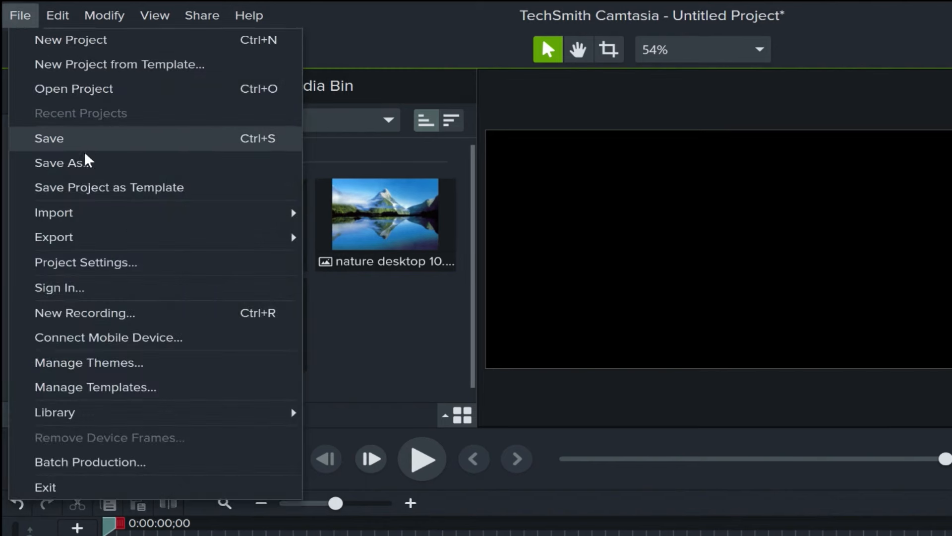
{"action": "mouse_move", "coordinate": [193, 251]}
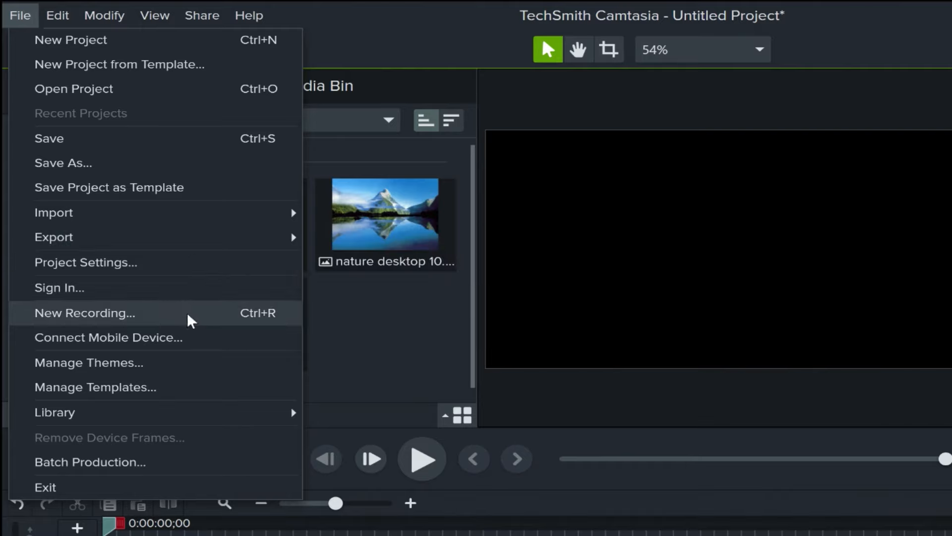
{"action": "mouse_move", "coordinate": [53, 212]}
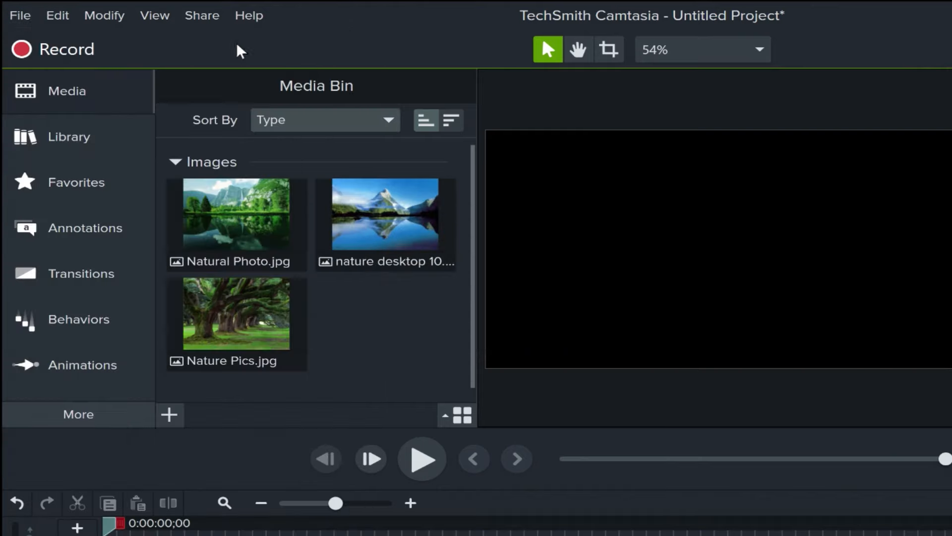
{"action": "left_click", "coordinate": [202, 15]}
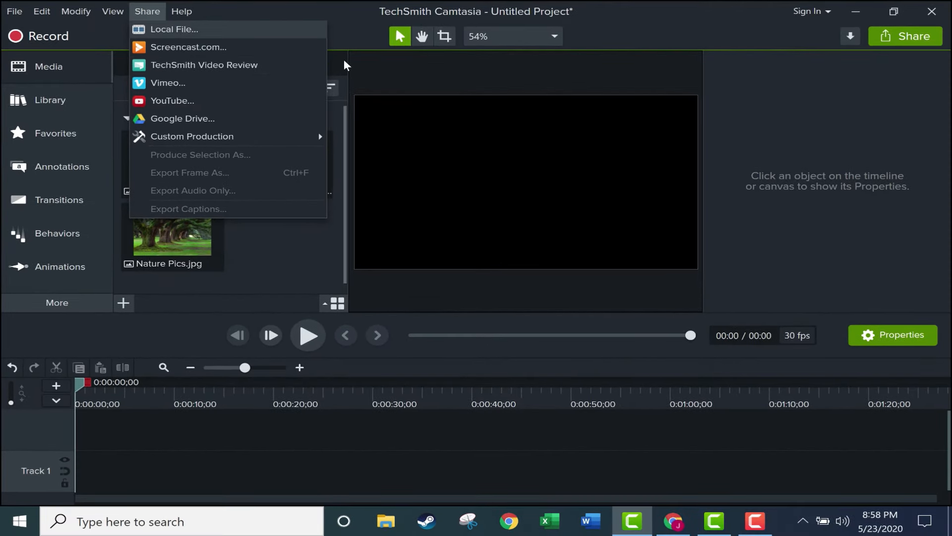
{"action": "left_click", "coordinate": [905, 36]}
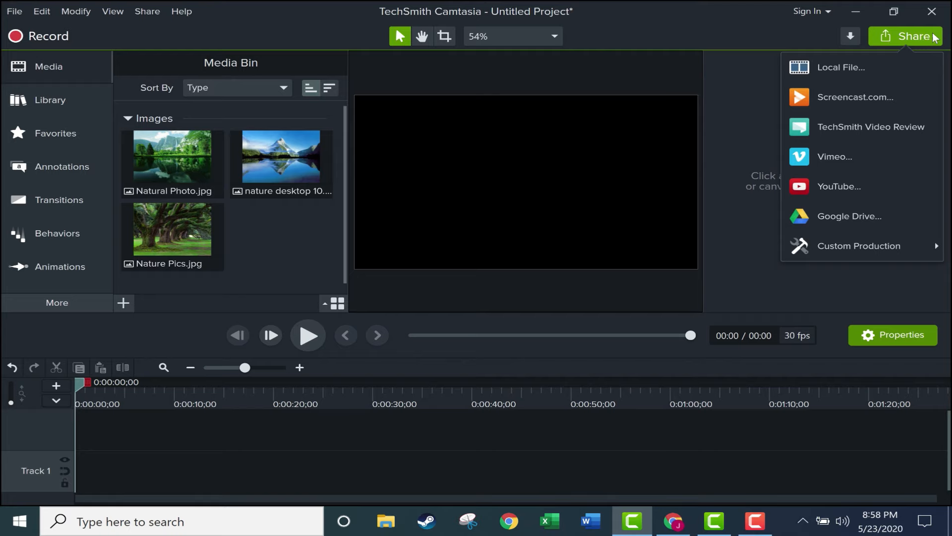
{"action": "left_click", "coordinate": [535, 266]}
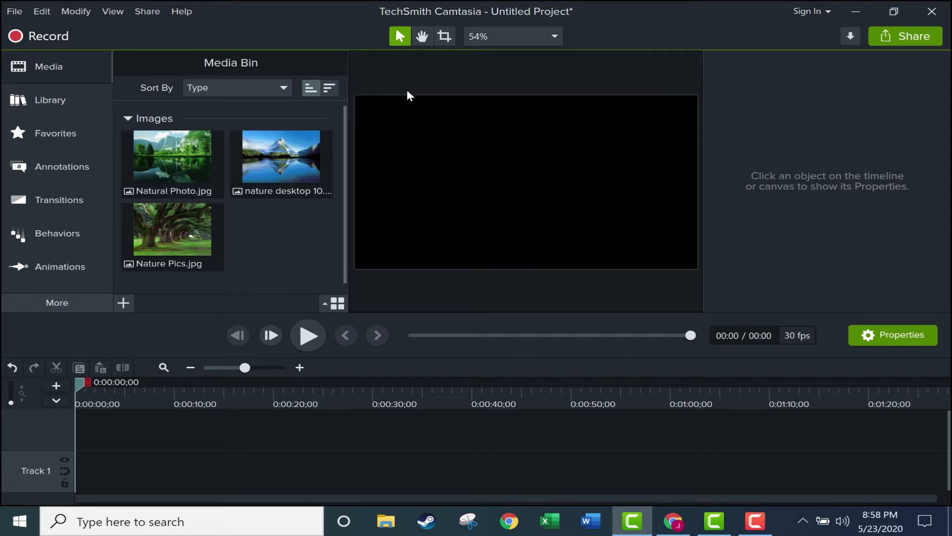
{"action": "mouse_move", "coordinate": [489, 279]}
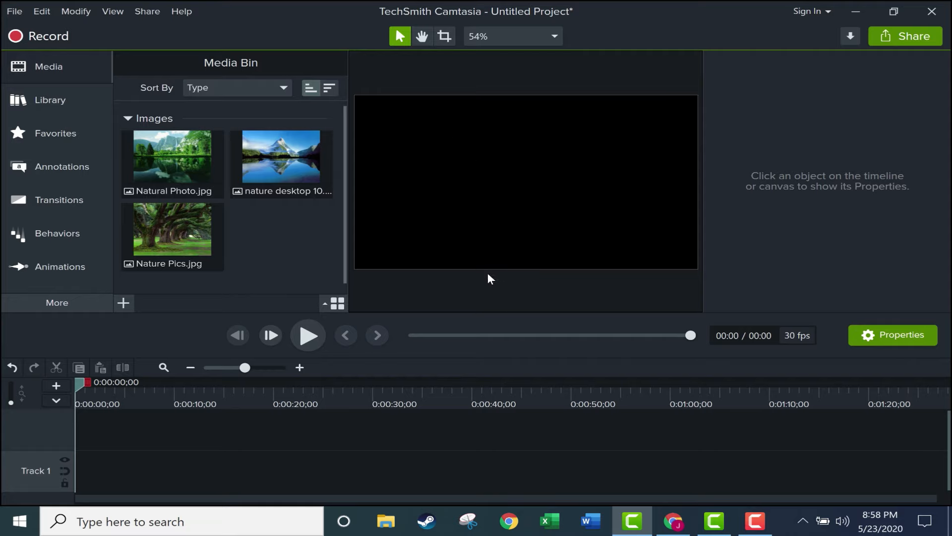
{"action": "mouse_move", "coordinate": [486, 269]}
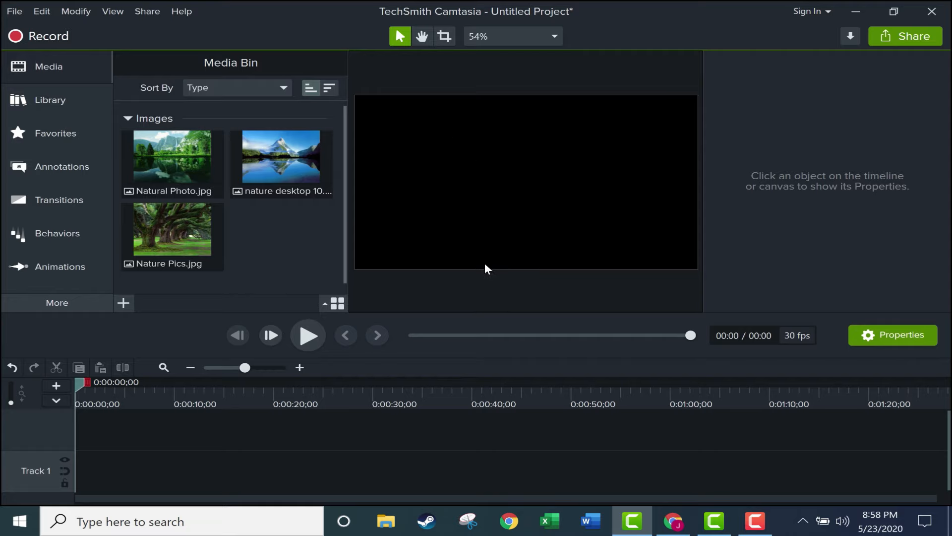
{"action": "mouse_move", "coordinate": [485, 267]}
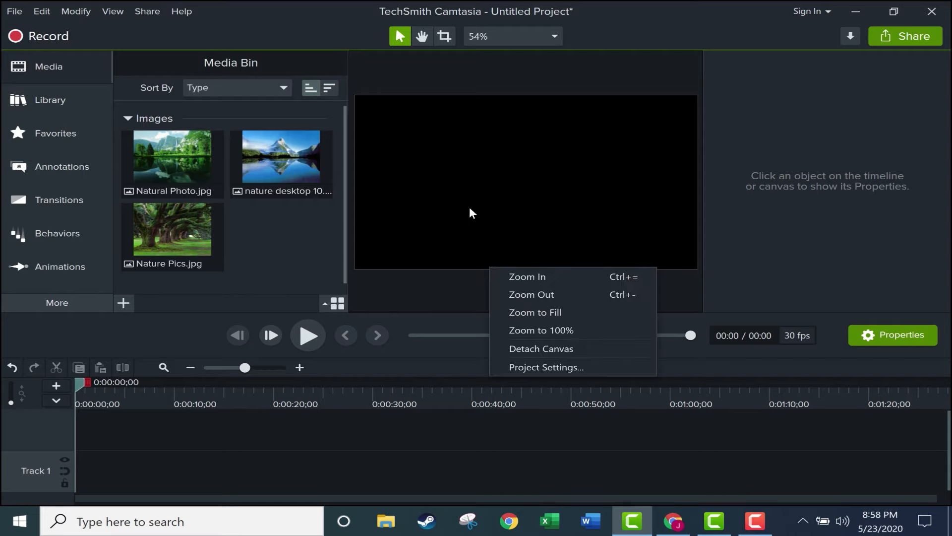
{"action": "mouse_move", "coordinate": [476, 207]}
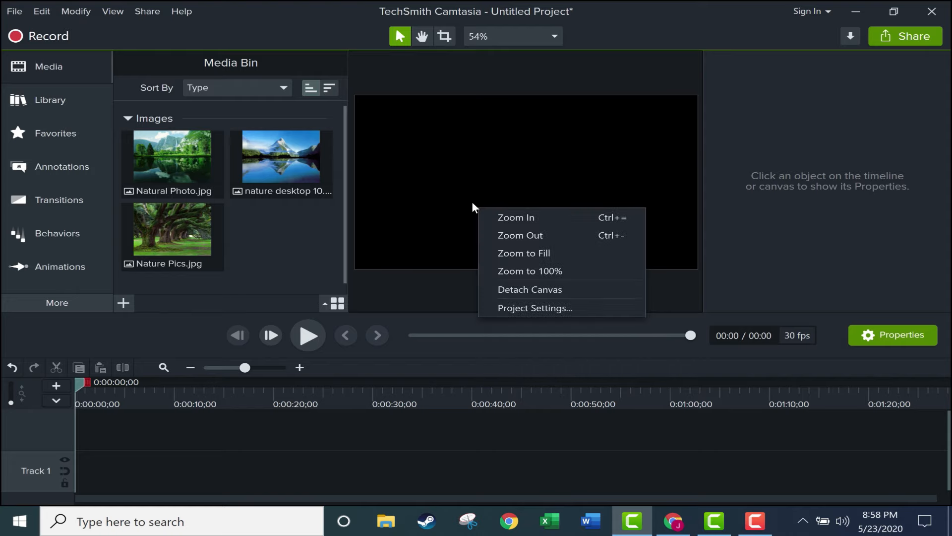
- Set the project canvas to 1080p HD (1920x1080) at 30 fps and apply
{"action": "left_click", "coordinate": [535, 307]}
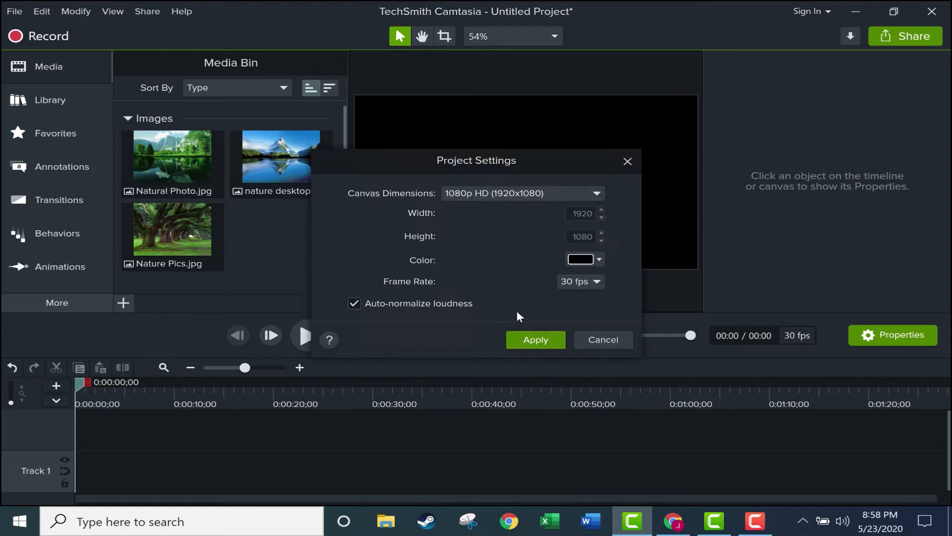
{"action": "mouse_move", "coordinate": [354, 201]}
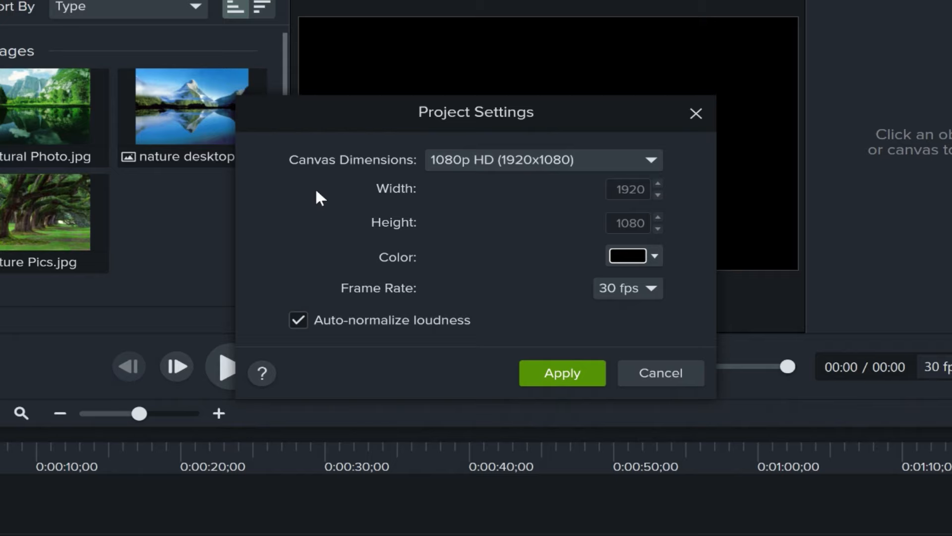
{"action": "mouse_move", "coordinate": [453, 189]}
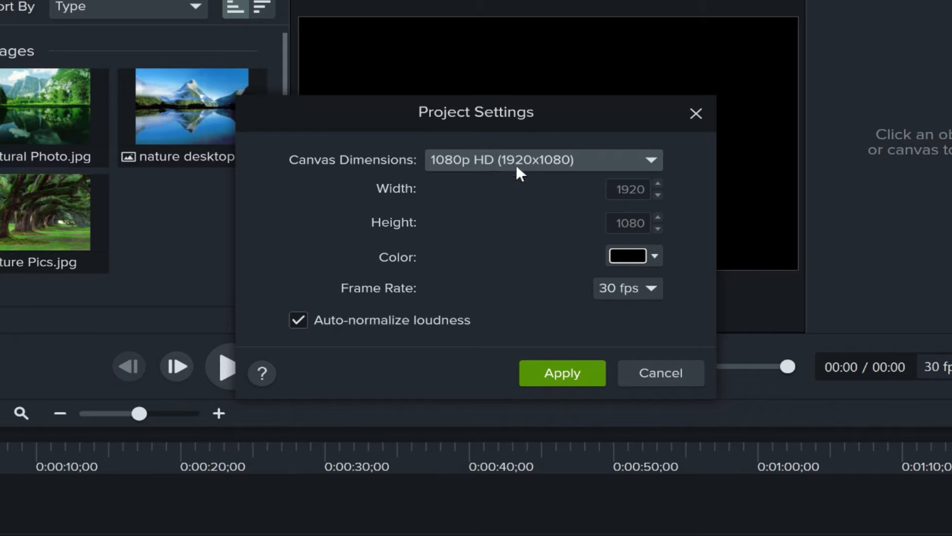
{"action": "mouse_move", "coordinate": [541, 182]}
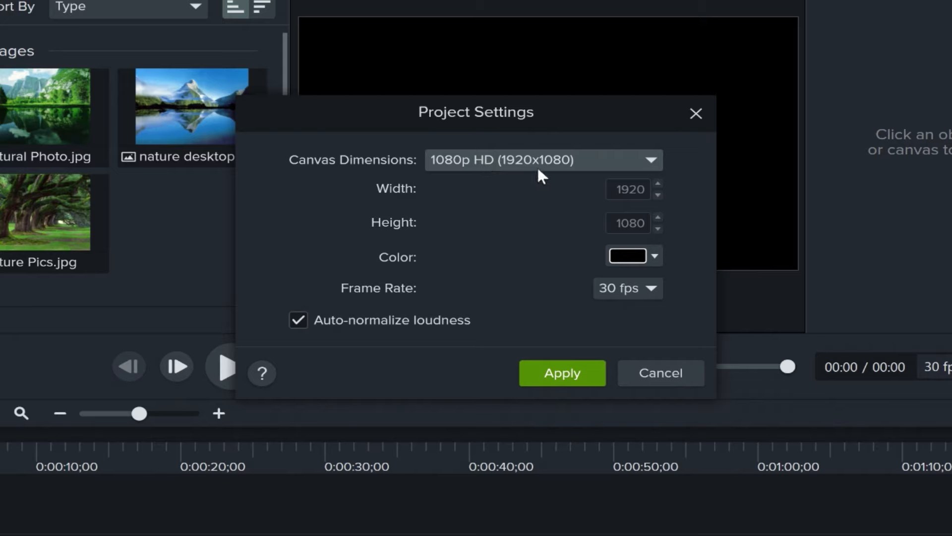
{"action": "mouse_move", "coordinate": [659, 203]}
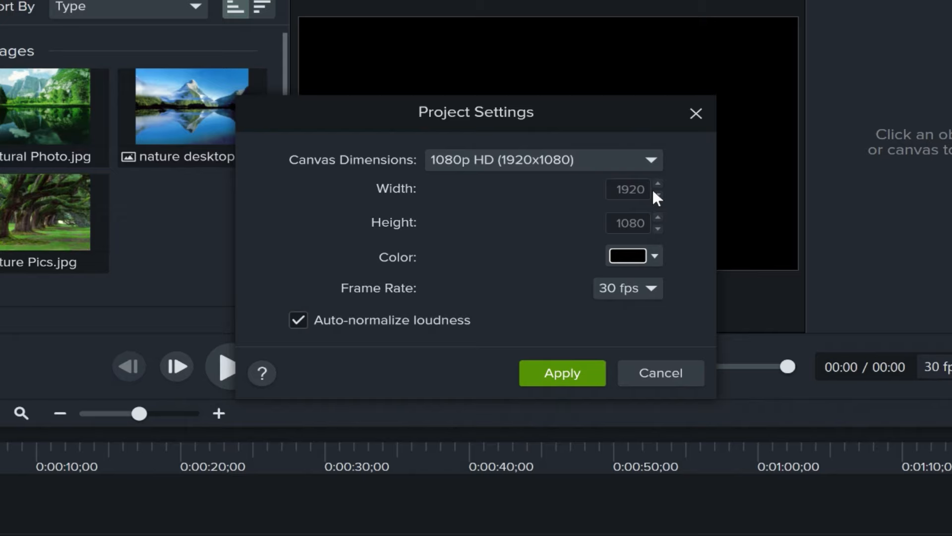
{"action": "mouse_move", "coordinate": [575, 242]}
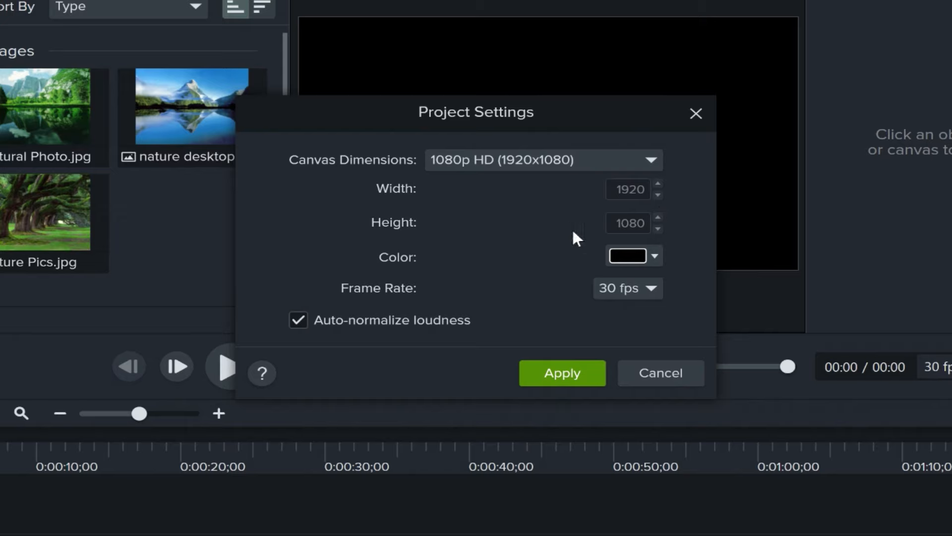
{"action": "mouse_move", "coordinate": [603, 222]}
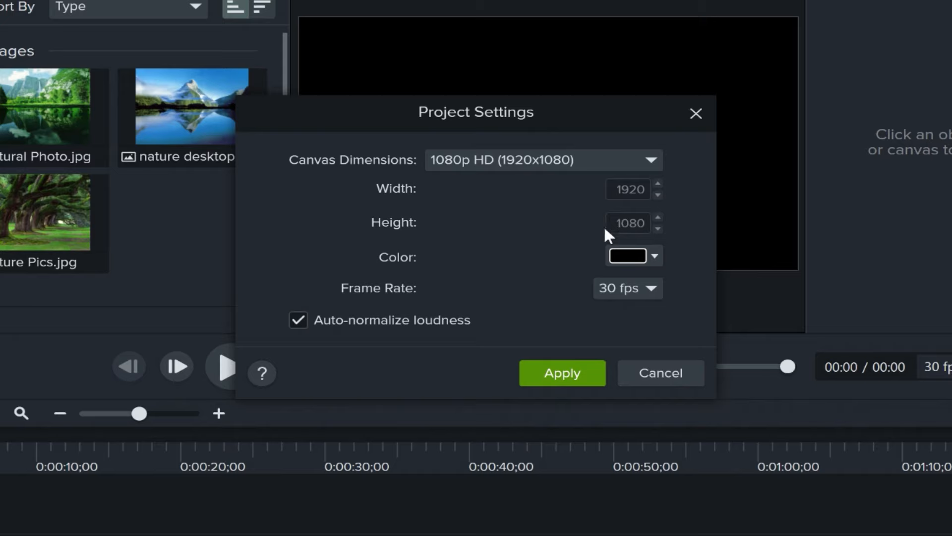
{"action": "mouse_move", "coordinate": [509, 279]}
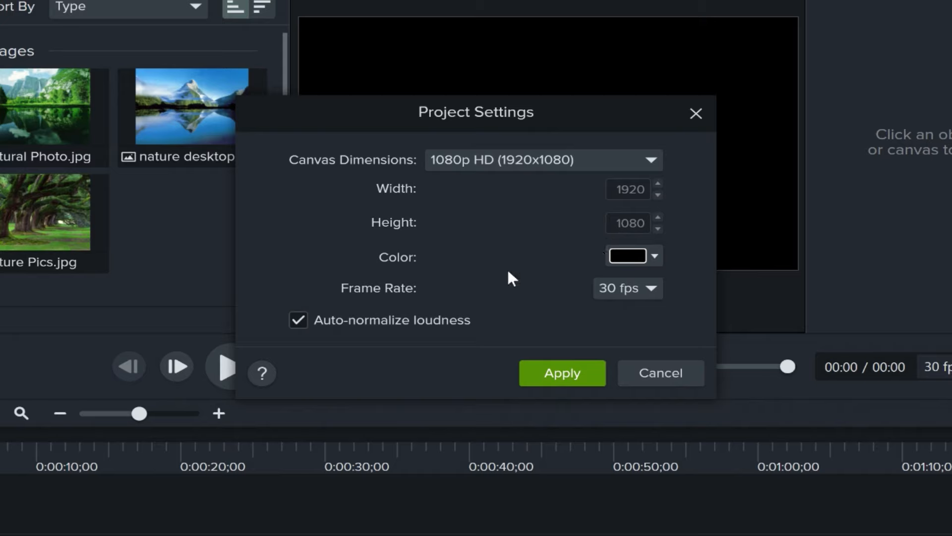
{"action": "left_click", "coordinate": [649, 288]}
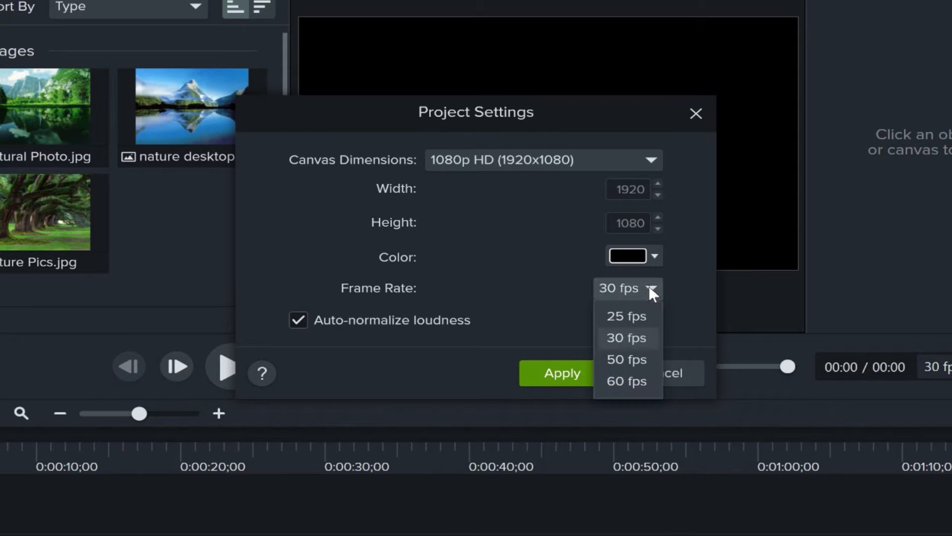
{"action": "mouse_move", "coordinate": [544, 280]}
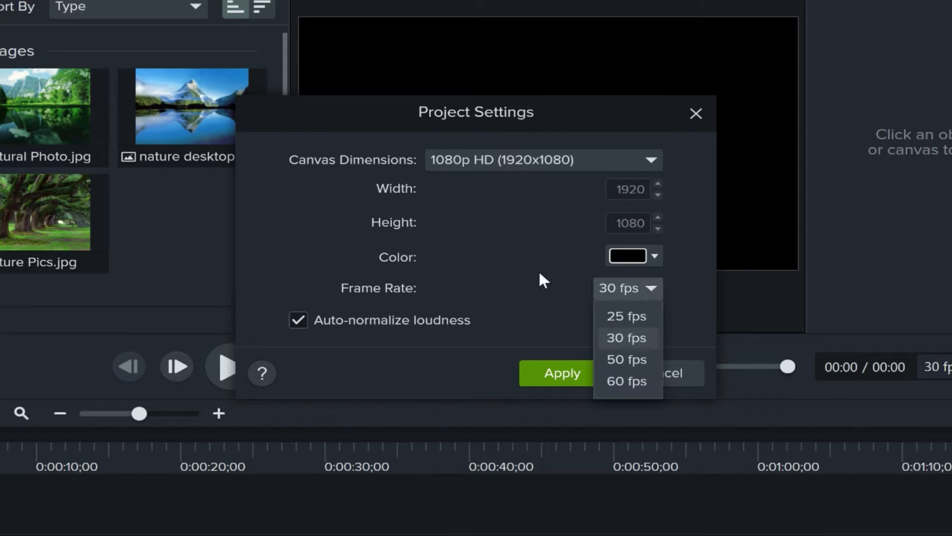
{"action": "left_click", "coordinate": [627, 338]}
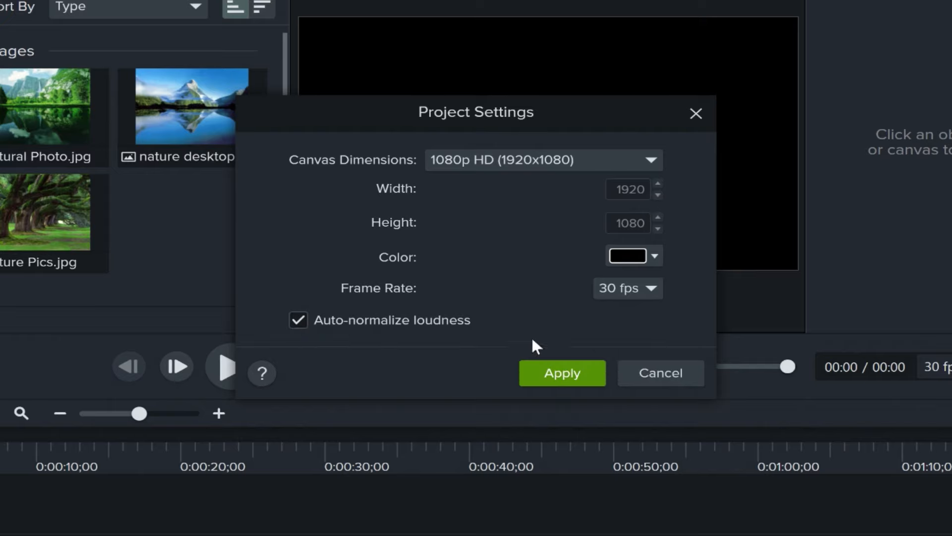
{"action": "mouse_move", "coordinate": [317, 244]}
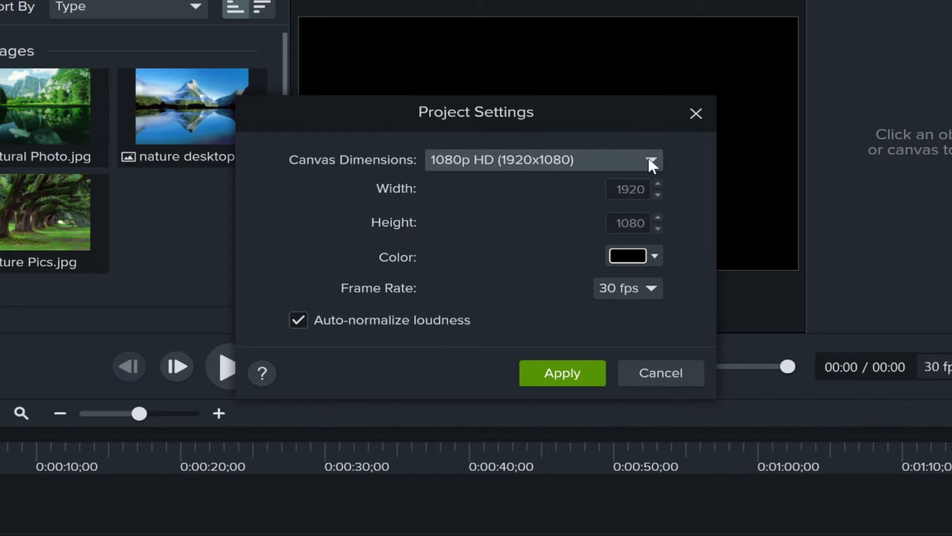
{"action": "left_click", "coordinate": [650, 158]}
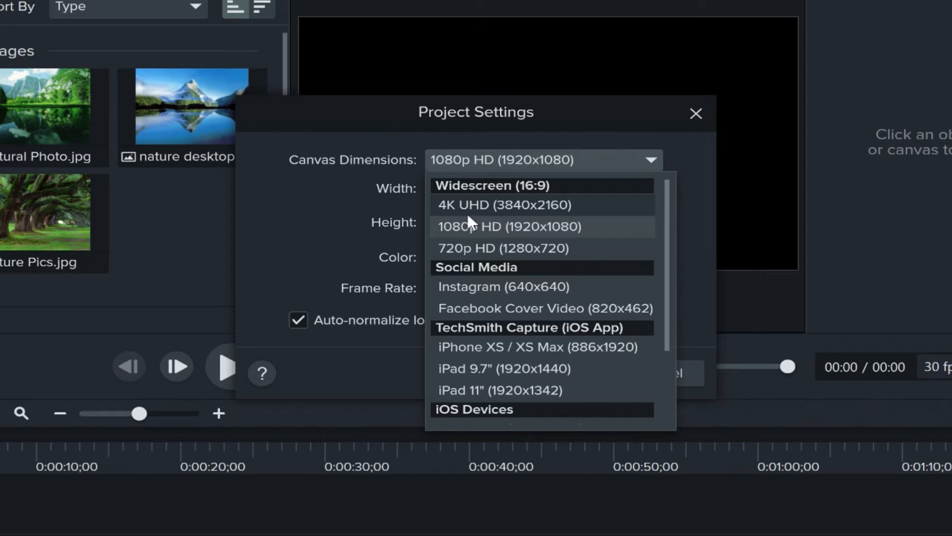
{"action": "mouse_move", "coordinate": [482, 214]}
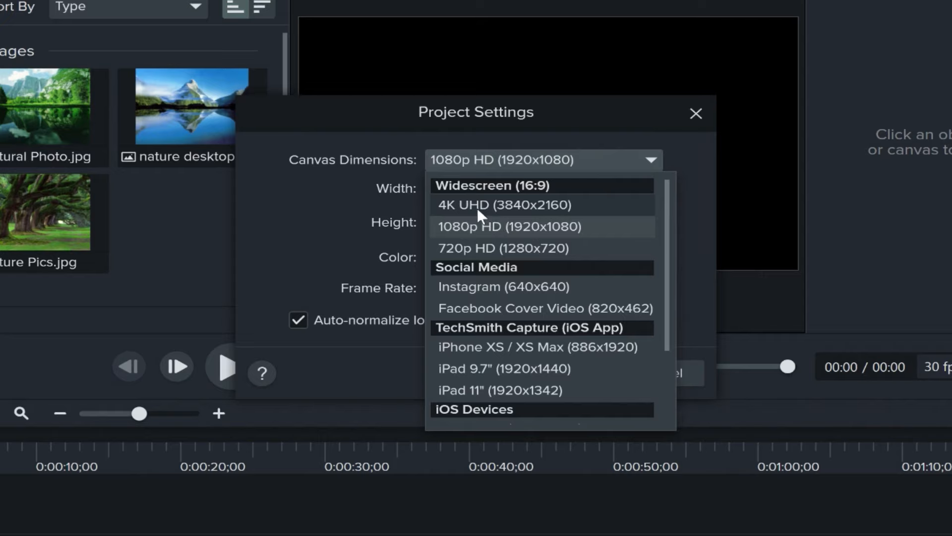
{"action": "mouse_move", "coordinate": [595, 214]}
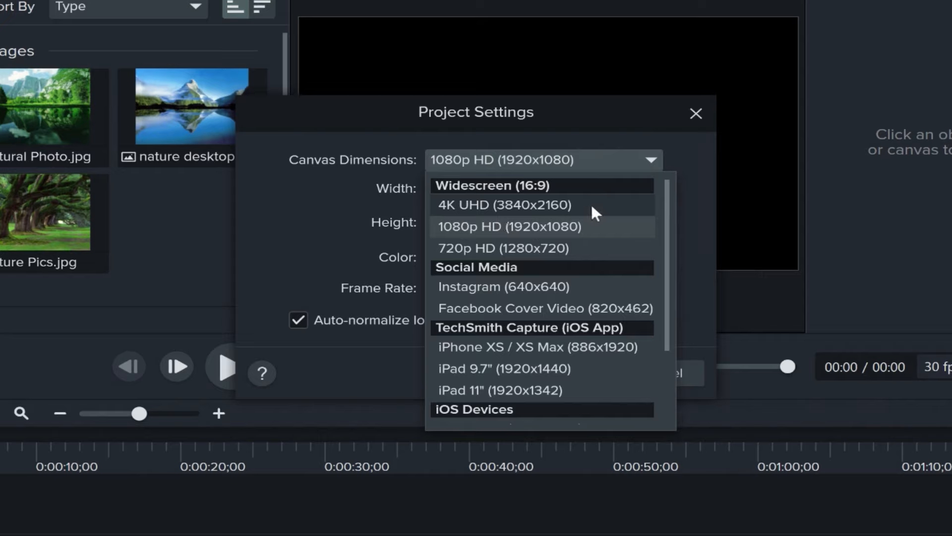
{"action": "left_click", "coordinate": [505, 205]}
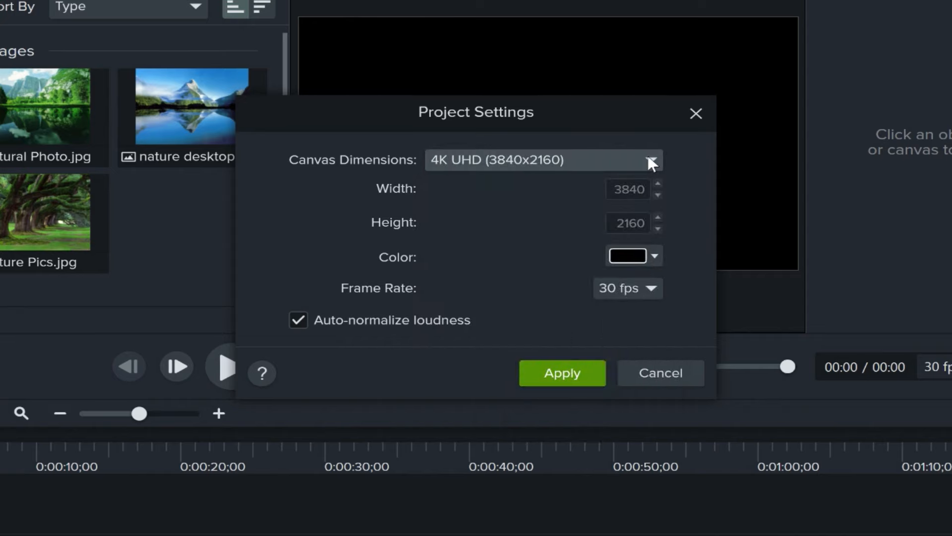
{"action": "left_click", "coordinate": [653, 160]}
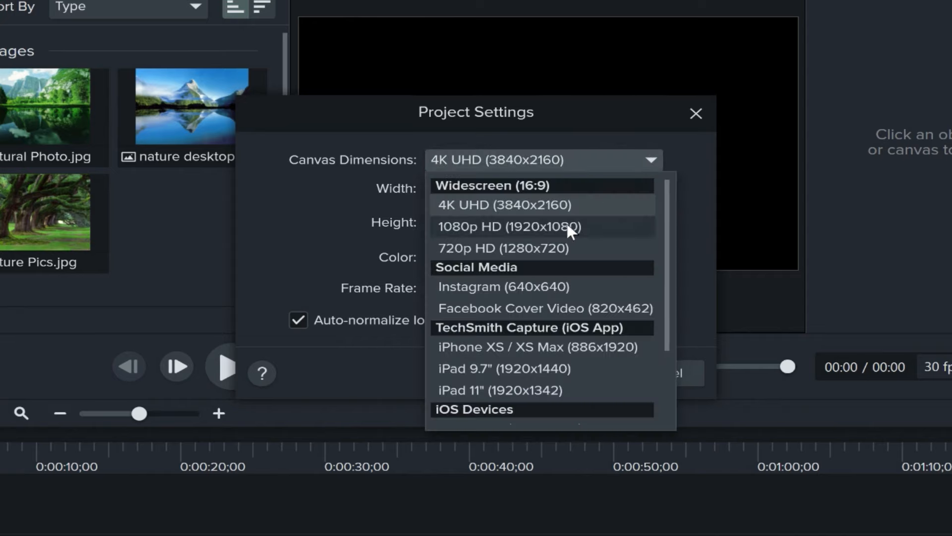
{"action": "left_click", "coordinate": [511, 227]}
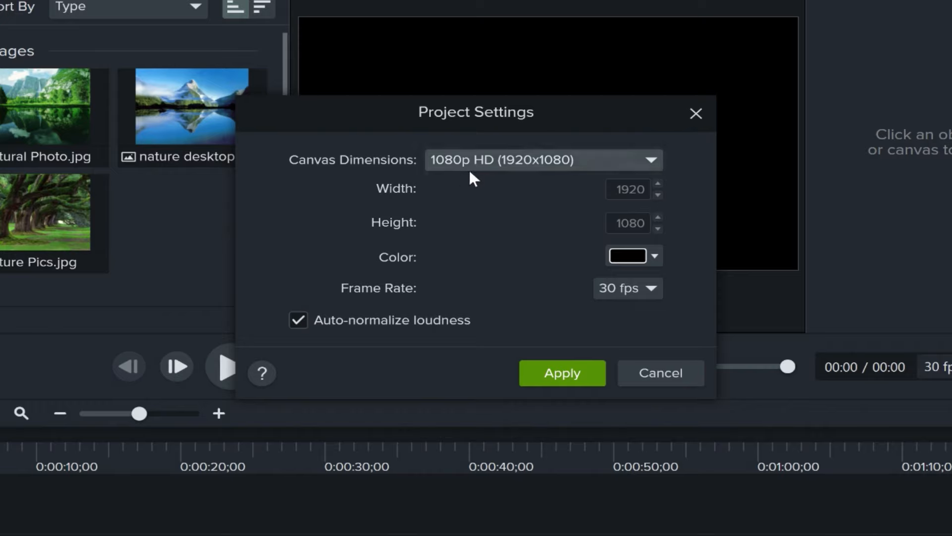
{"action": "mouse_move", "coordinate": [507, 191]}
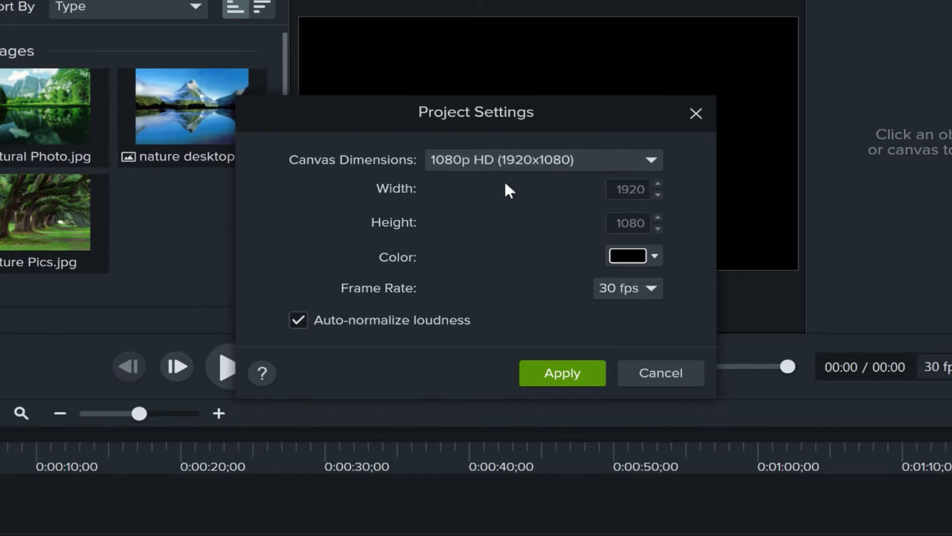
{"action": "left_click", "coordinate": [562, 372]}
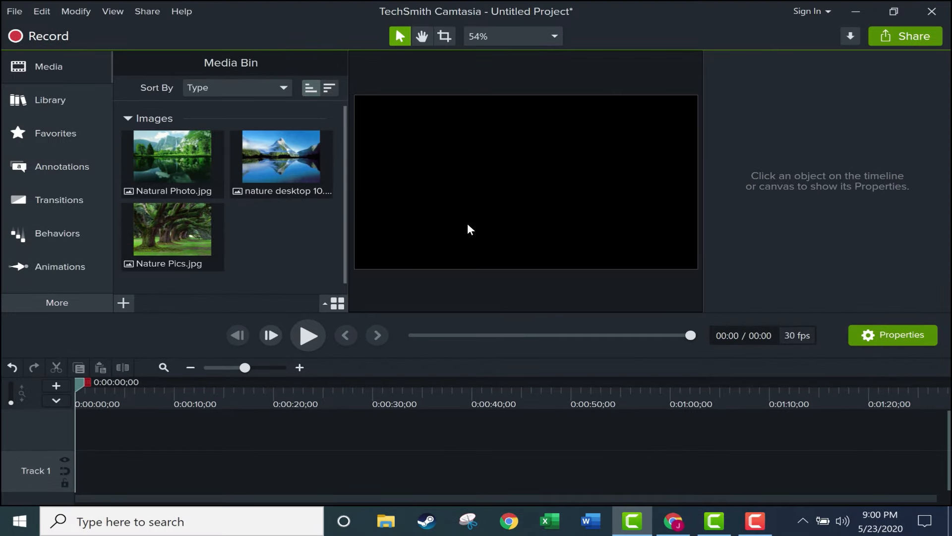
{"action": "mouse_move", "coordinate": [47, 42]}
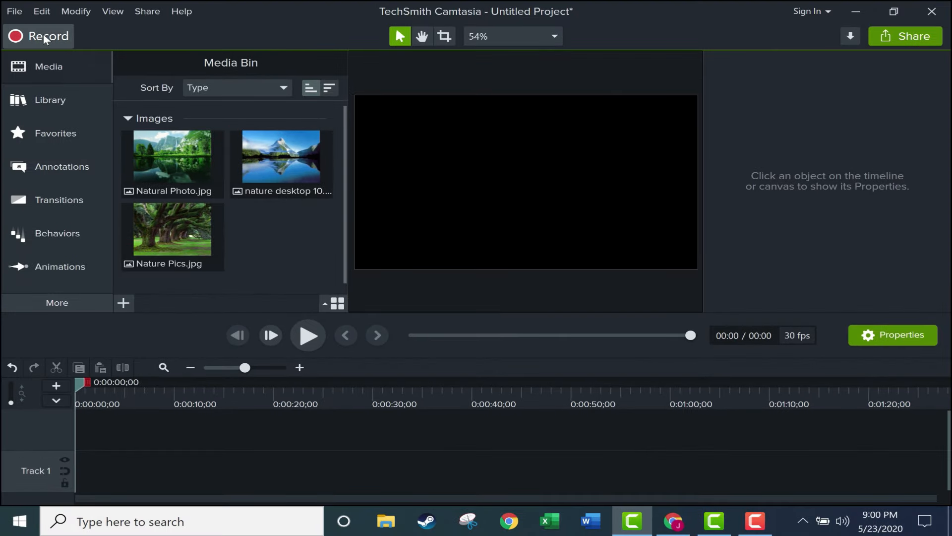
{"action": "mouse_move", "coordinate": [36, 42]}
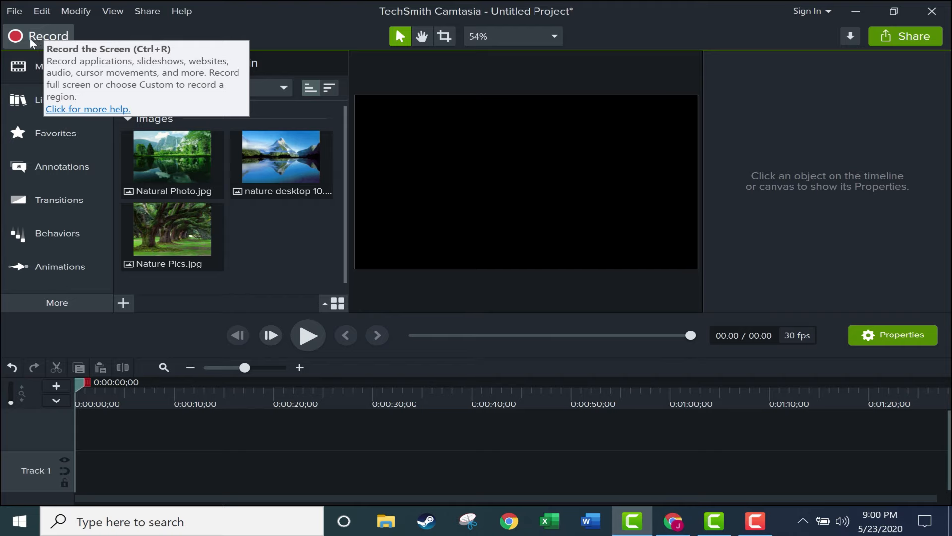
{"action": "mouse_move", "coordinate": [13, 12]}
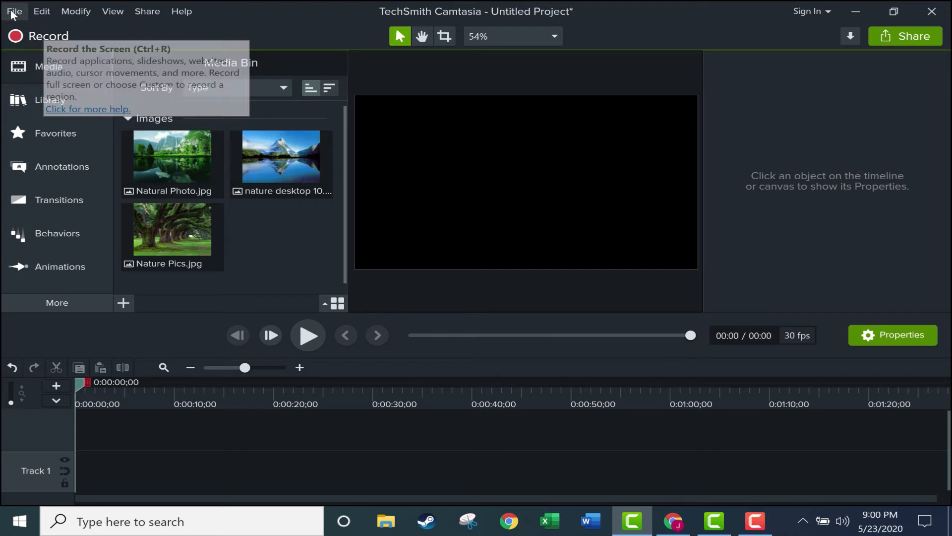
- Launch Camtasia Recorder from the Record button
{"action": "left_click", "coordinate": [17, 11]}
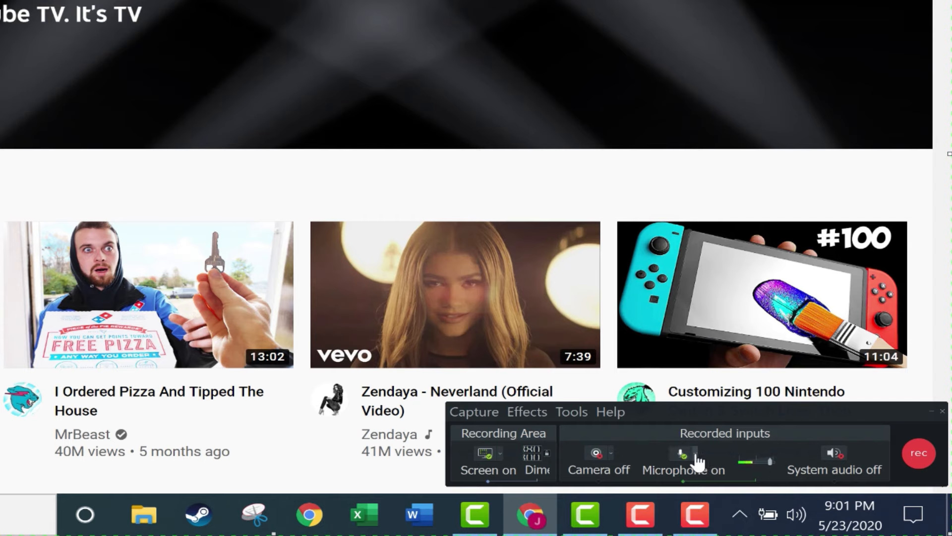
{"action": "left_click", "coordinate": [684, 454]}
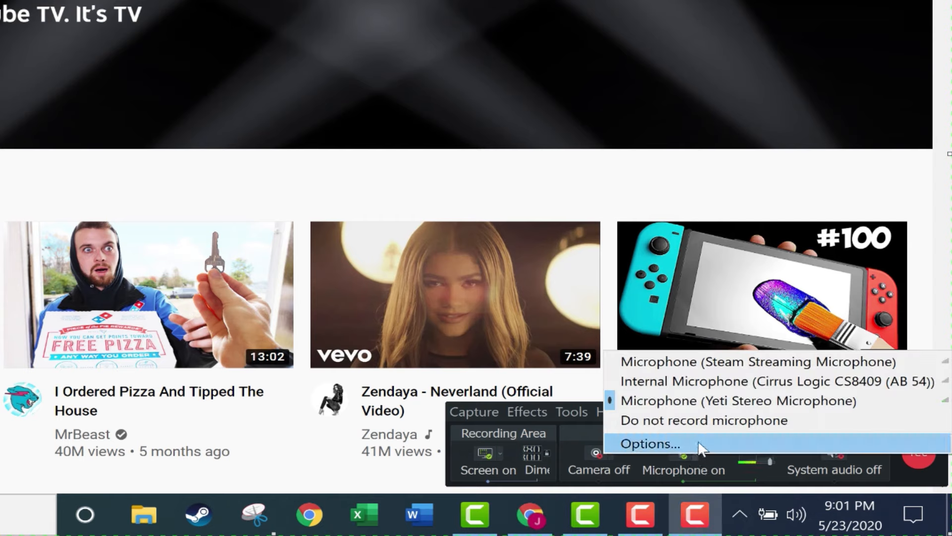
{"action": "mouse_move", "coordinate": [779, 403]}
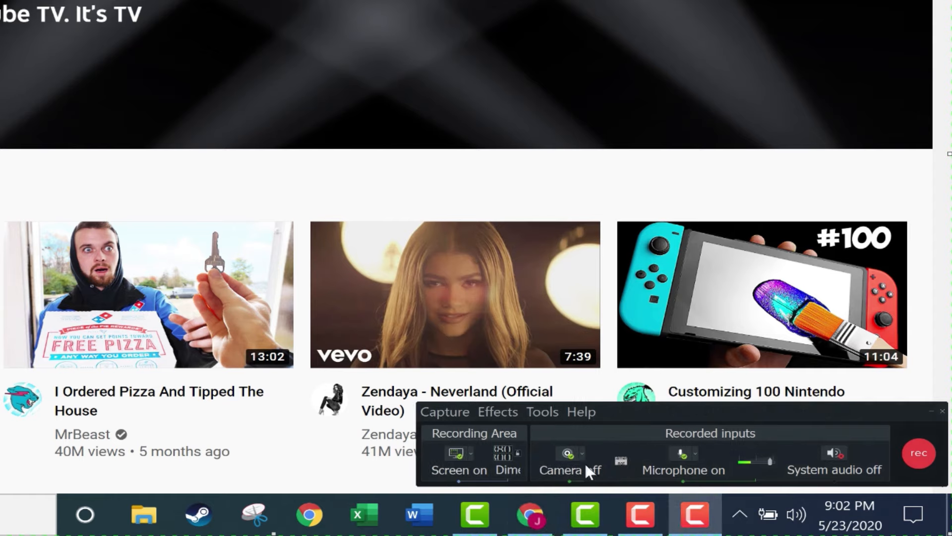
{"action": "left_click", "coordinate": [566, 453]}
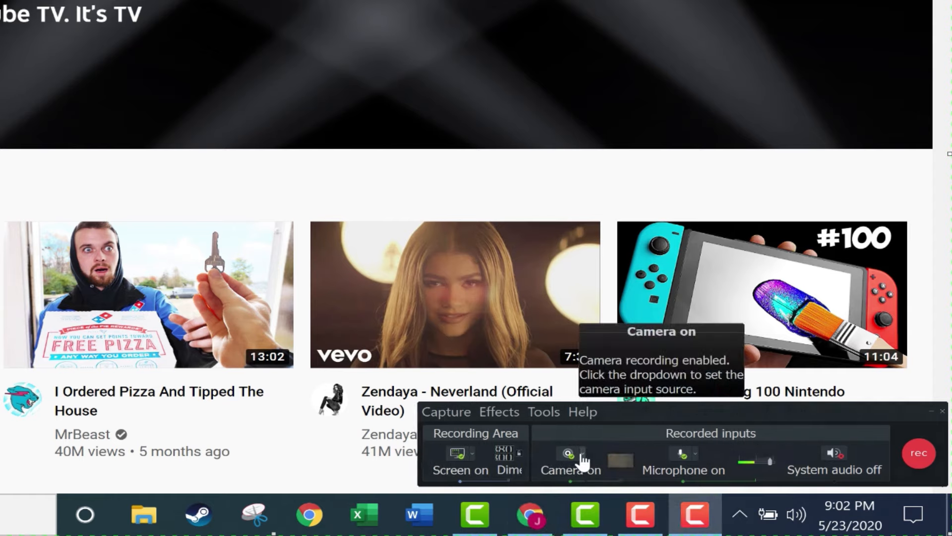
{"action": "mouse_move", "coordinate": [168, 146]}
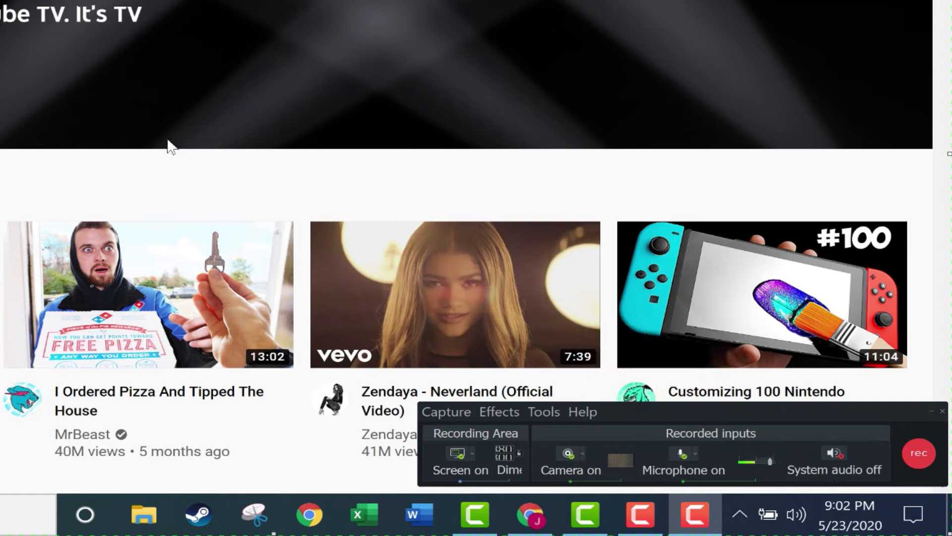
{"action": "mouse_move", "coordinate": [291, 191]}
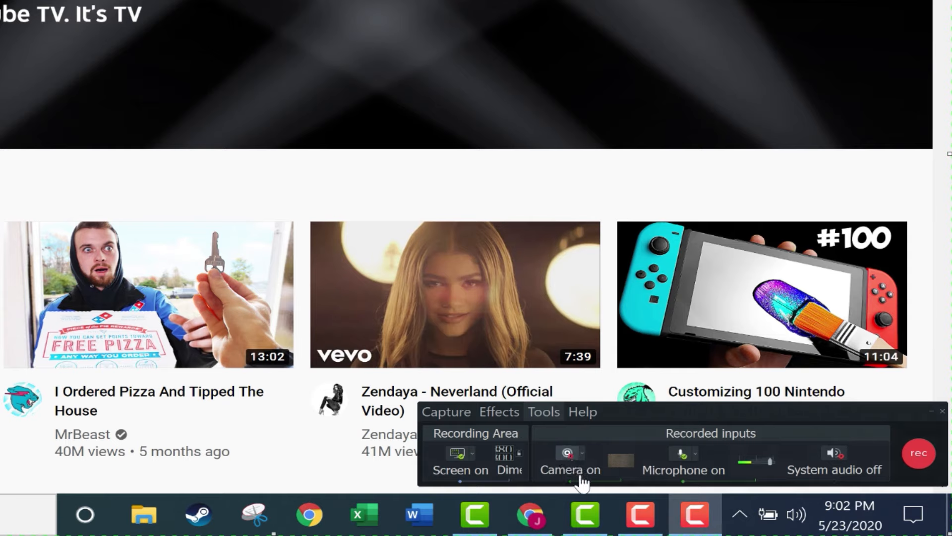
{"action": "left_click", "coordinate": [565, 453]}
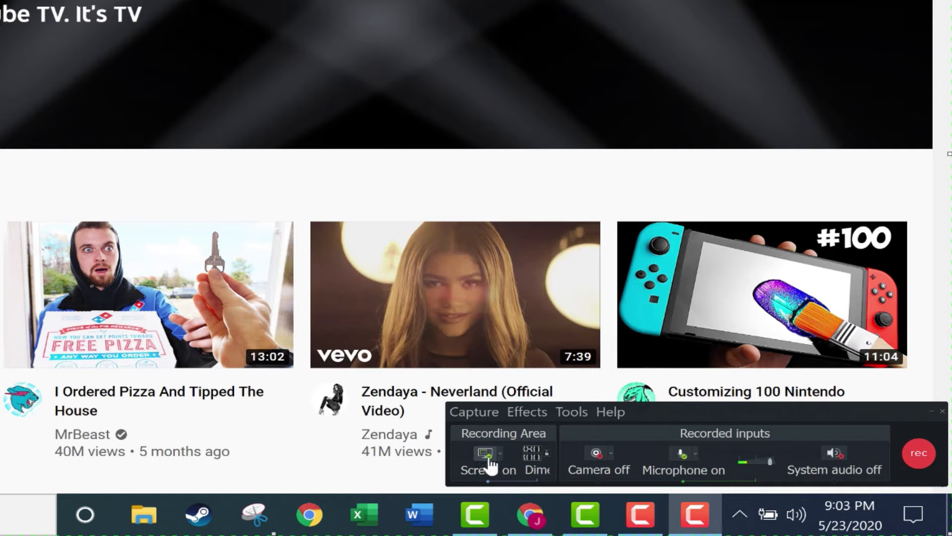
{"action": "mouse_move", "coordinate": [505, 463]}
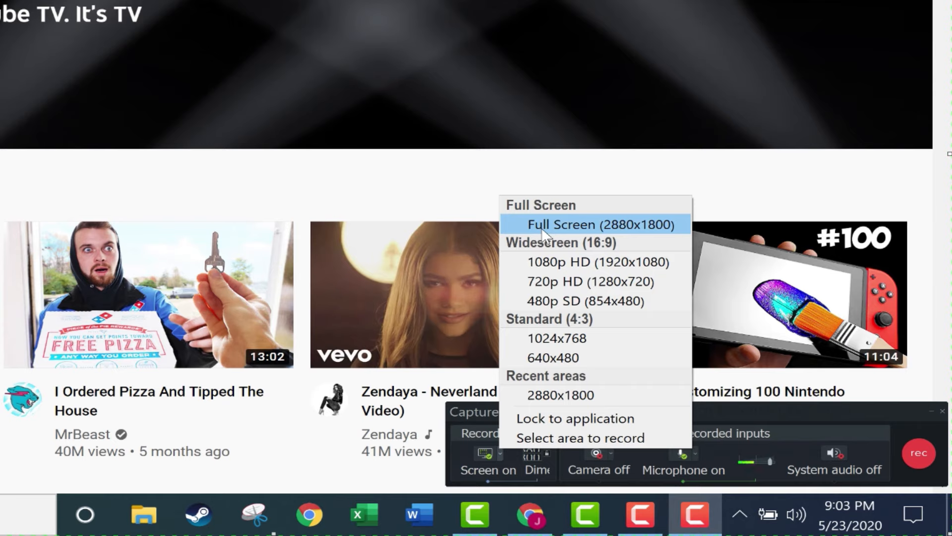
{"action": "mouse_move", "coordinate": [635, 270]}
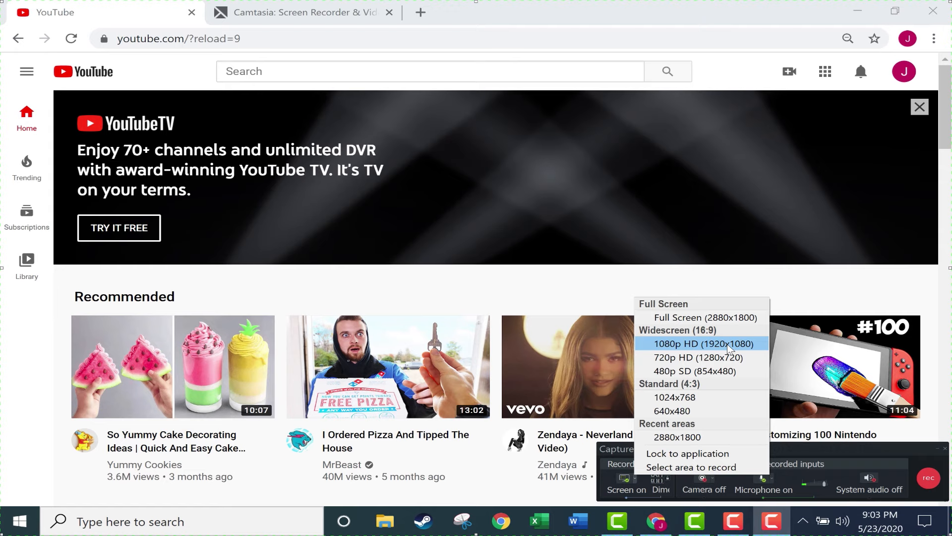
- Set the recorder's recording area to the 1080p HD (1920x1080) preset
{"action": "left_click", "coordinate": [699, 344]}
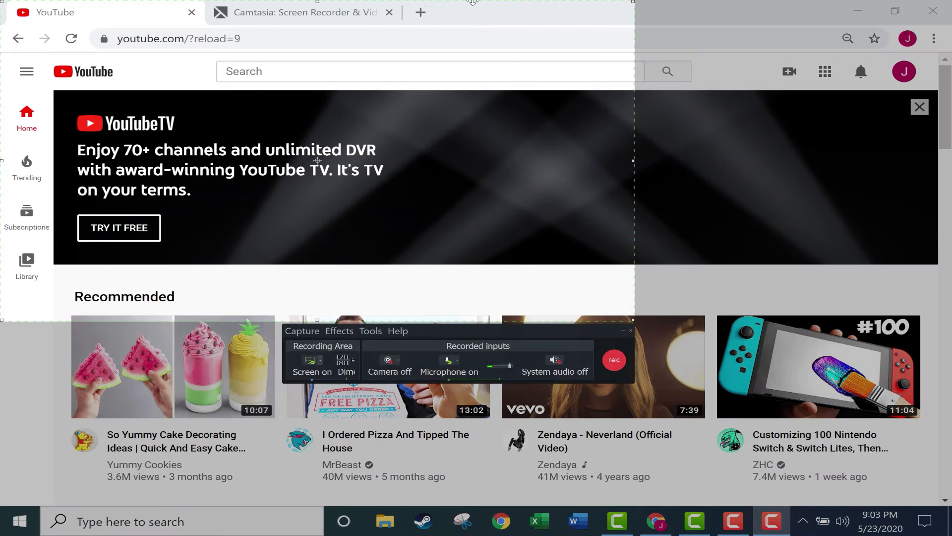
{"action": "mouse_move", "coordinate": [277, 62]}
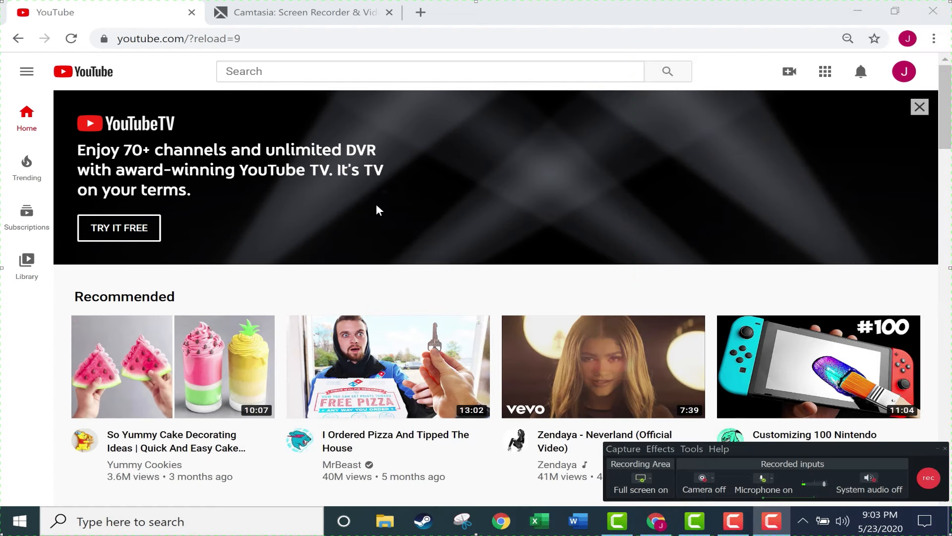
{"action": "mouse_move", "coordinate": [532, 391]}
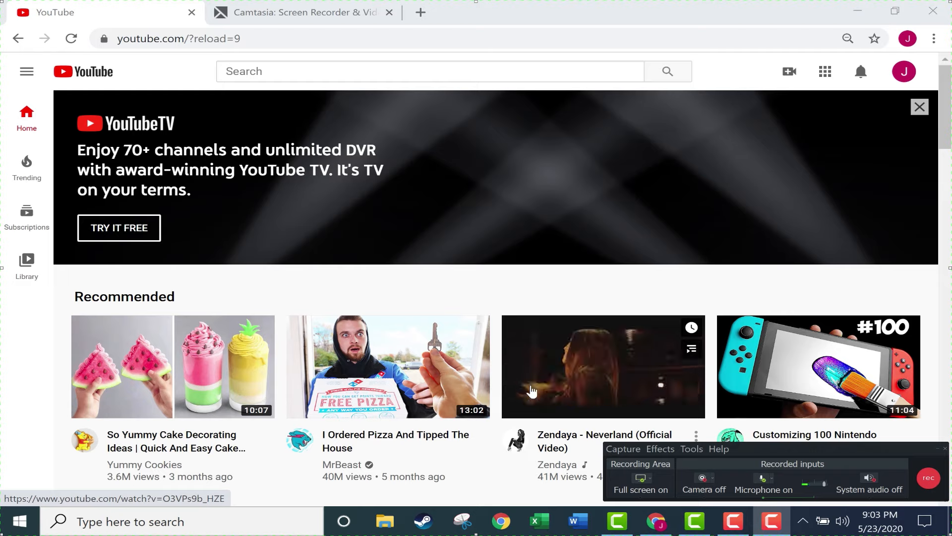
{"action": "mouse_move", "coordinate": [632, 204]}
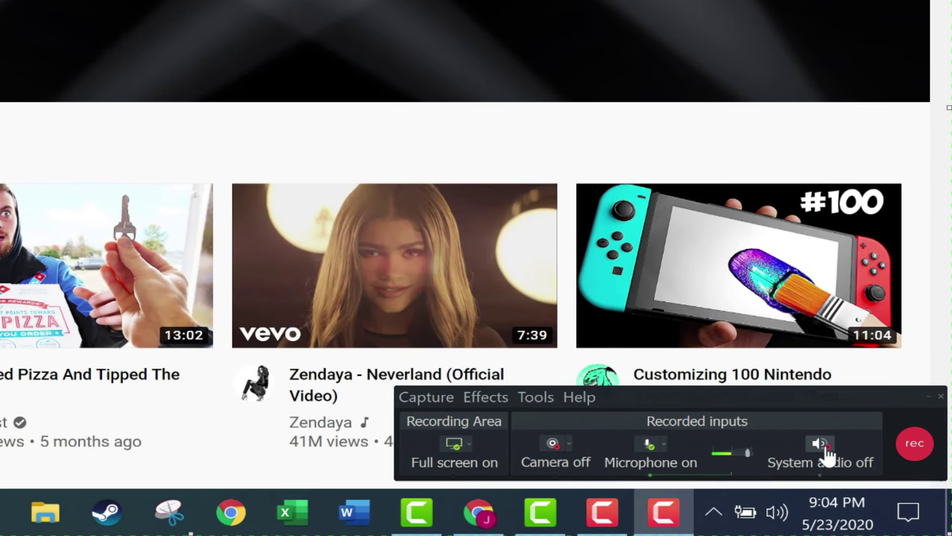
- Toggle system audio on and back off, then start the full-screen recording
{"action": "left_click", "coordinate": [819, 444]}
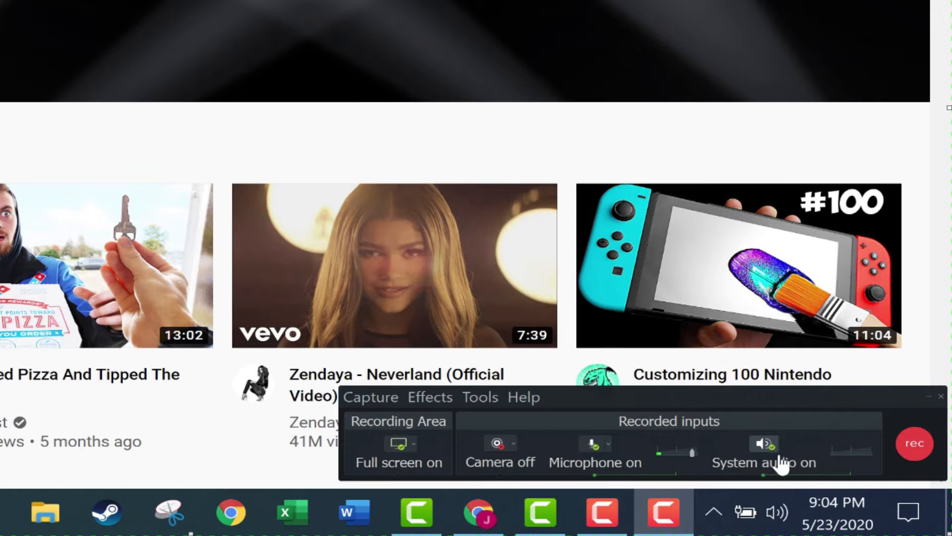
{"action": "left_click", "coordinate": [763, 443]}
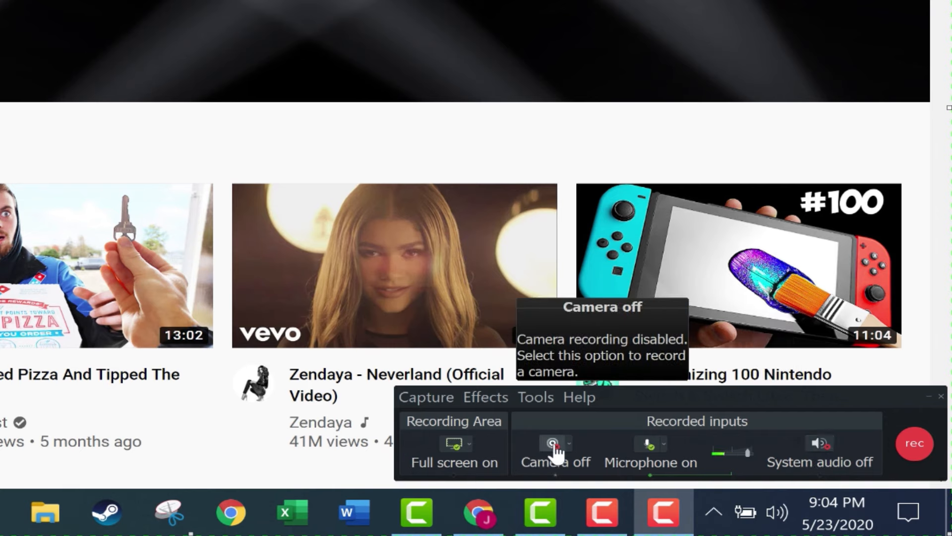
{"action": "mouse_move", "coordinate": [817, 448]}
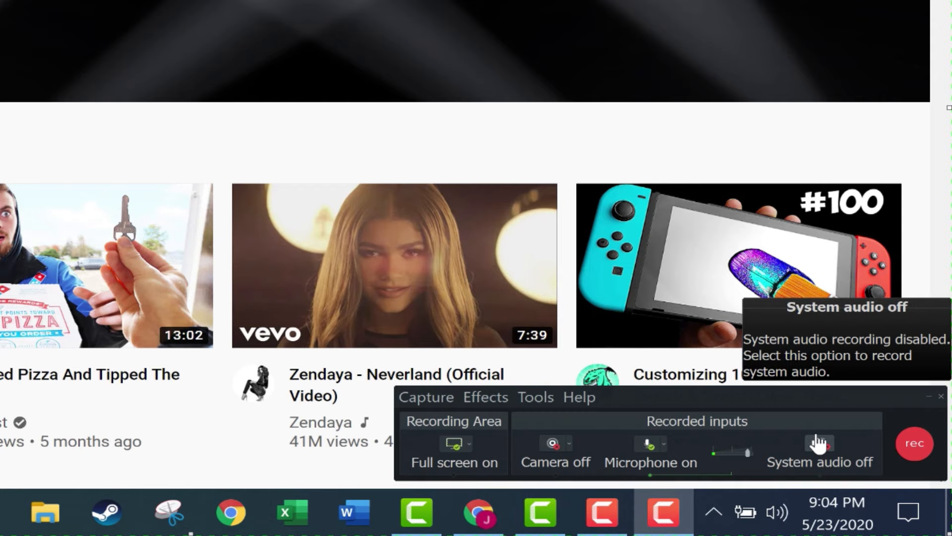
{"action": "mouse_move", "coordinate": [915, 444]}
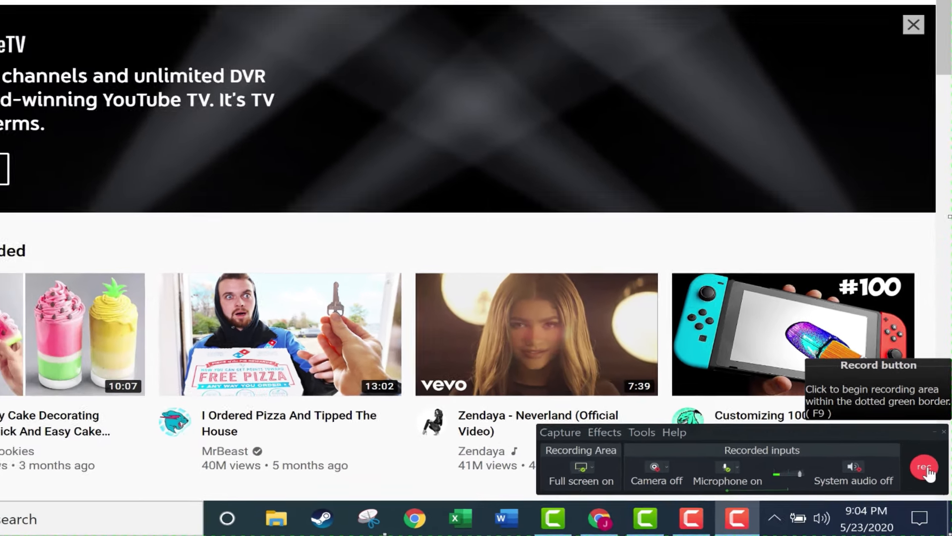
{"action": "left_click", "coordinate": [924, 468]}
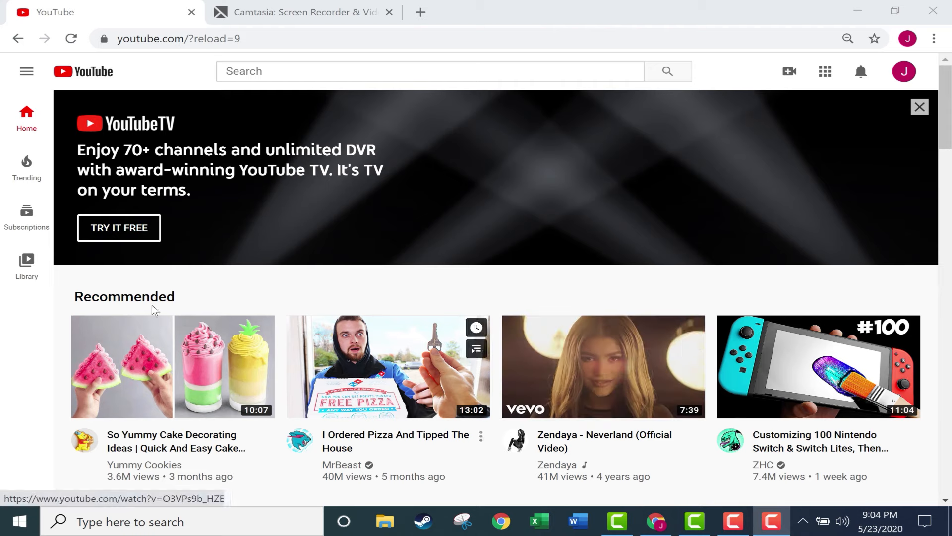
{"action": "mouse_move", "coordinate": [337, 157]}
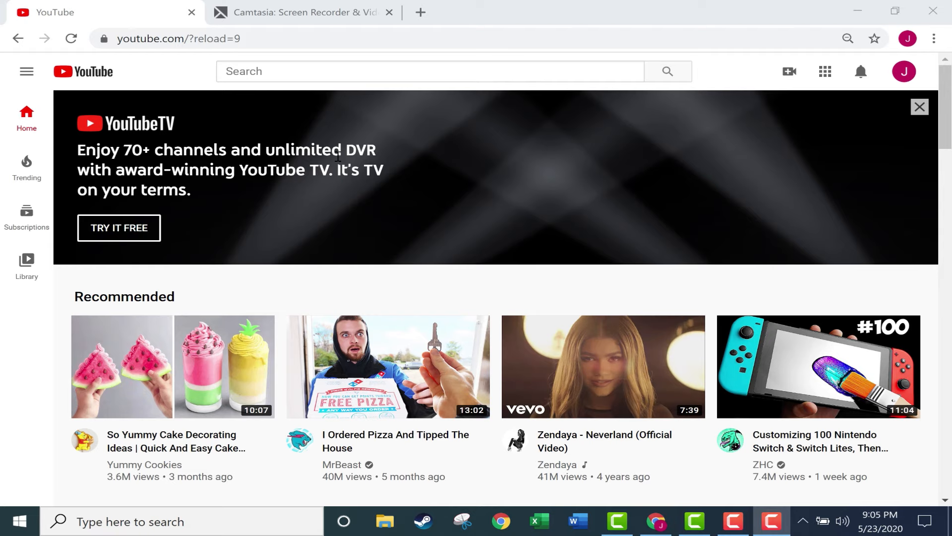
{"action": "mouse_move", "coordinate": [220, 83]}
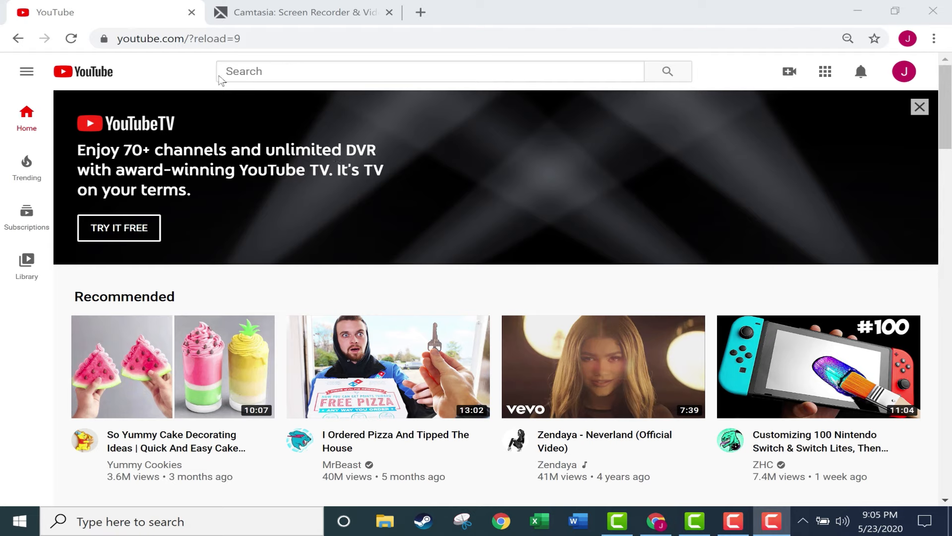
- Search YouTube for Technology for Teachers and Students and subscribe to the channel
{"action": "type", "text": "asdf"}
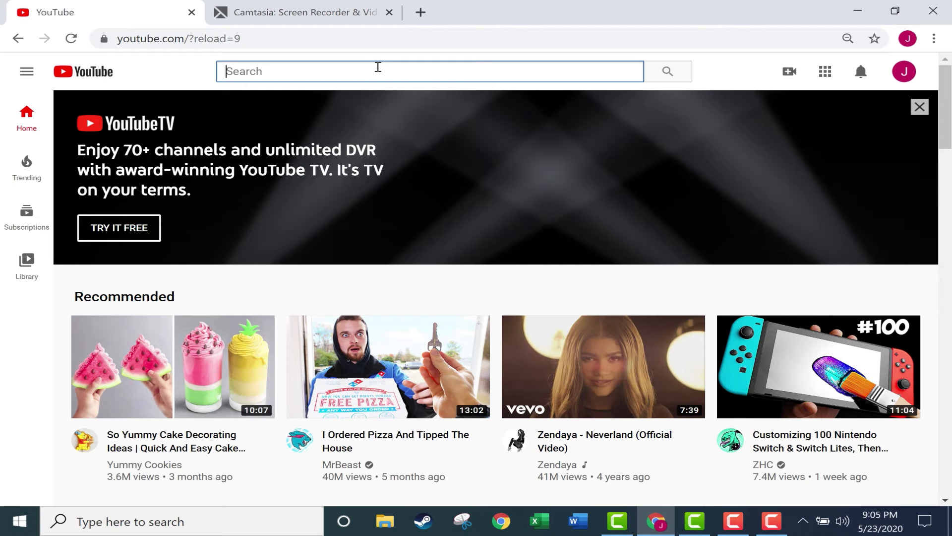
{"action": "type", "text": "technology for teachers and students"}
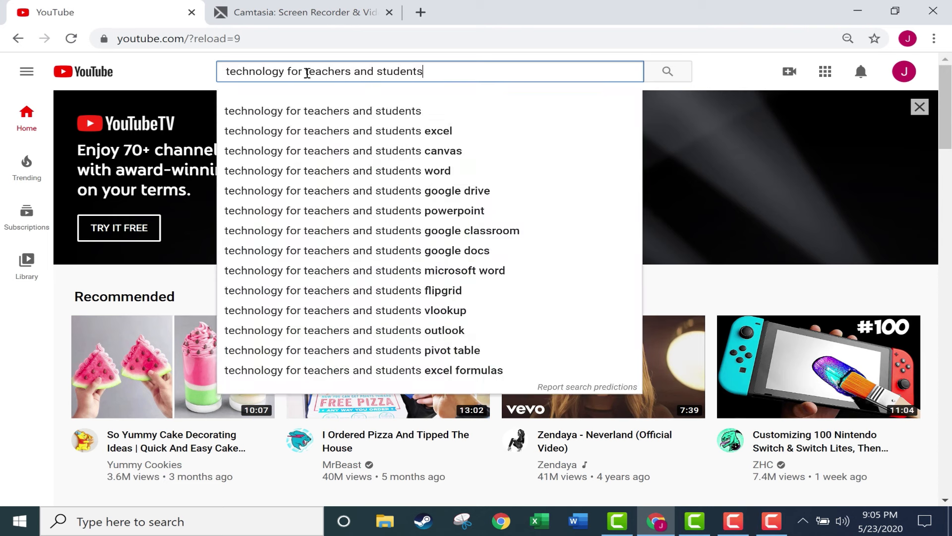
{"action": "left_click", "coordinate": [668, 71]}
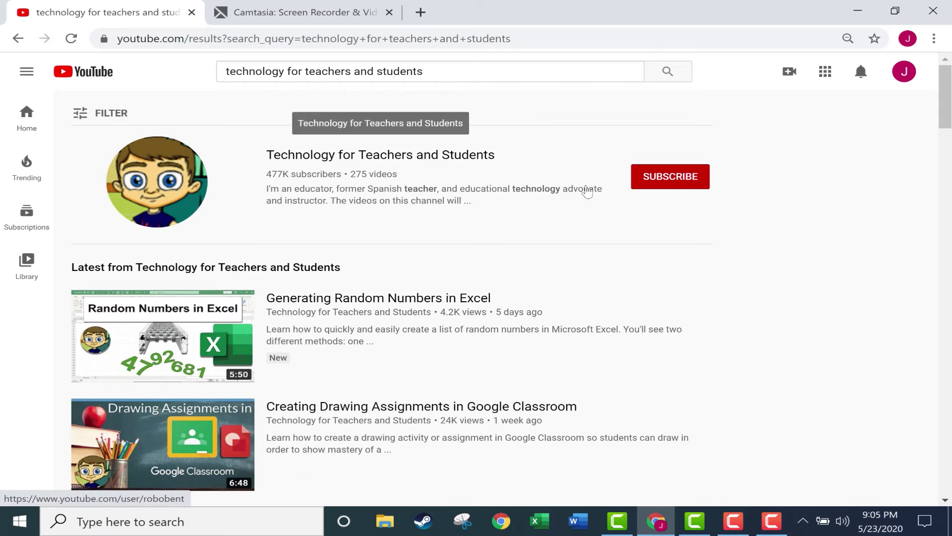
{"action": "left_click", "coordinate": [671, 176]}
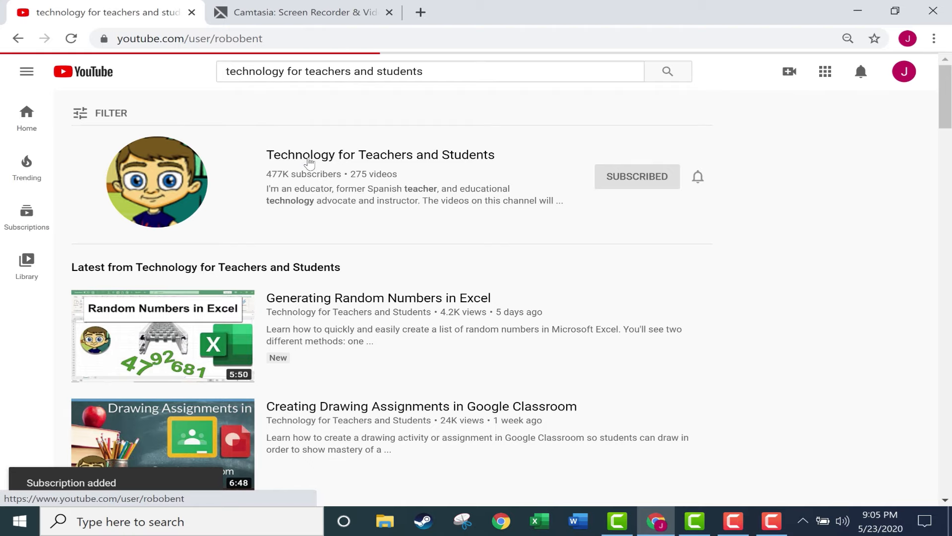
- Open the Technology for Teachers and Students channel and browse its playlists
{"action": "left_click", "coordinate": [309, 155]}
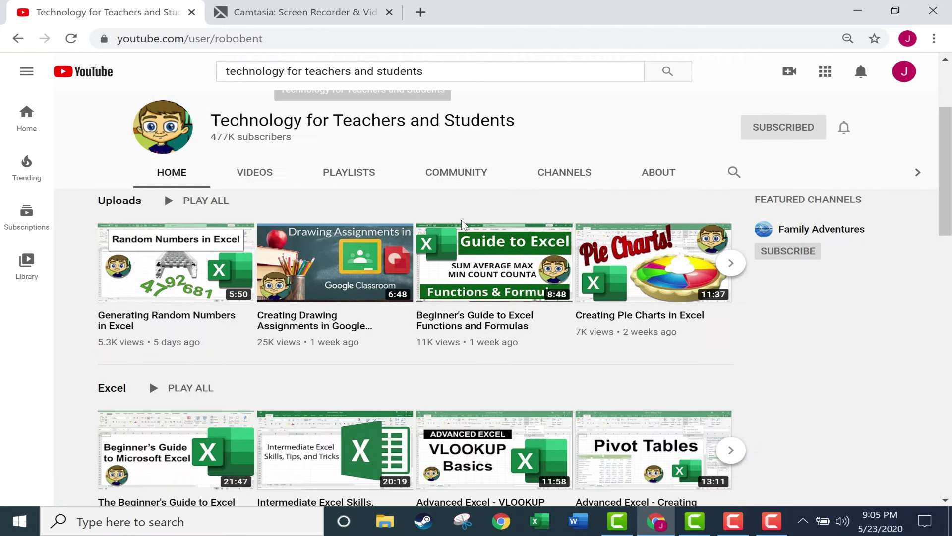
{"action": "scroll", "scroll_direction": "down", "scroll_amount": 3}
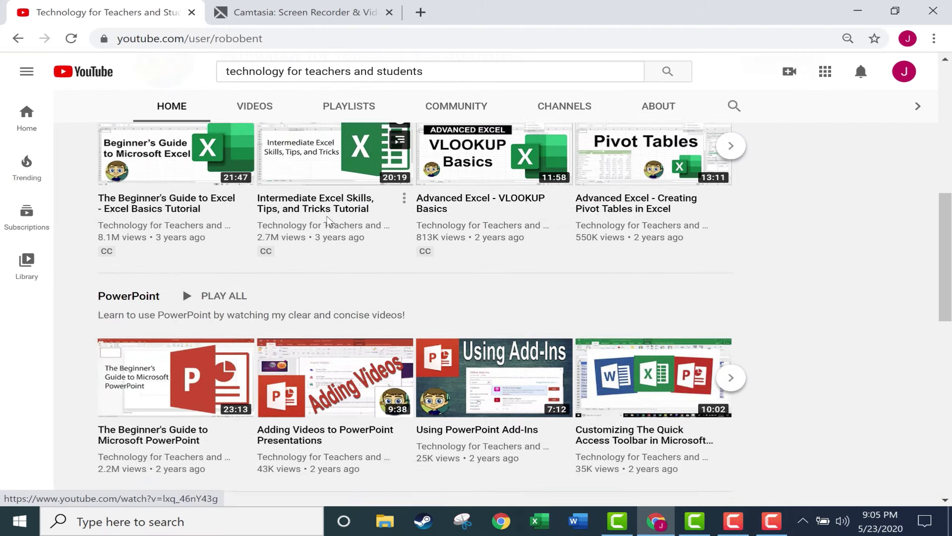
{"action": "scroll", "scroll_direction": "up", "scroll_amount": 3}
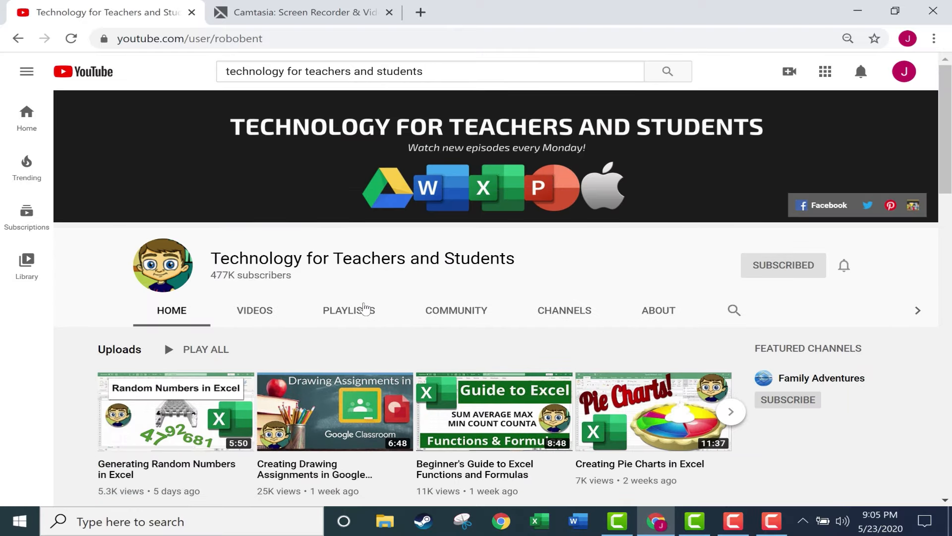
{"action": "left_click", "coordinate": [348, 310]}
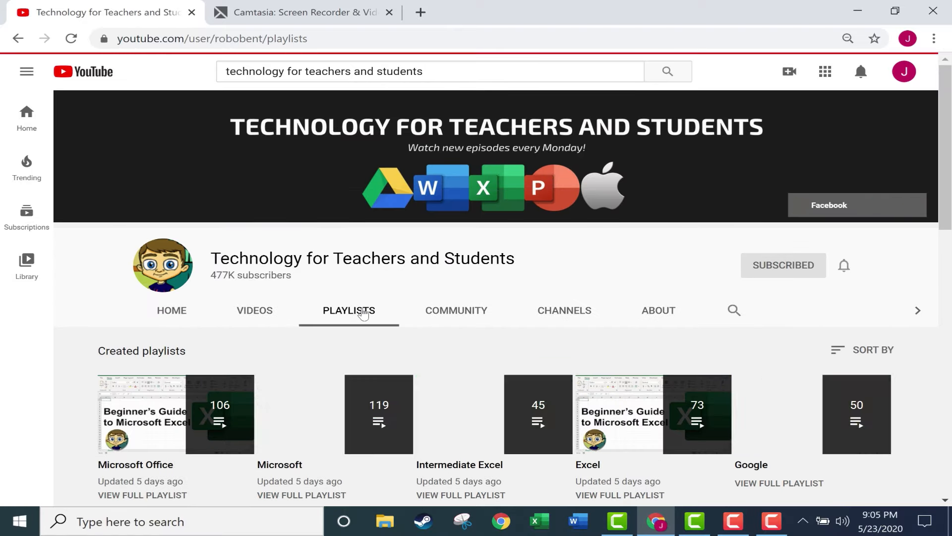
{"action": "scroll", "scroll_direction": "down", "scroll_amount": 3}
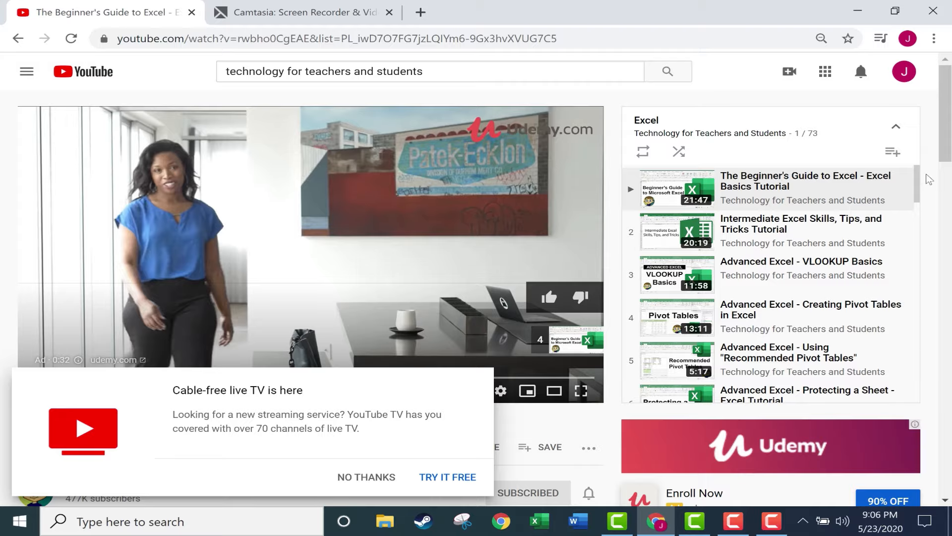
{"action": "scroll", "scroll_direction": "down", "scroll_amount": 3}
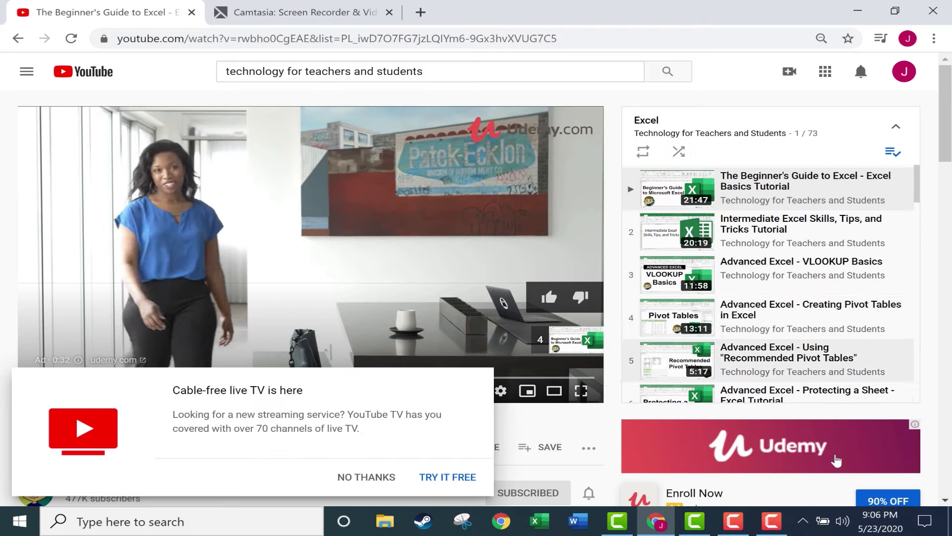
{"action": "mouse_move", "coordinate": [461, 473]}
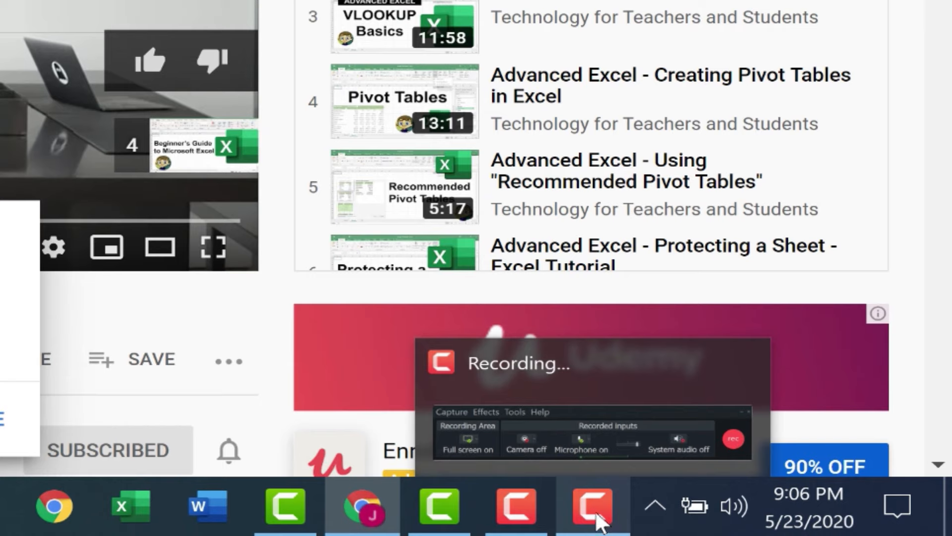
- Pause and stop the Camtasia Recorder, leaving a 2:25 clip on Track 1
{"action": "left_click", "coordinate": [590, 514]}
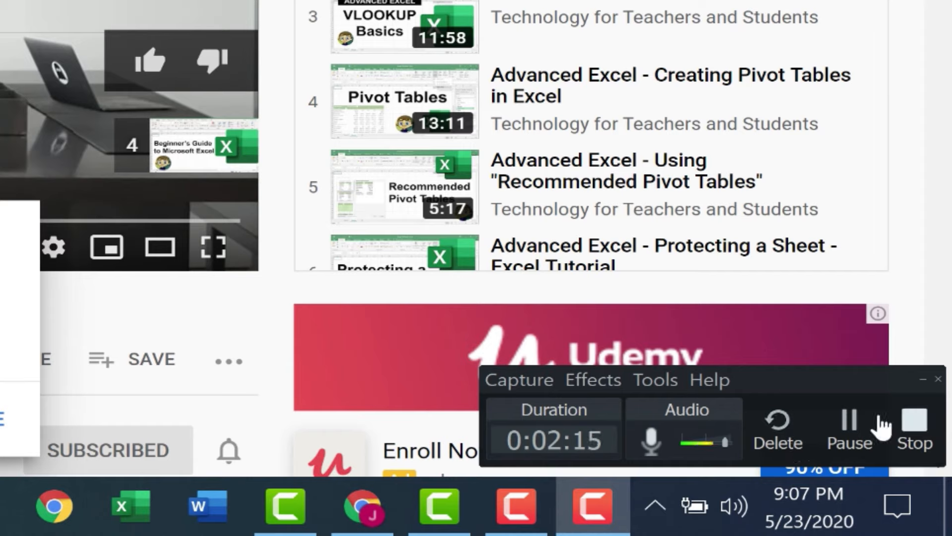
{"action": "left_click", "coordinate": [849, 426]}
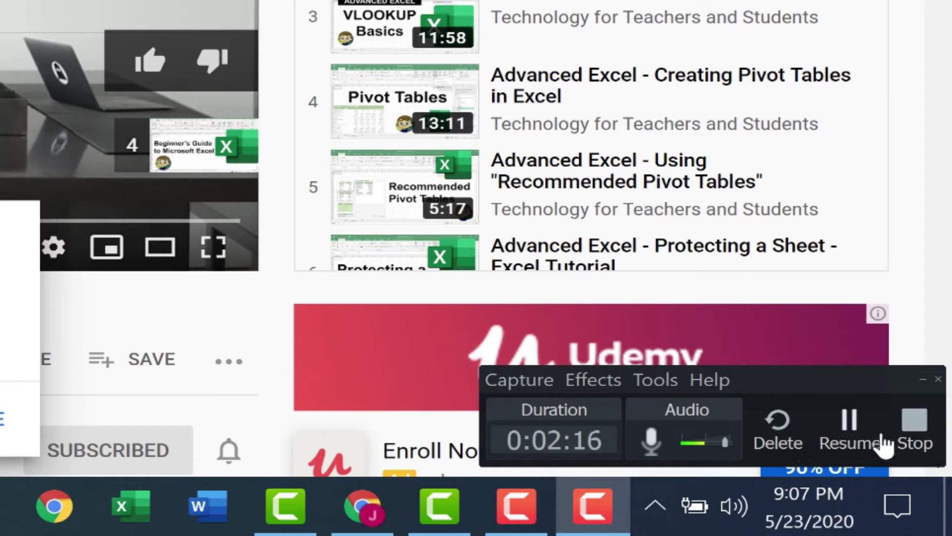
{"action": "mouse_move", "coordinate": [848, 437]}
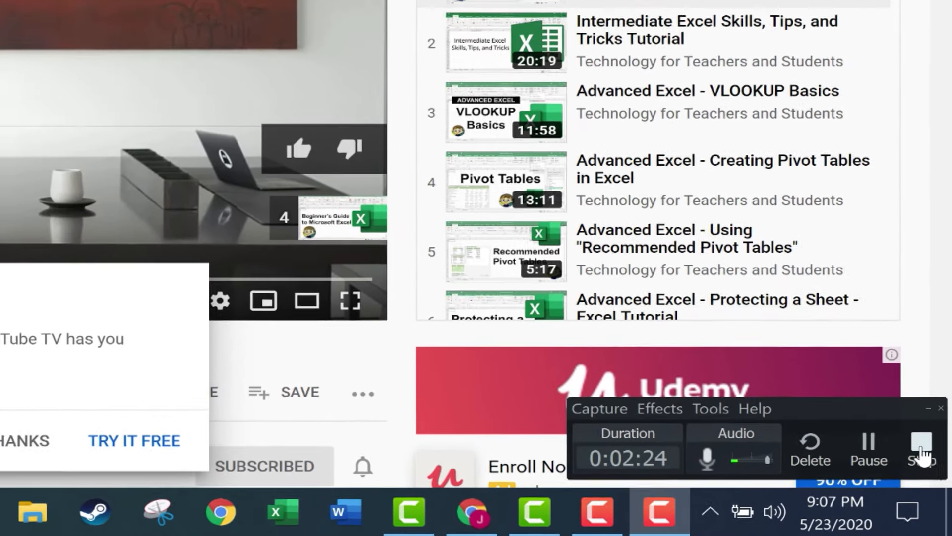
{"action": "left_click", "coordinate": [922, 443]}
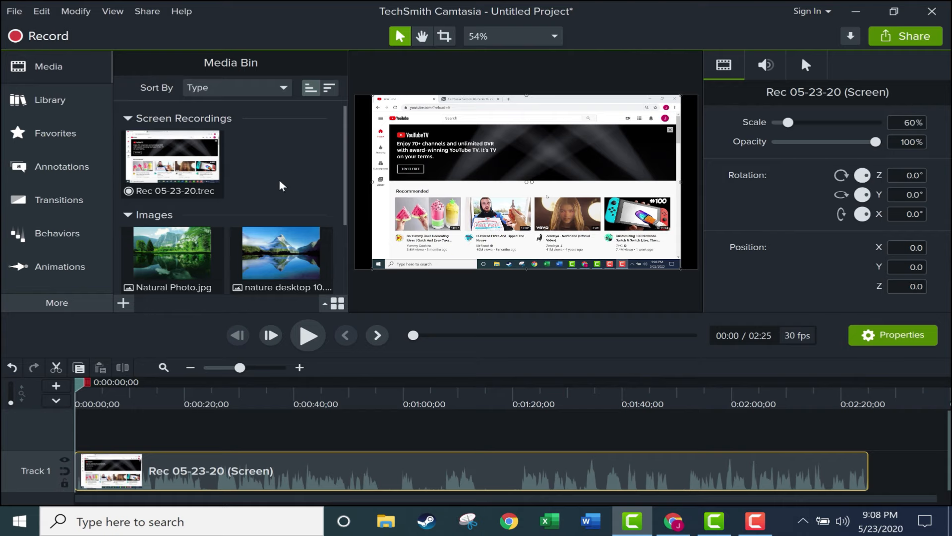
{"action": "mouse_move", "coordinate": [155, 148]}
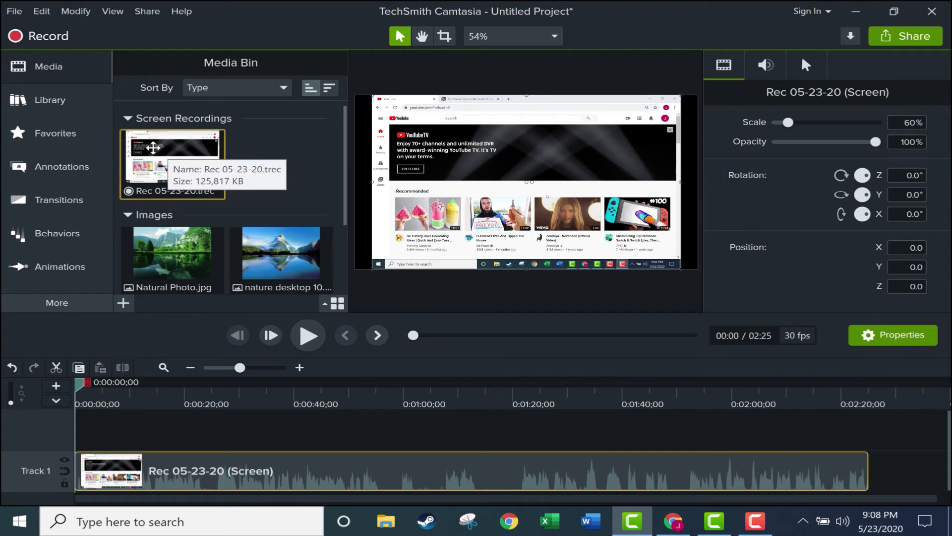
{"action": "mouse_move", "coordinate": [159, 166]}
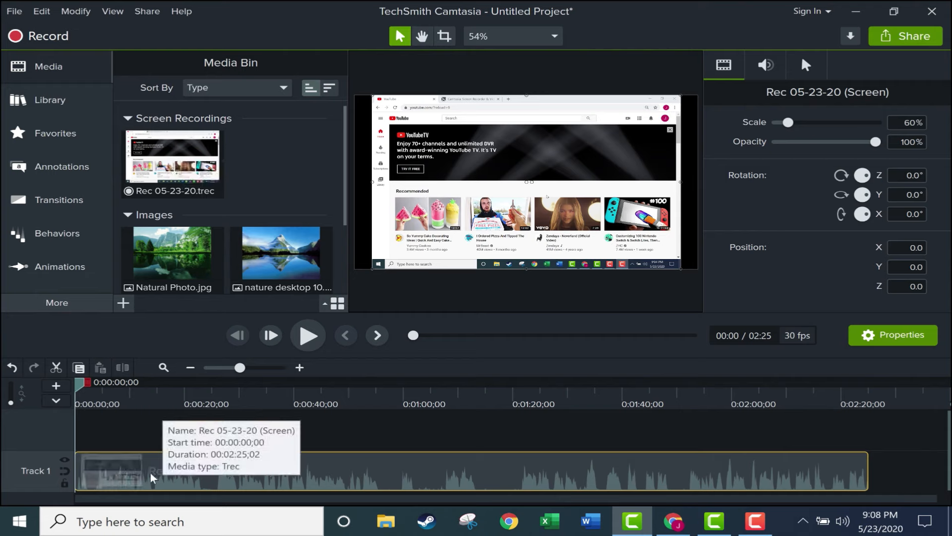
{"action": "mouse_move", "coordinate": [158, 477]}
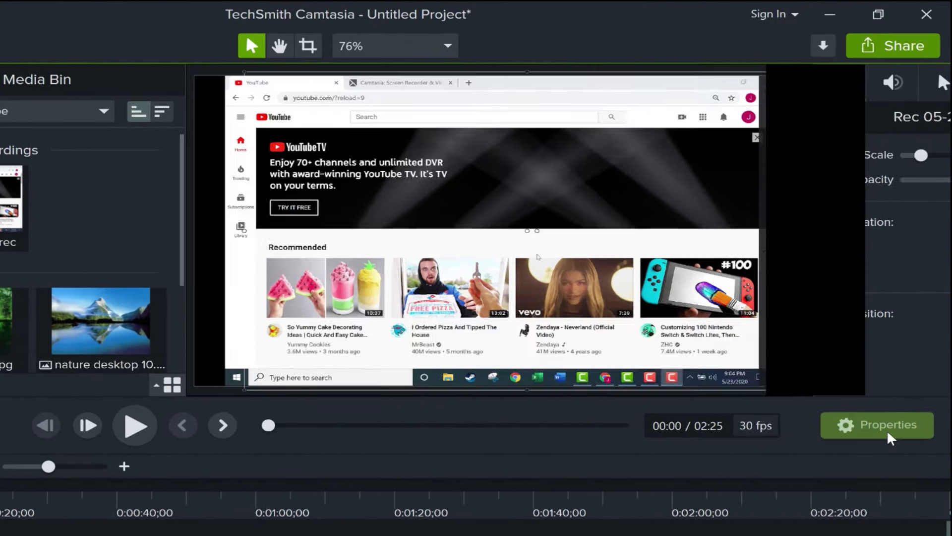
{"action": "left_click", "coordinate": [877, 425]}
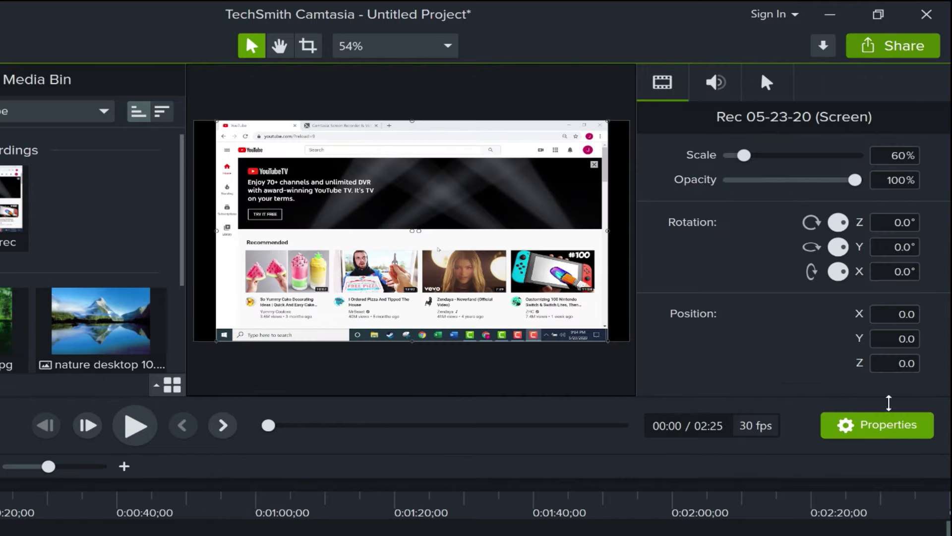
{"action": "mouse_move", "coordinate": [903, 432]}
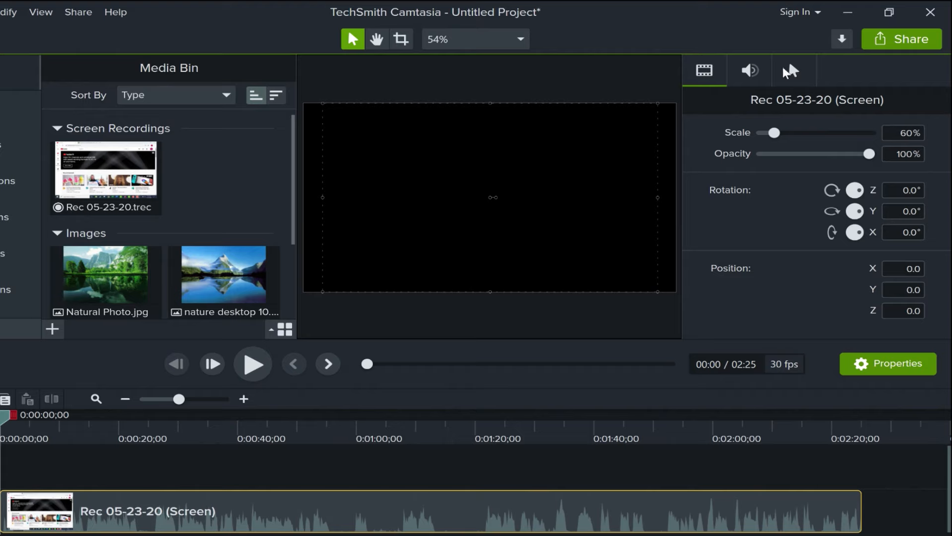
- Scale the recorded cursor up to about 323% in Cursor Effects
{"action": "left_click", "coordinate": [793, 71]}
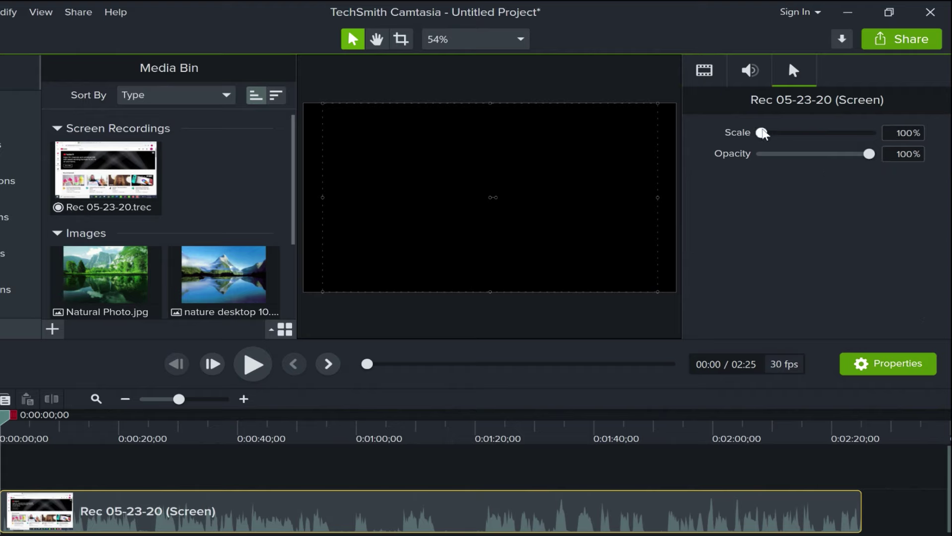
{"action": "left_click_drag", "start_coordinate": [763, 132], "coordinate": [777, 133]}
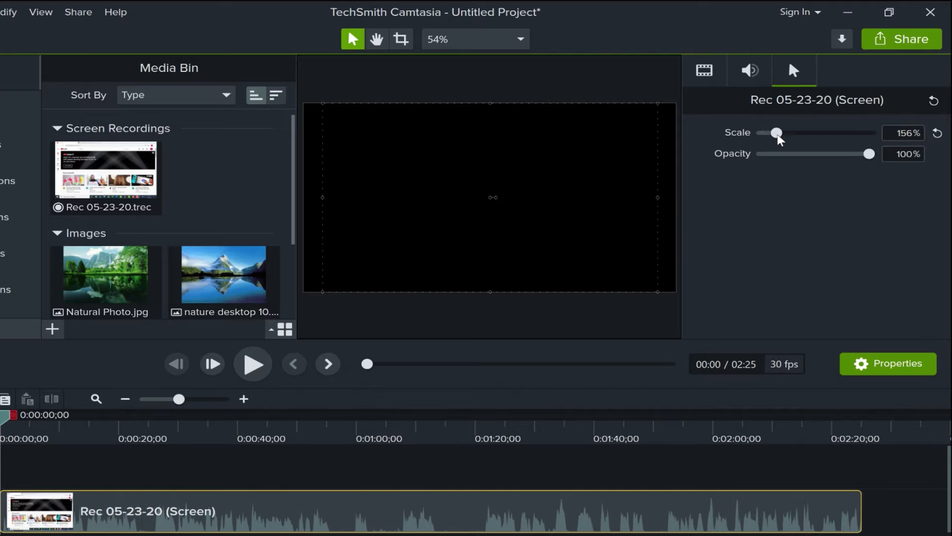
{"action": "left_click_drag", "start_coordinate": [777, 132], "coordinate": [789, 132]}
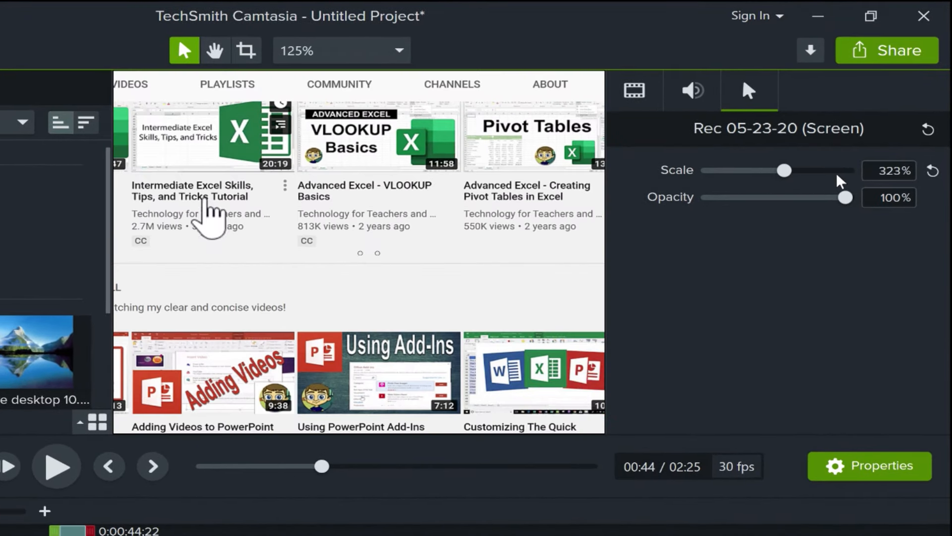
{"action": "left_click_drag", "start_coordinate": [784, 170], "coordinate": [746, 170]}
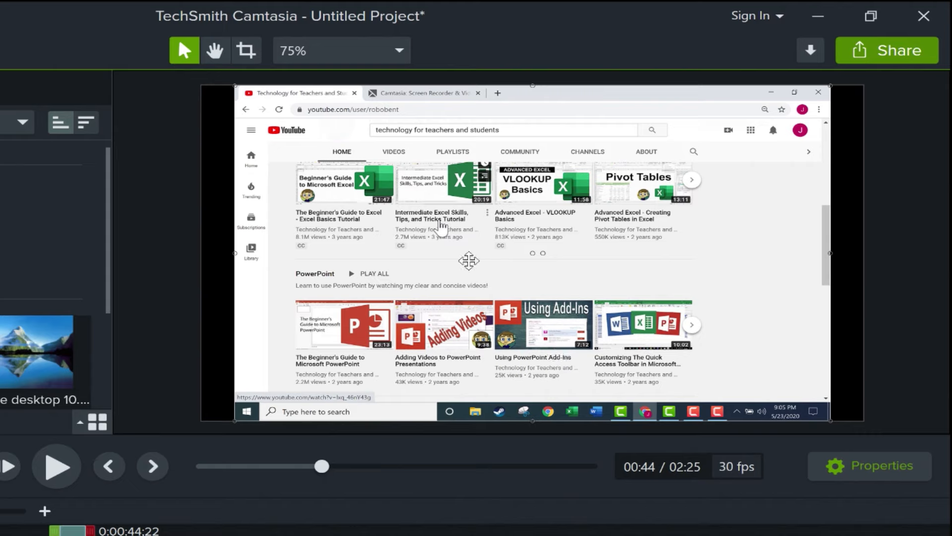
{"action": "mouse_move", "coordinate": [264, 261]}
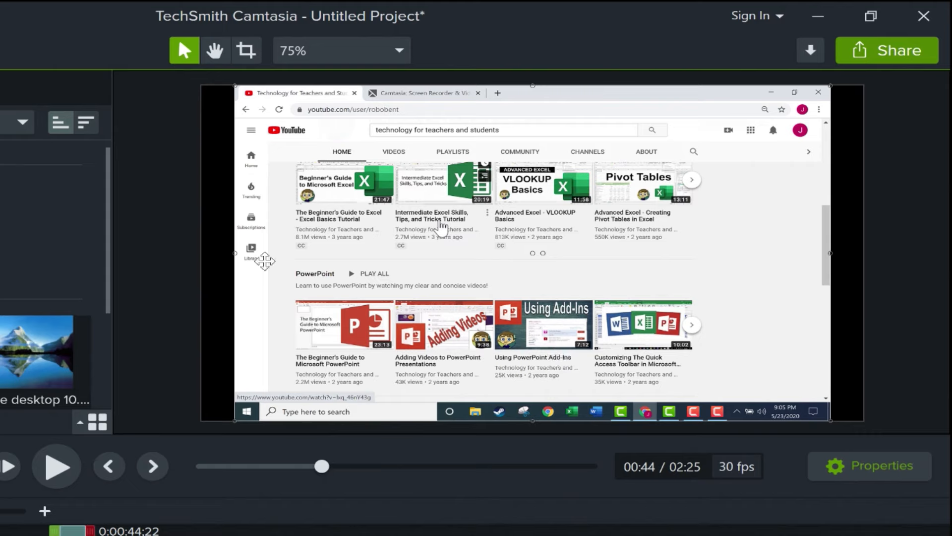
{"action": "mouse_move", "coordinate": [325, 118]}
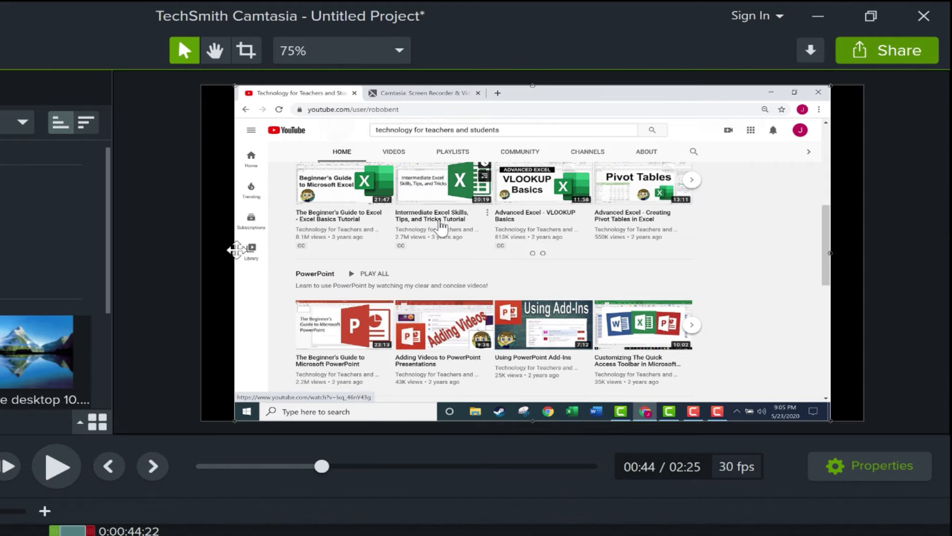
{"action": "mouse_move", "coordinate": [229, 250]}
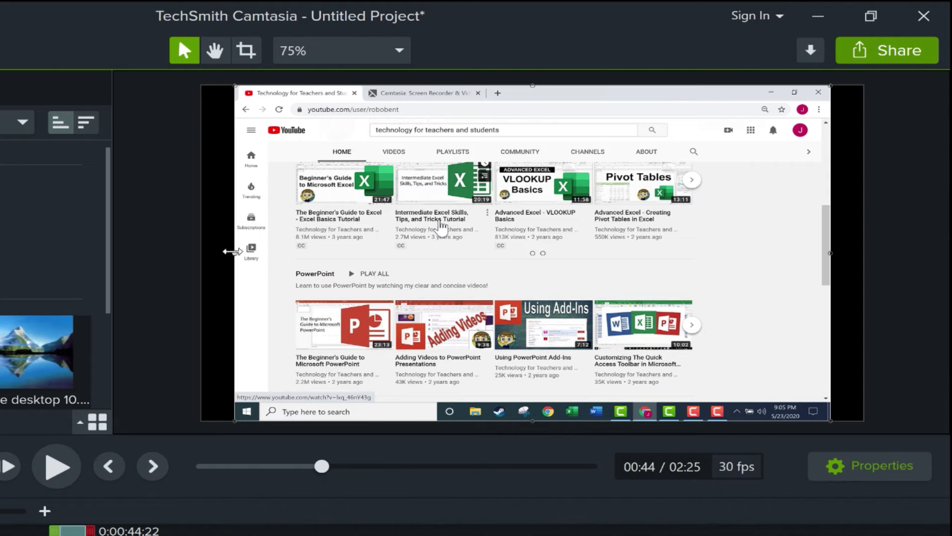
{"action": "key", "text": "shift"}
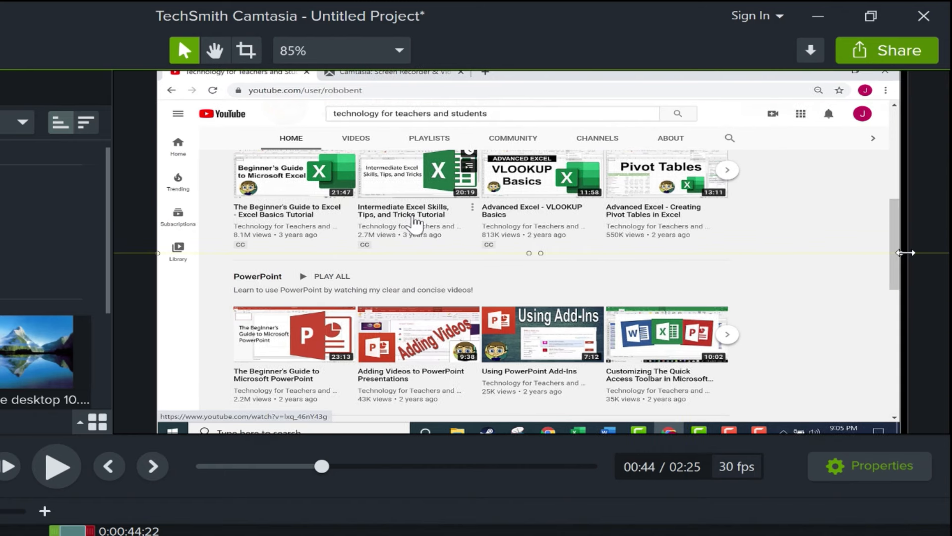
{"action": "left_click", "coordinate": [400, 51]}
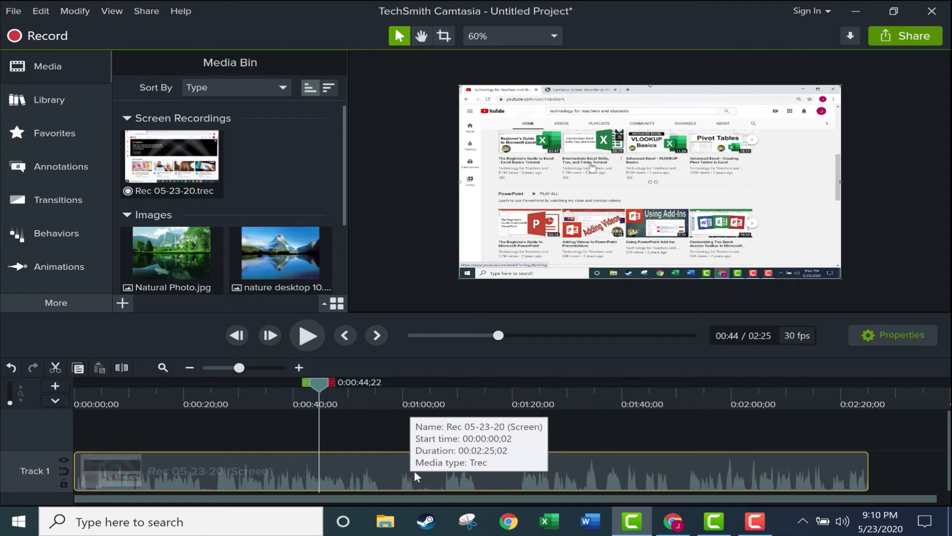
{"action": "mouse_move", "coordinate": [503, 505]}
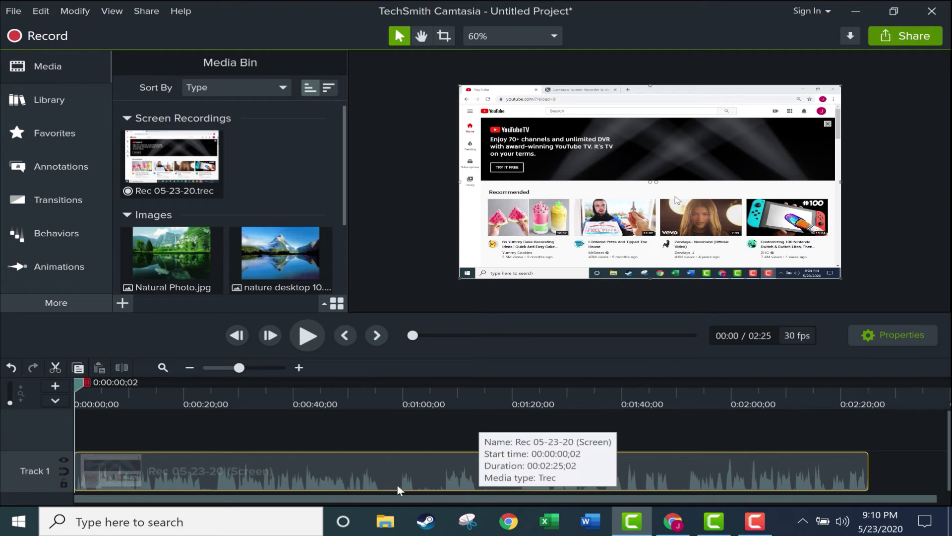
{"action": "mouse_move", "coordinate": [404, 480]}
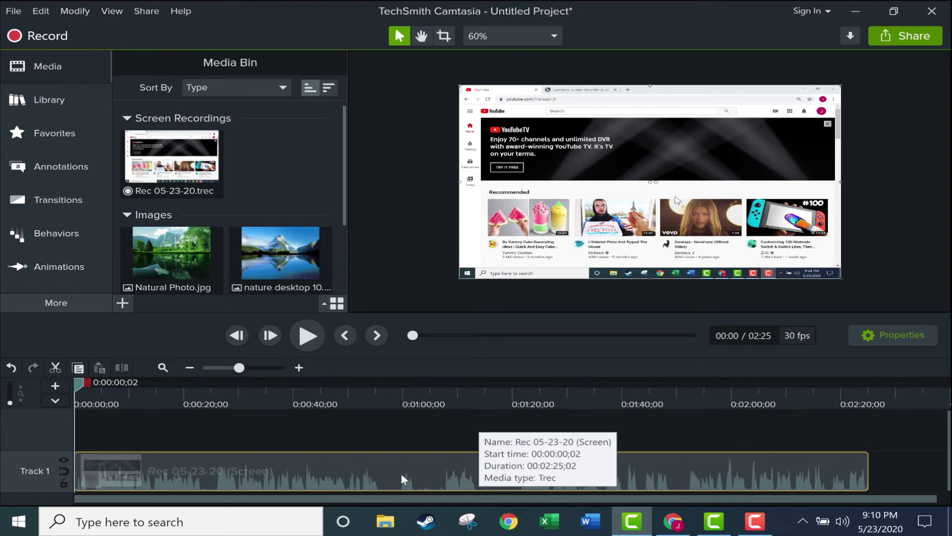
{"action": "mouse_move", "coordinate": [362, 477]}
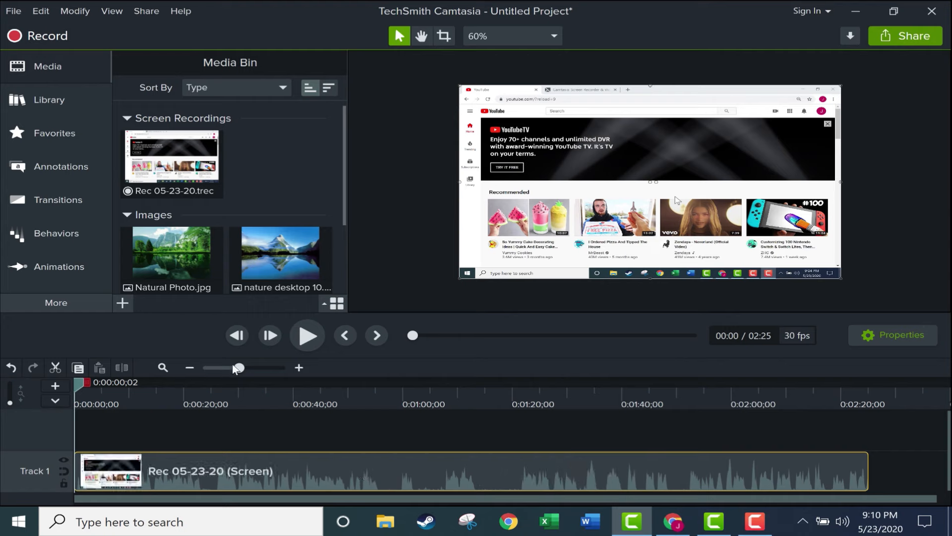
{"action": "mouse_move", "coordinate": [241, 371]}
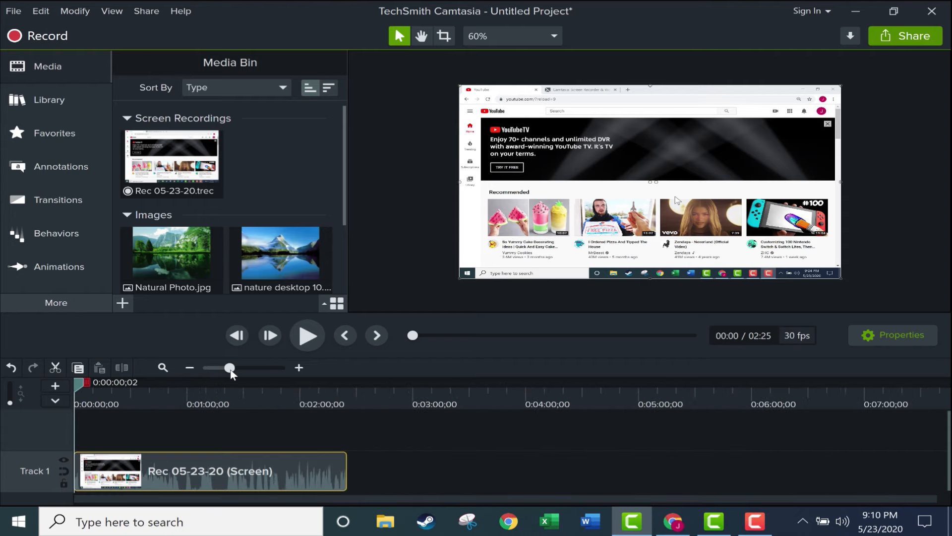
{"action": "left_click_drag", "start_coordinate": [230, 368], "coordinate": [244, 368]}
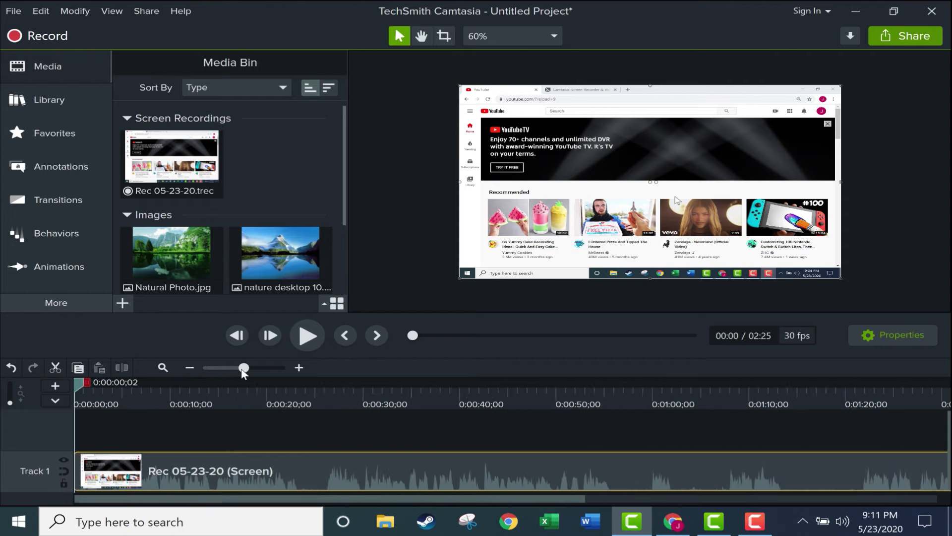
{"action": "left_click_drag", "start_coordinate": [244, 368], "coordinate": [269, 368]}
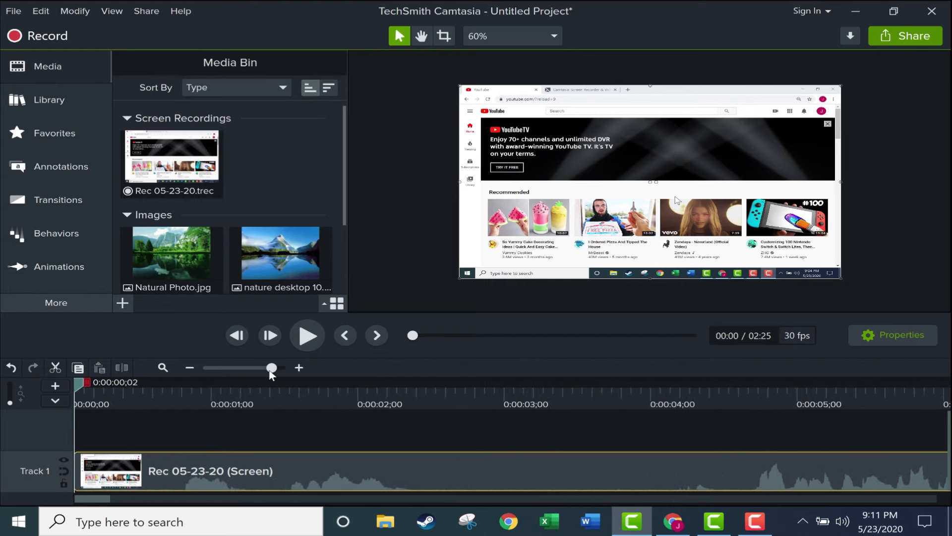
{"action": "mouse_move", "coordinate": [286, 448]}
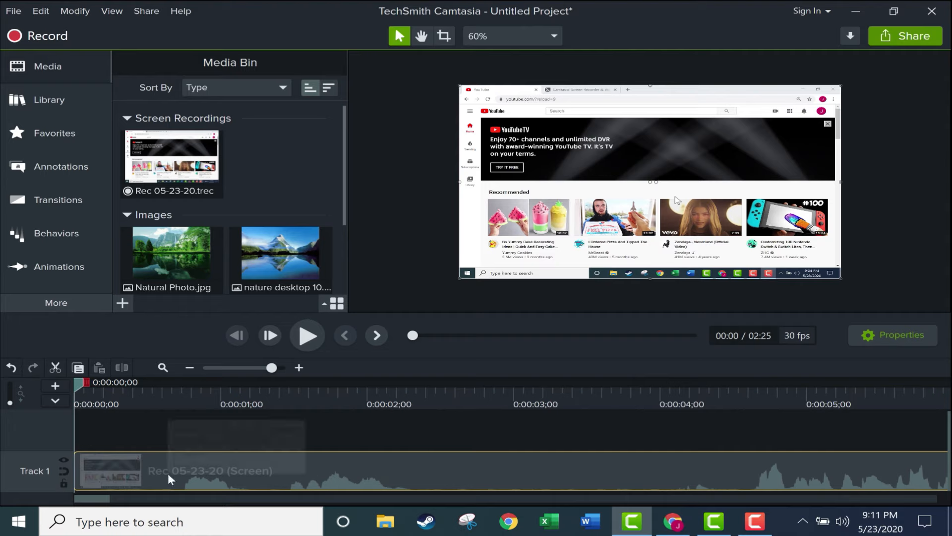
{"action": "mouse_move", "coordinate": [312, 343]}
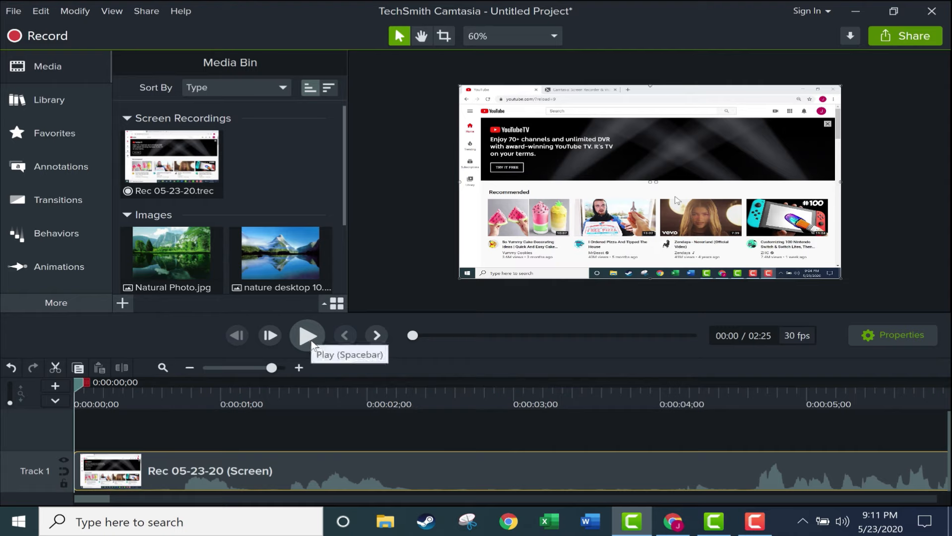
- Play and replay the recording from the beginning
{"action": "left_click", "coordinate": [307, 335]}
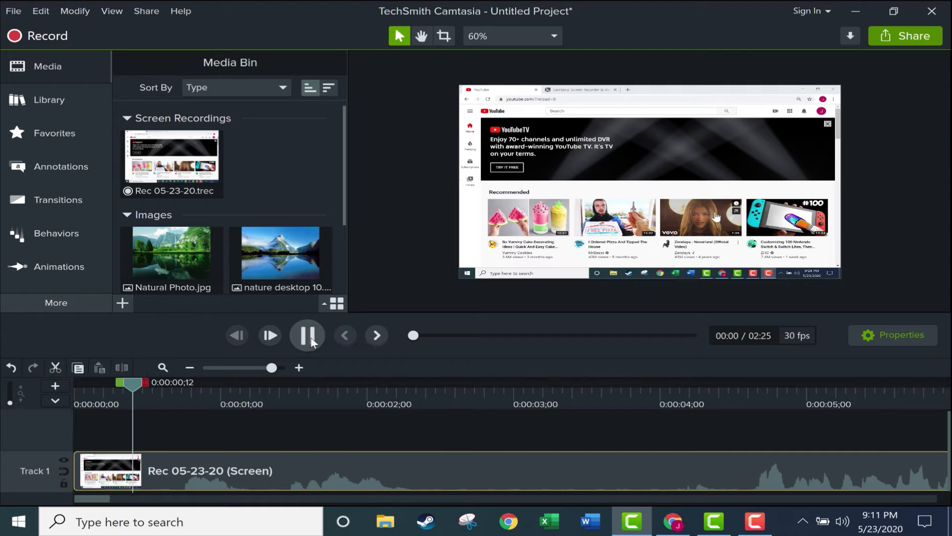
{"action": "key", "text": "space"}
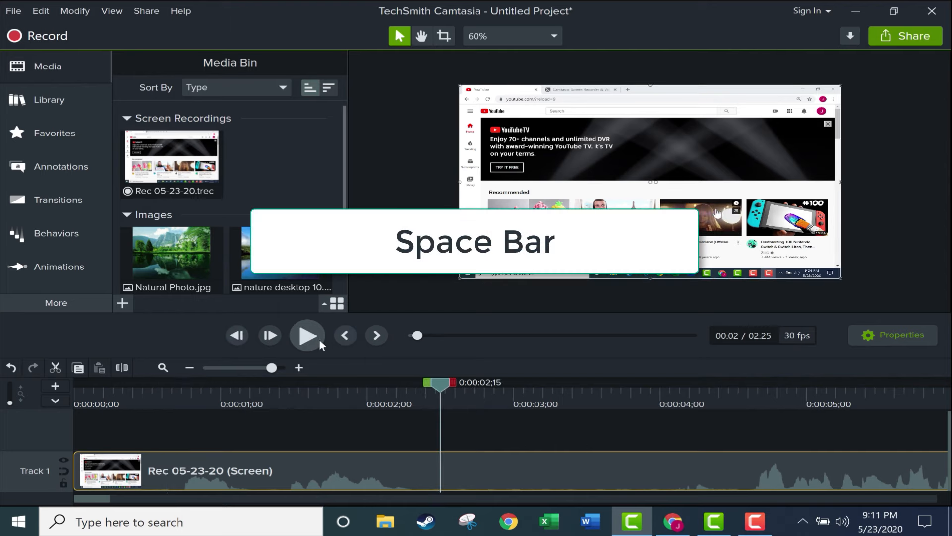
{"action": "left_click", "coordinate": [421, 36]}
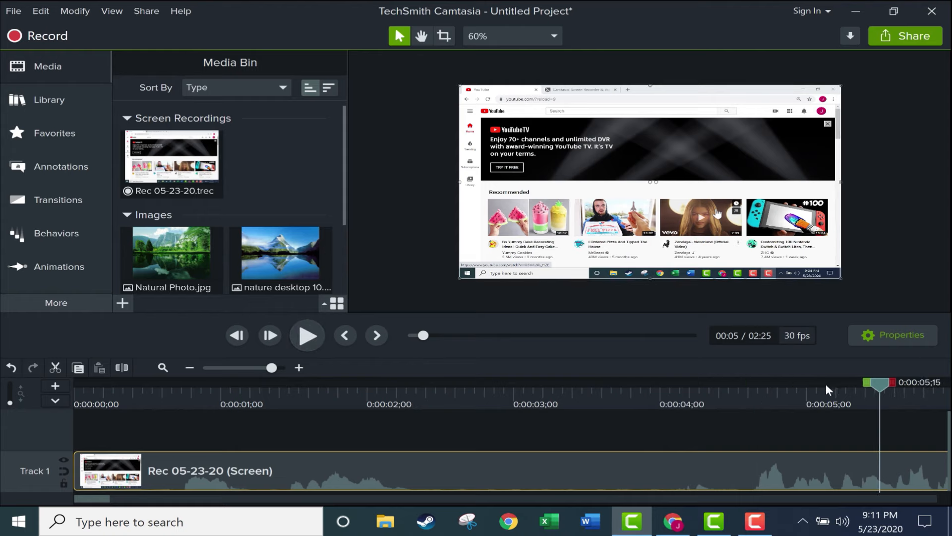
{"action": "left_click", "coordinate": [307, 335]}
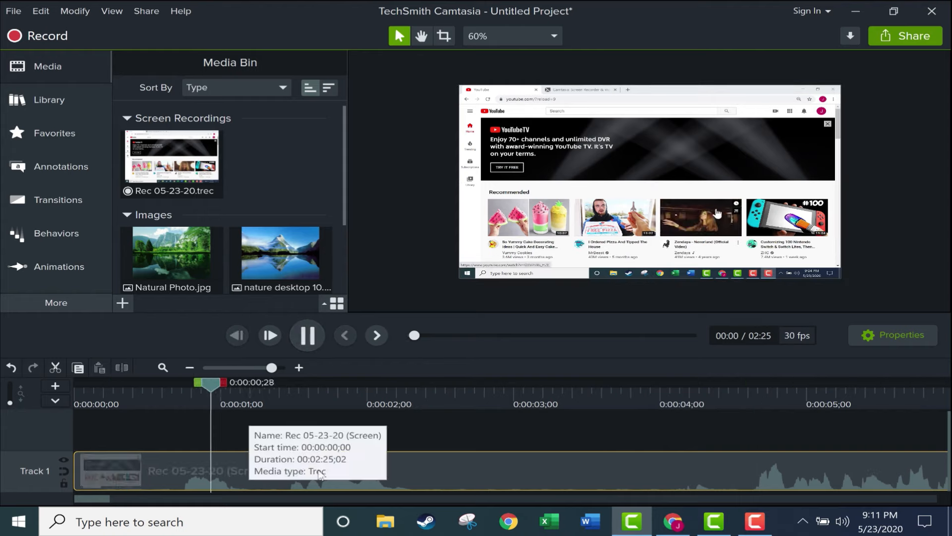
{"action": "left_click", "coordinate": [307, 336]}
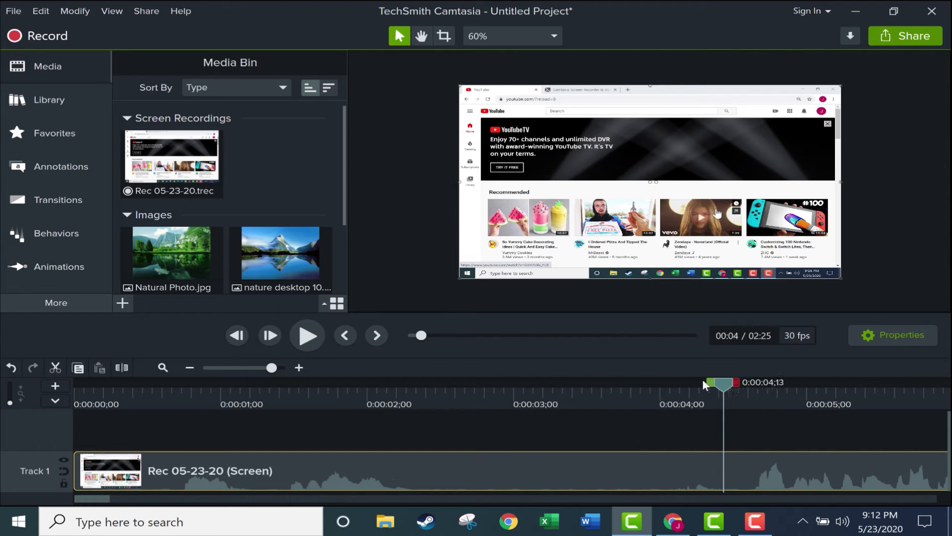
{"action": "mouse_move", "coordinate": [723, 397]}
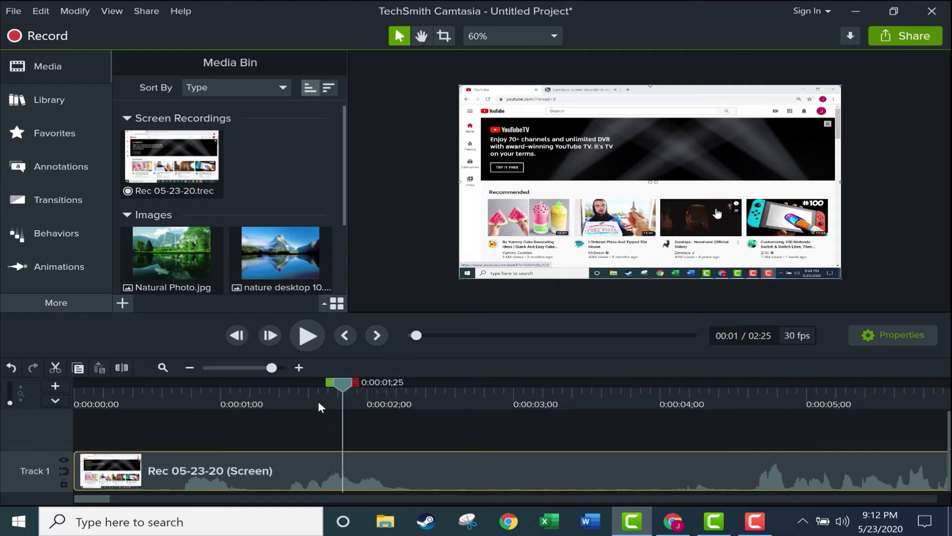
- Move the playhead to about 4 seconds in and play briefly from there
{"action": "left_click_drag", "start_coordinate": [343, 382], "coordinate": [733, 382]}
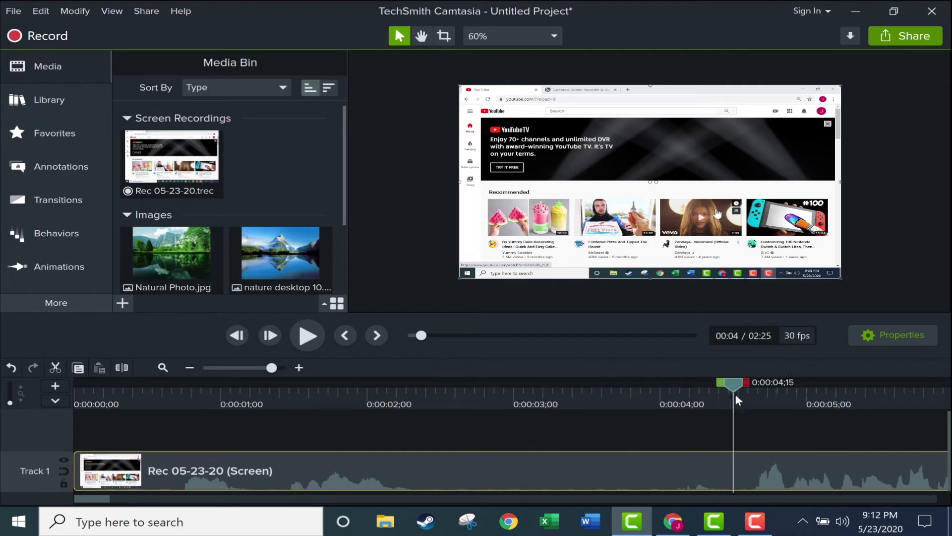
{"action": "mouse_move", "coordinate": [739, 394]}
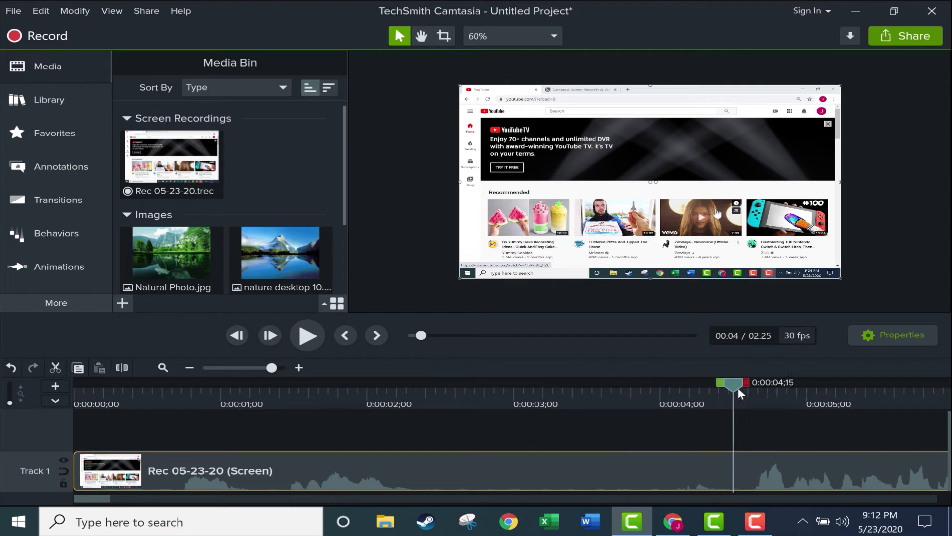
{"action": "mouse_move", "coordinate": [728, 404]}
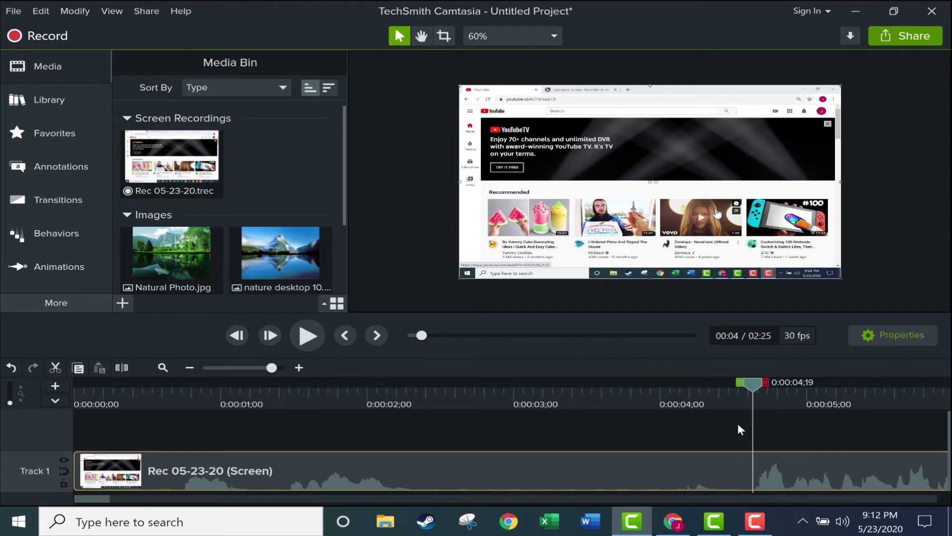
{"action": "left_click", "coordinate": [308, 335]}
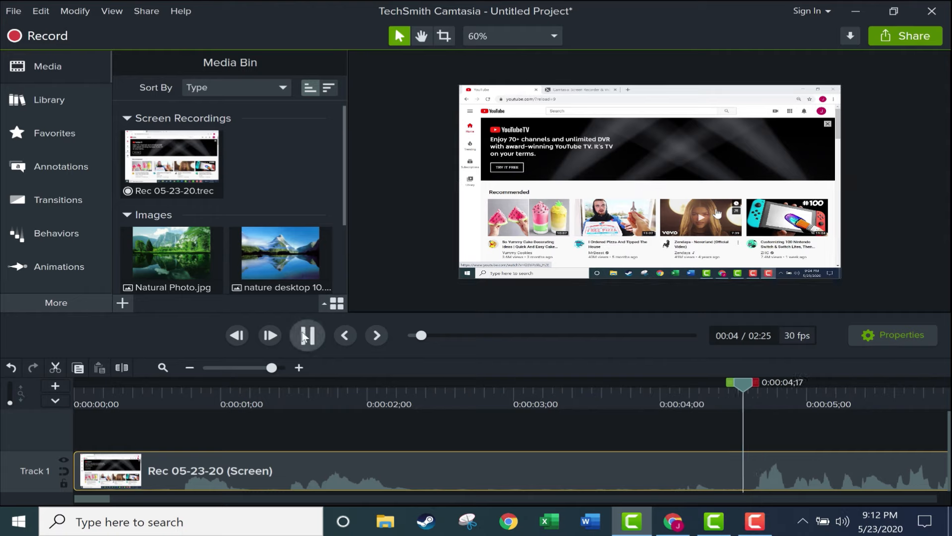
{"action": "left_click", "coordinate": [307, 335]}
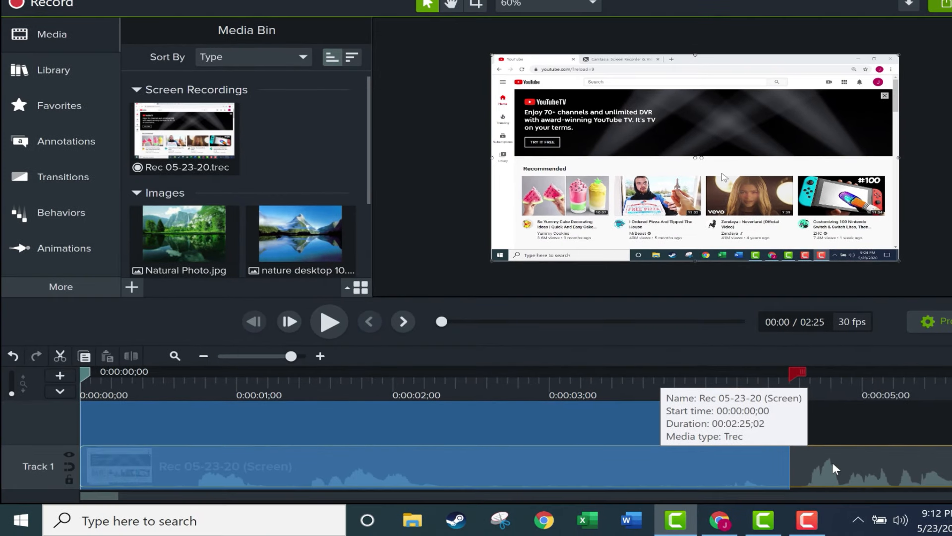
{"action": "mouse_move", "coordinate": [628, 468]}
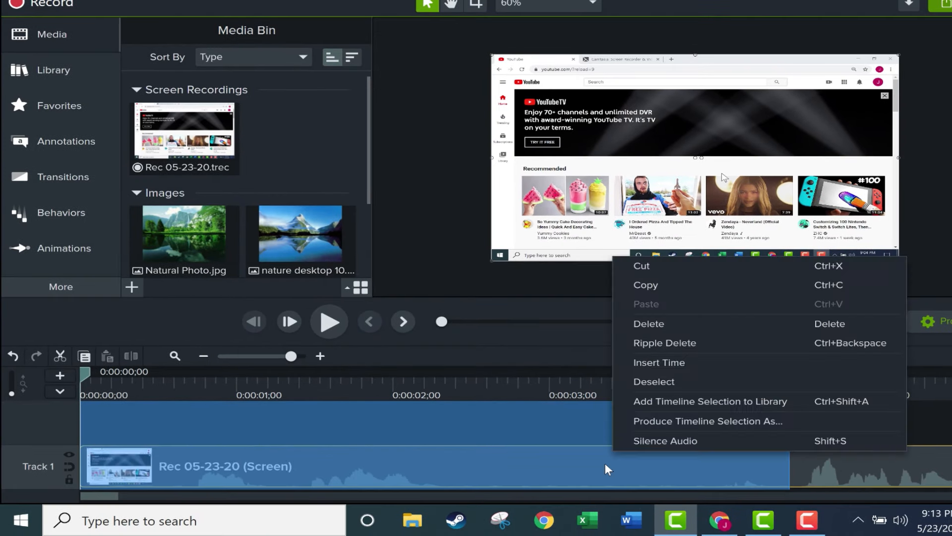
{"action": "mouse_move", "coordinate": [670, 343]}
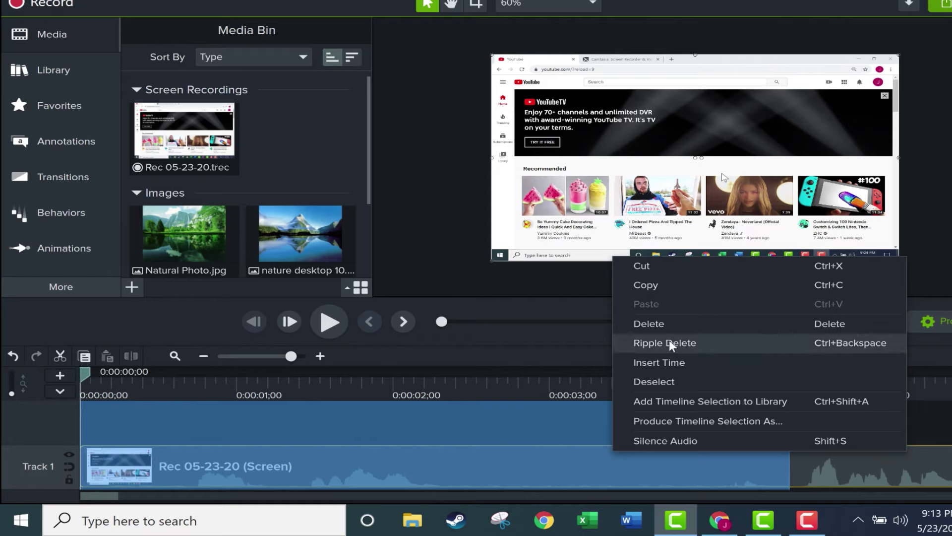
{"action": "mouse_move", "coordinate": [818, 346]}
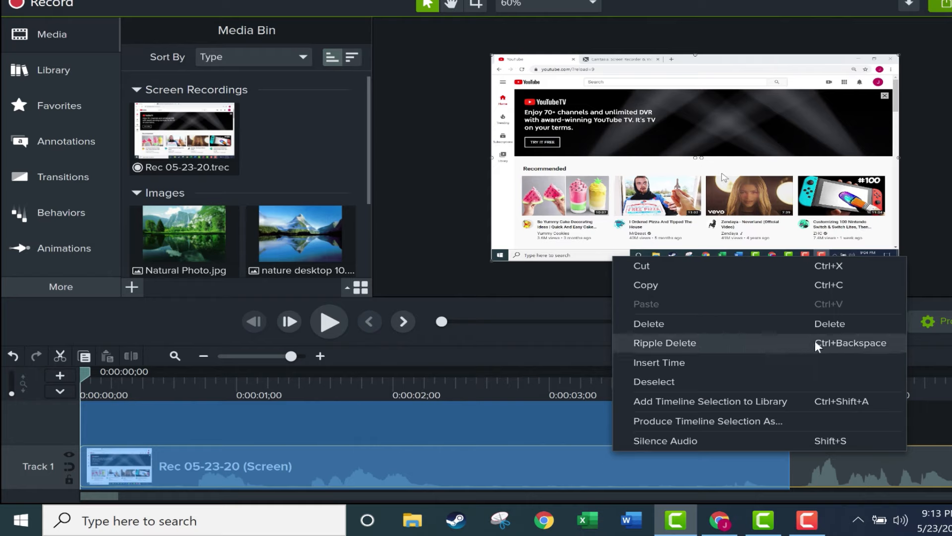
- Ripple delete the opening four-odd seconds, shortening the project from 2:25 to 2:20
{"action": "key", "text": "Ctrl+Backspace"}
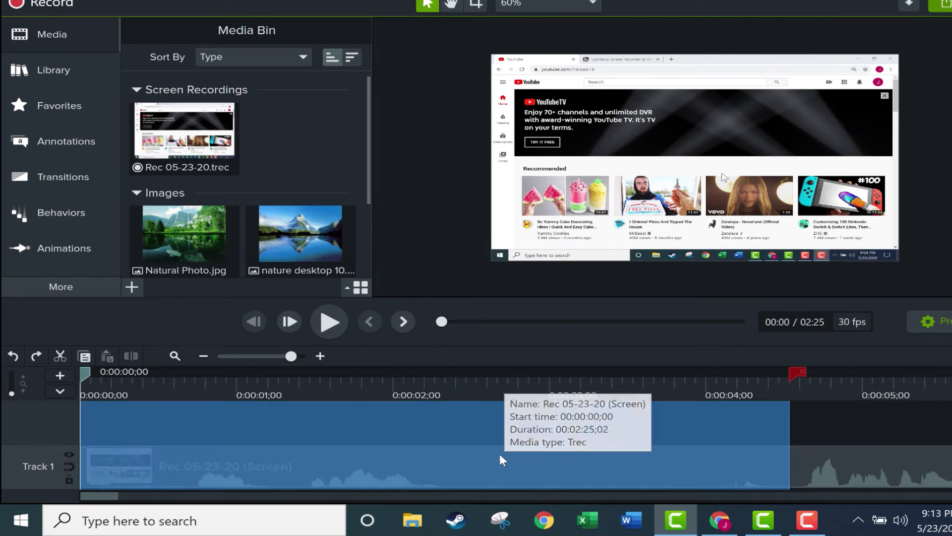
{"action": "key", "text": "ctrl+x"}
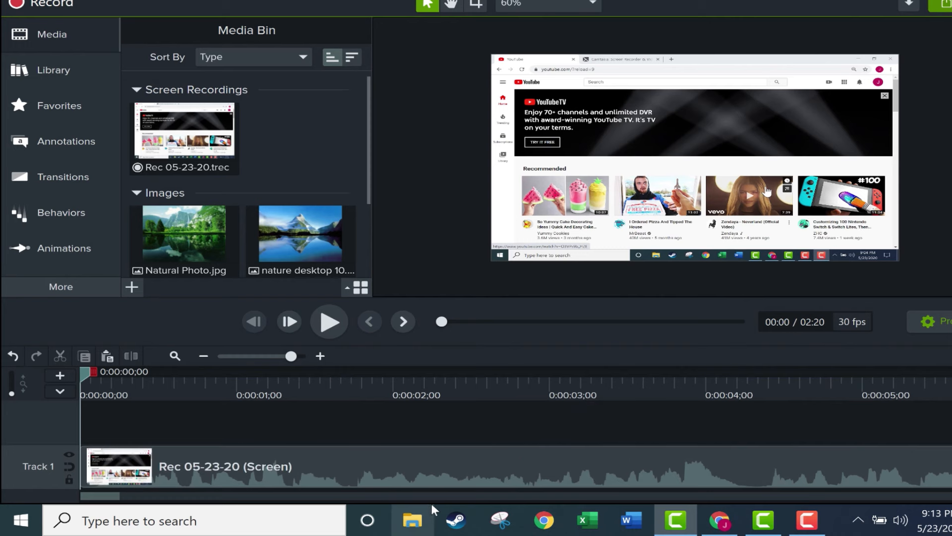
- Mark a section near 21 seconds and trim the clip's start to reach 2:00
{"action": "left_click", "coordinate": [308, 335]}
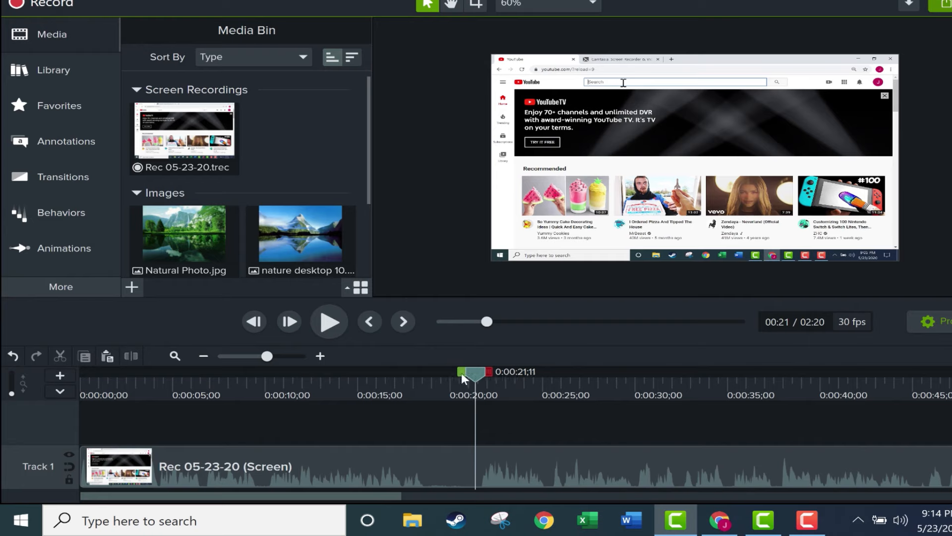
{"action": "left_click_drag", "start_coordinate": [474, 371], "coordinate": [84, 372]}
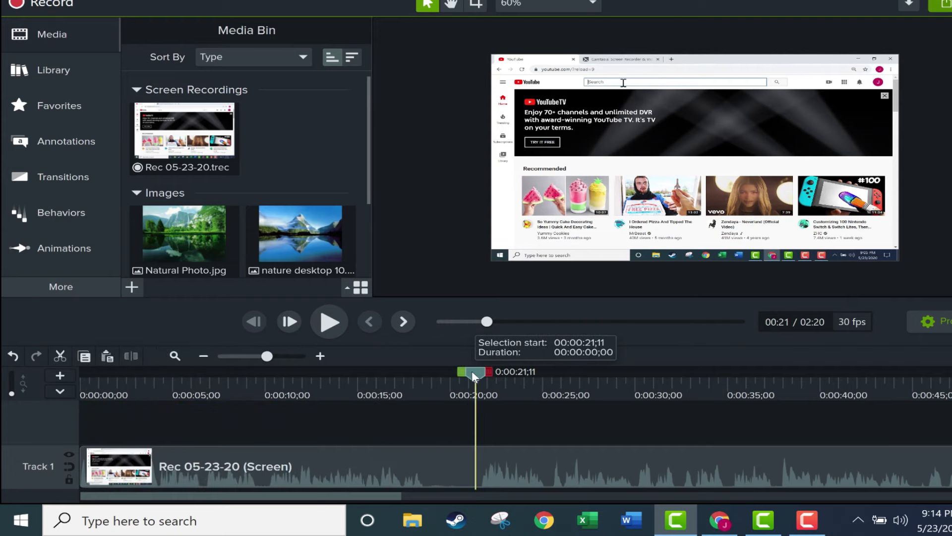
{"action": "mouse_move", "coordinate": [419, 486]}
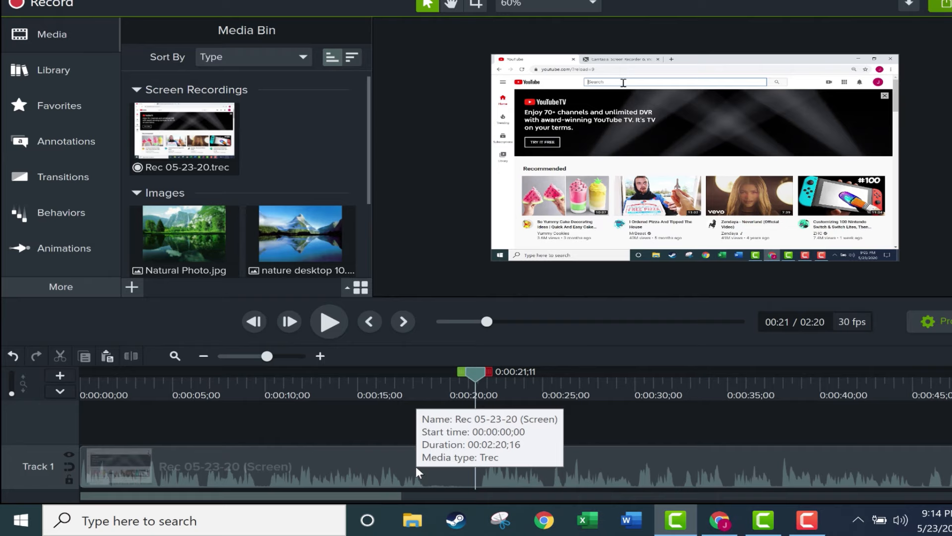
{"action": "mouse_move", "coordinate": [464, 387]}
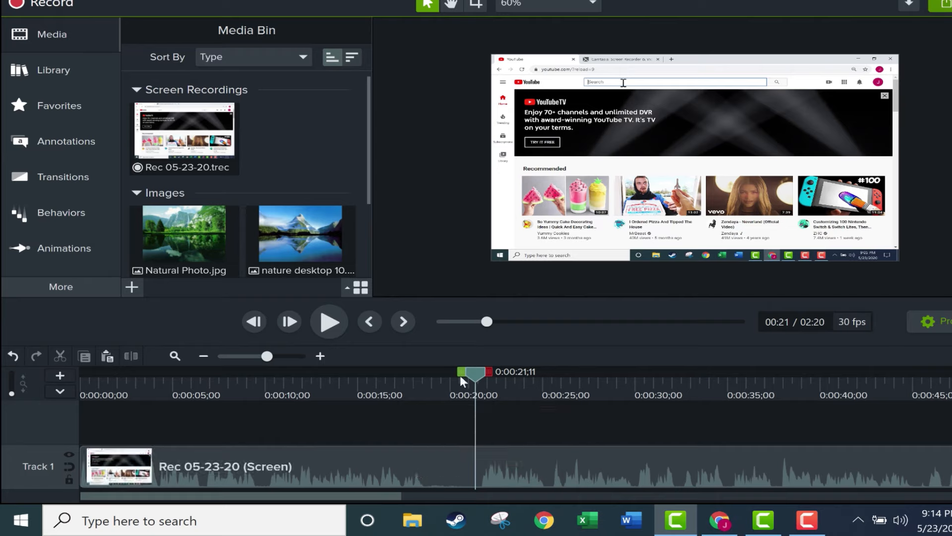
{"action": "mouse_move", "coordinate": [271, 466]}
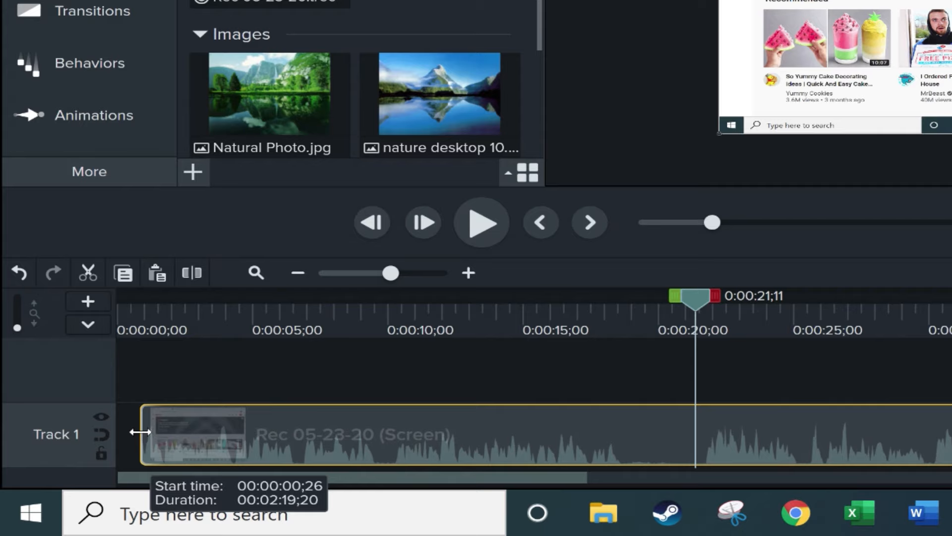
{"action": "left_click_drag", "start_coordinate": [140, 433], "coordinate": [400, 419]}
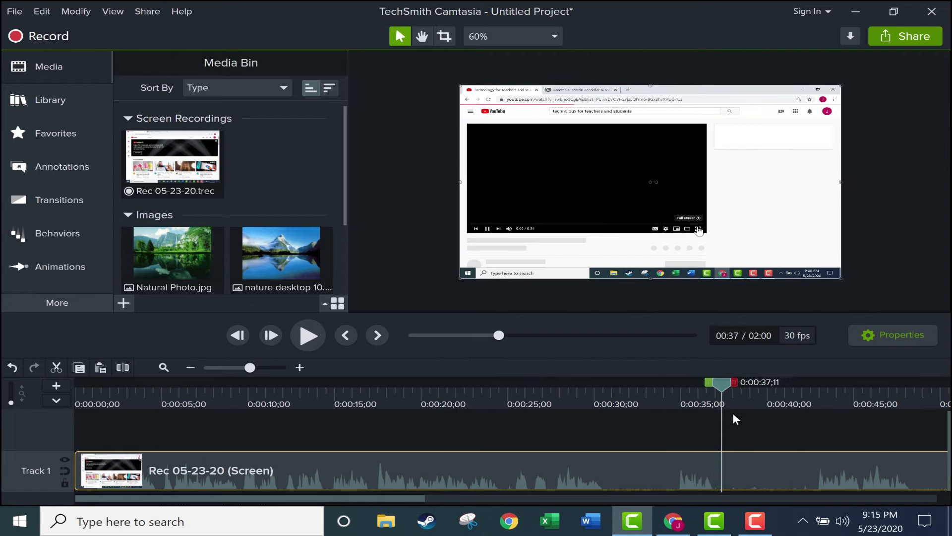
- Cut short stretches between about 31 and 42 seconds, then return the playhead to 0:00
{"action": "left_click_drag", "start_coordinate": [720, 382], "coordinate": [805, 383]}
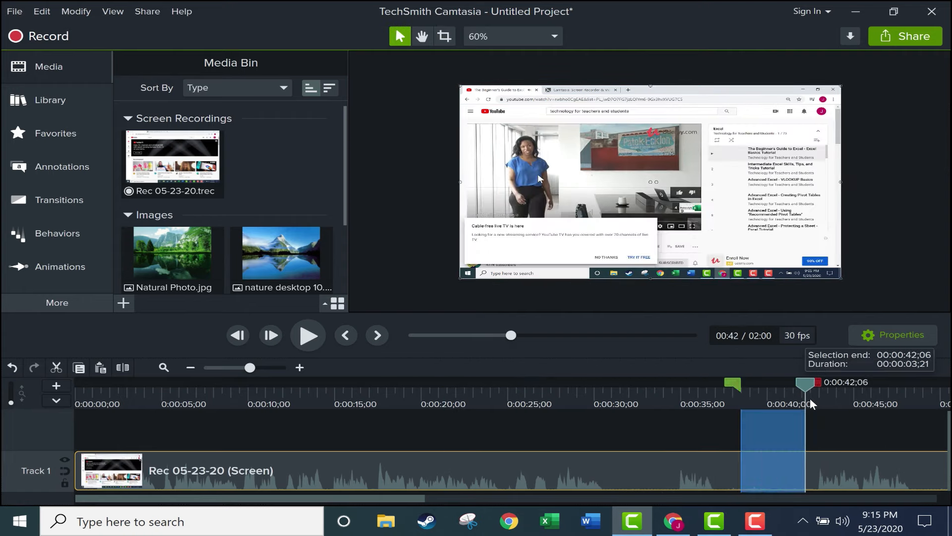
{"action": "right_click", "coordinate": [771, 449]}
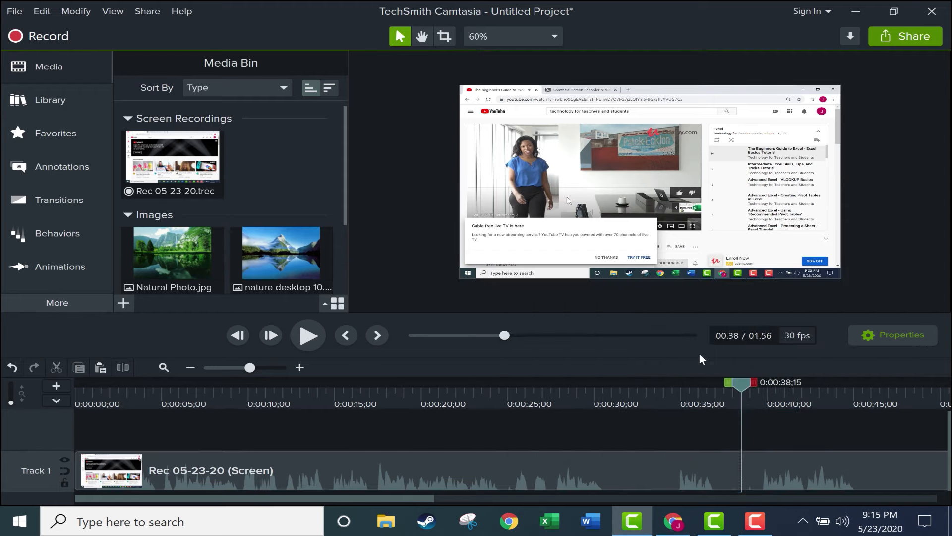
{"action": "mouse_move", "coordinate": [821, 456]}
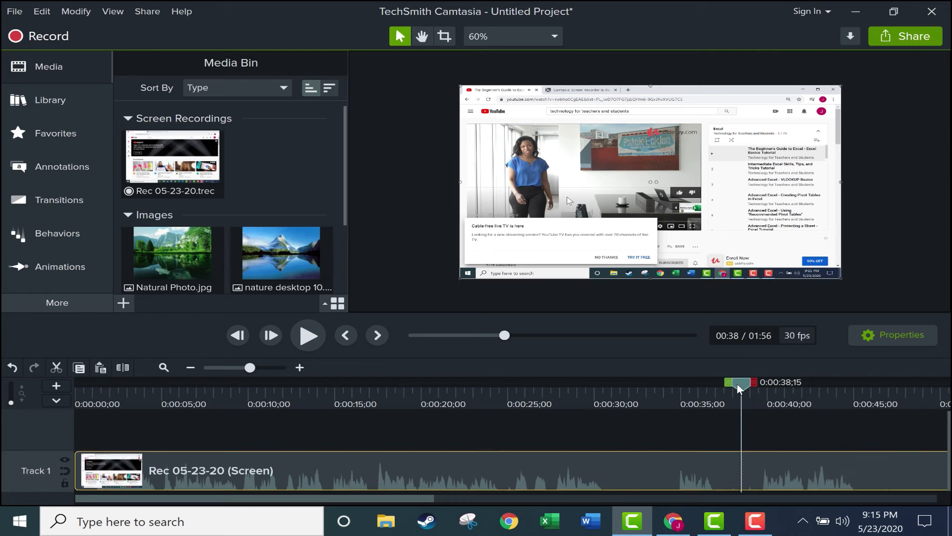
{"action": "left_click_drag", "start_coordinate": [740, 382], "coordinate": [669, 384]}
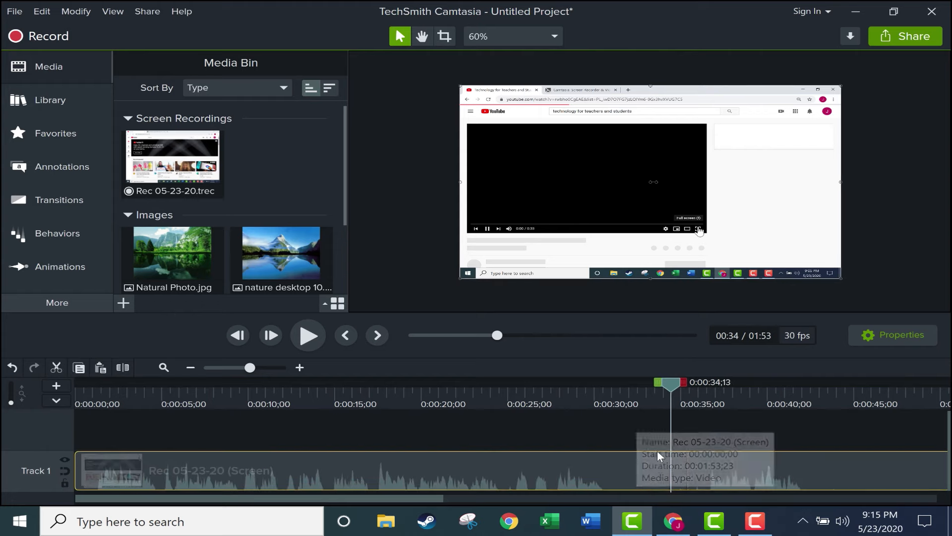
{"action": "left_click_drag", "start_coordinate": [666, 381], "coordinate": [626, 382]}
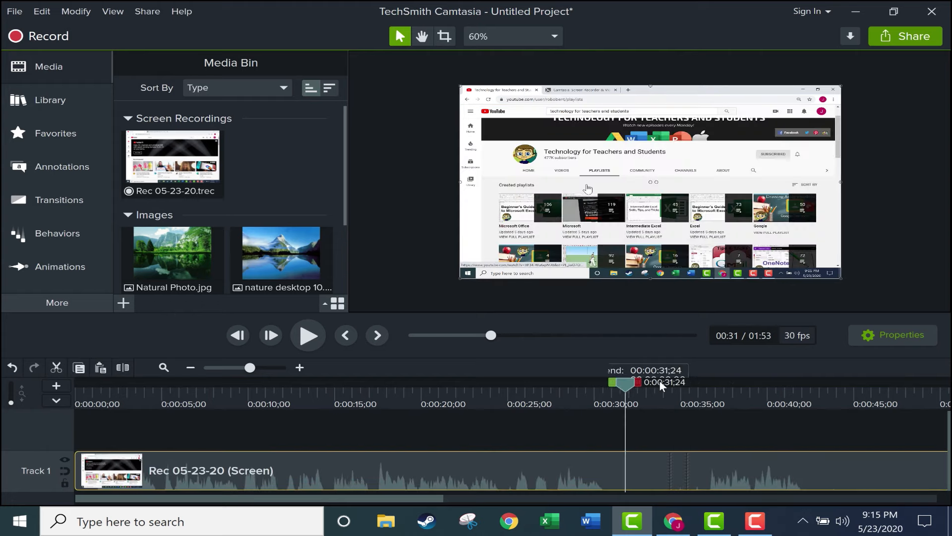
{"action": "left_click_drag", "start_coordinate": [631, 381], "coordinate": [700, 381]}
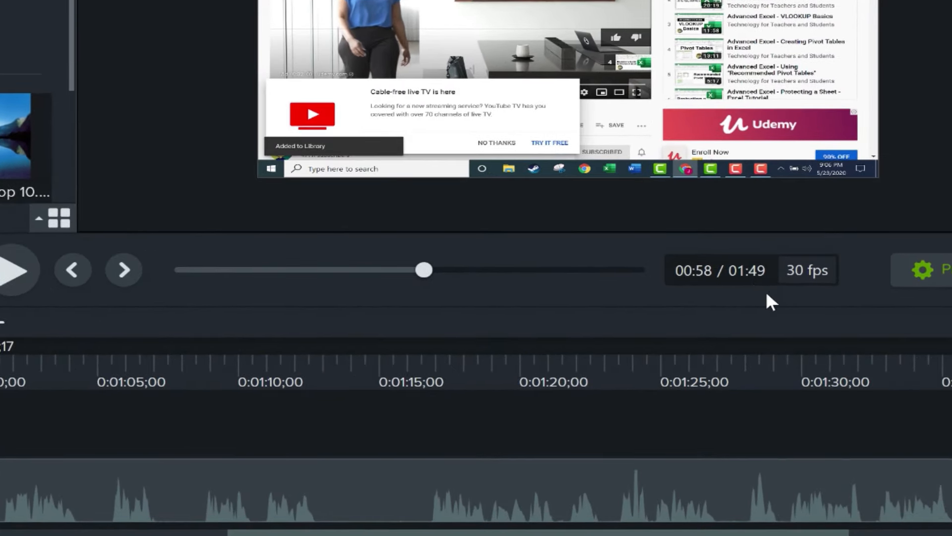
{"action": "mouse_move", "coordinate": [764, 298]}
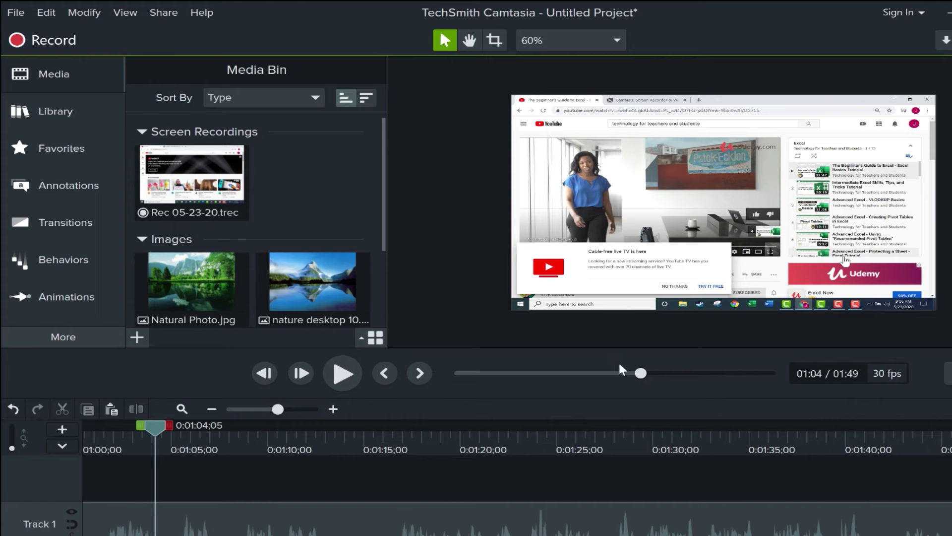
{"action": "left_click_drag", "start_coordinate": [640, 373], "coordinate": [741, 373]}
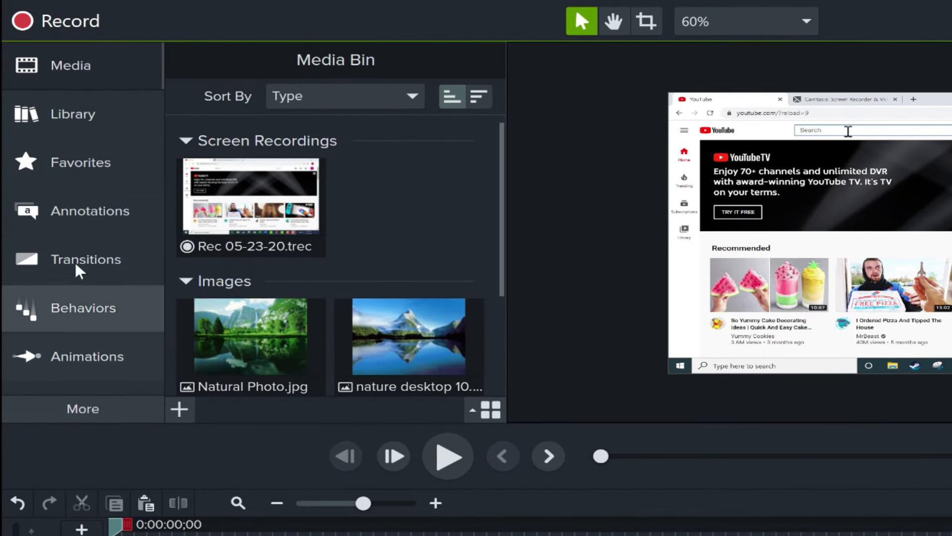
- Add a one-second Glow transition to the Rec 05-23-20 clip and scrub to 0:31
{"action": "left_click", "coordinate": [85, 259]}
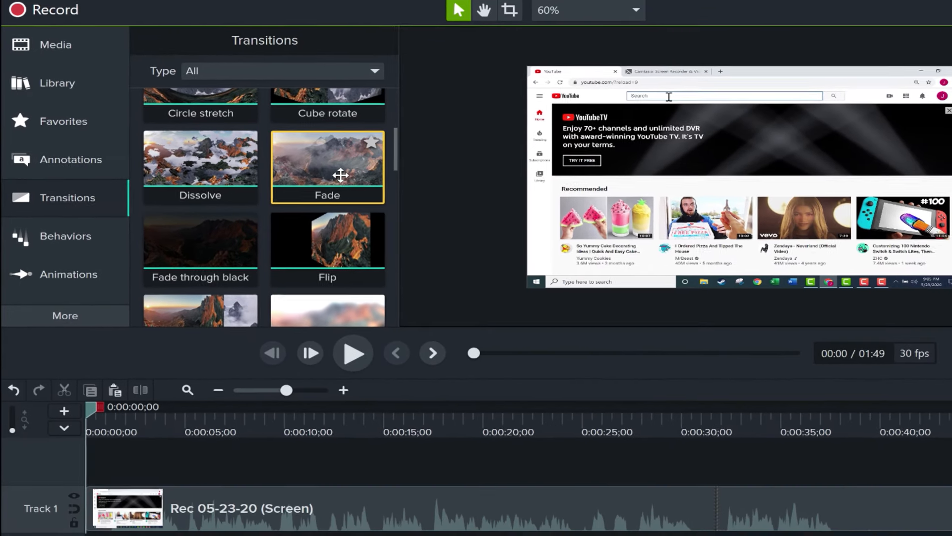
{"action": "scroll", "scroll_direction": "down", "scroll_amount": 3}
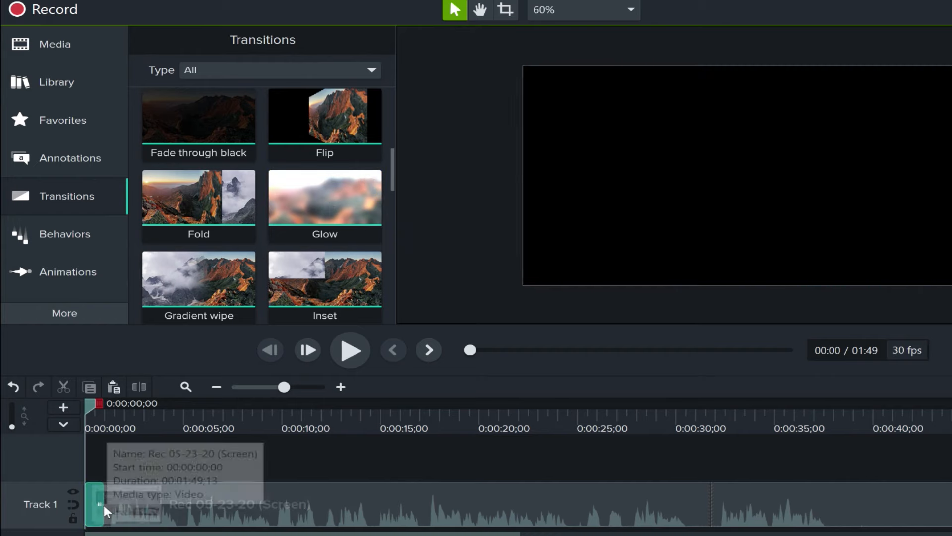
{"action": "mouse_move", "coordinate": [259, 394]}
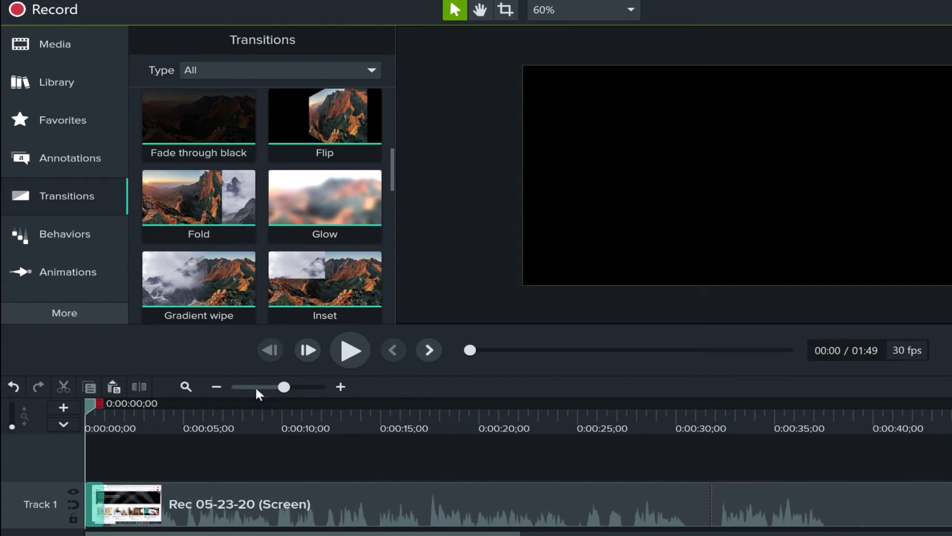
{"action": "mouse_move", "coordinate": [278, 435]}
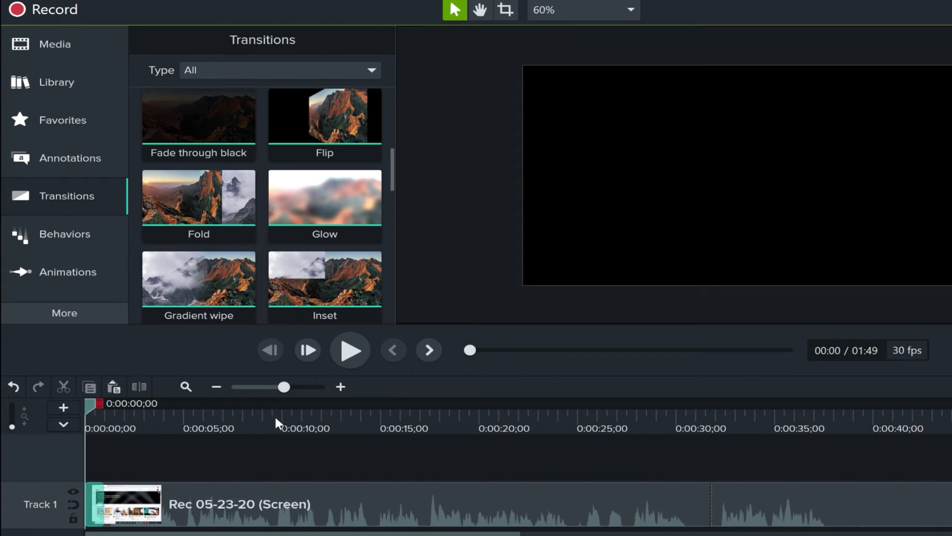
{"action": "left_click_drag", "start_coordinate": [286, 386], "coordinate": [264, 387]}
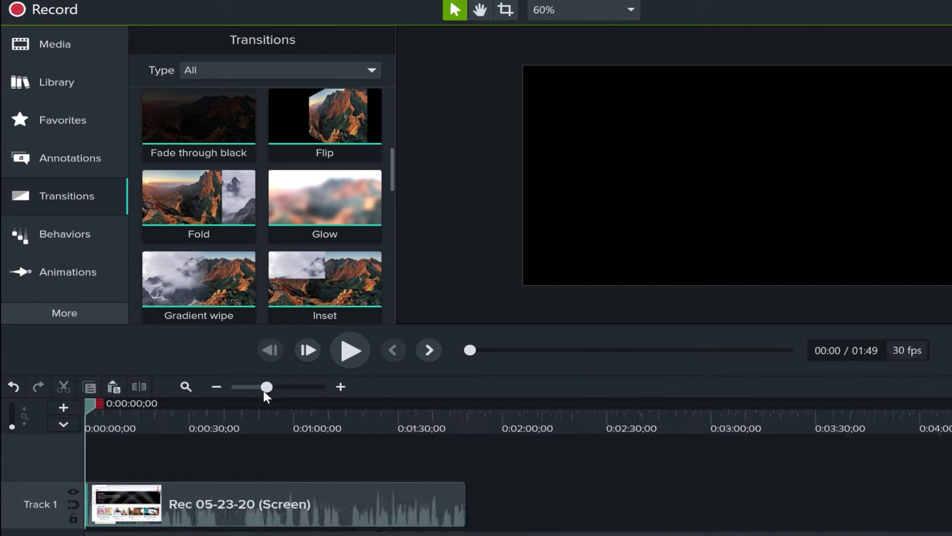
{"action": "left_click_drag", "start_coordinate": [265, 387], "coordinate": [272, 387]}
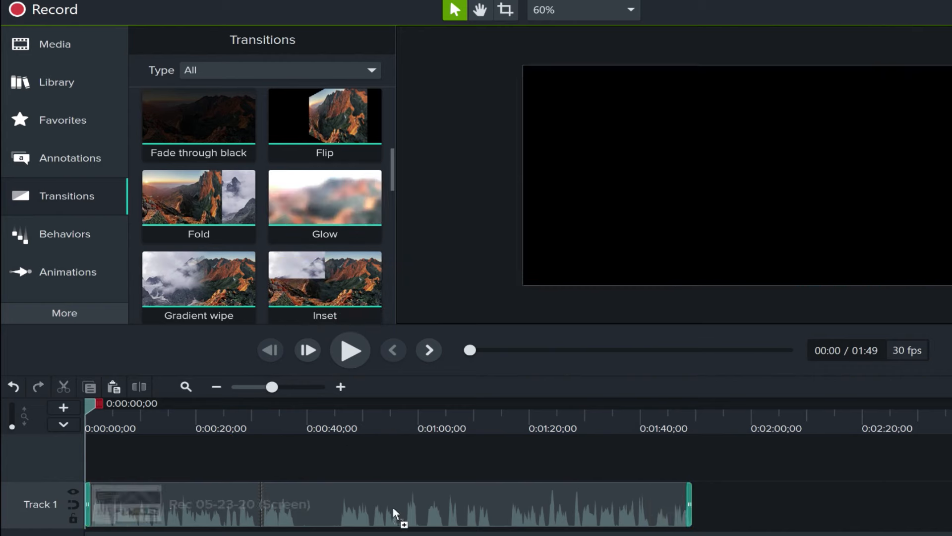
{"action": "mouse_move", "coordinate": [396, 514]}
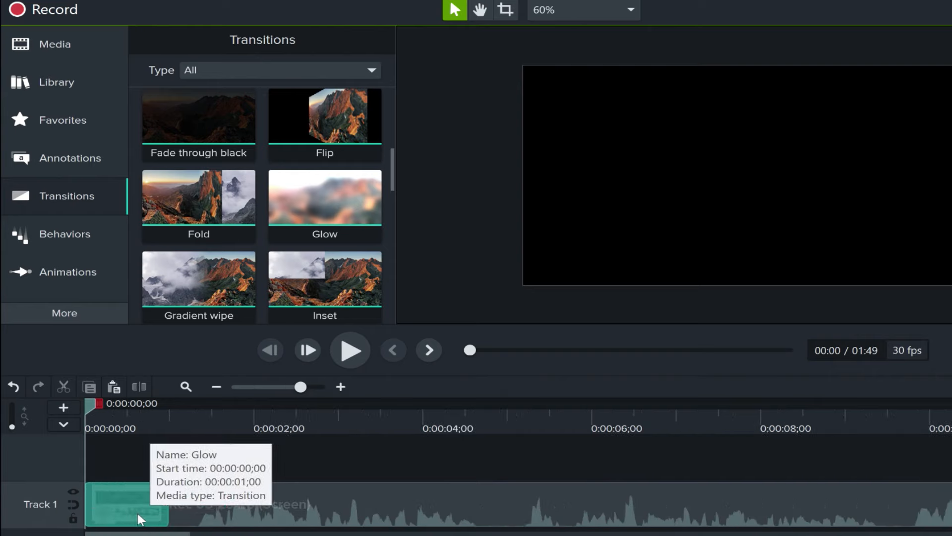
{"action": "mouse_move", "coordinate": [495, 356]}
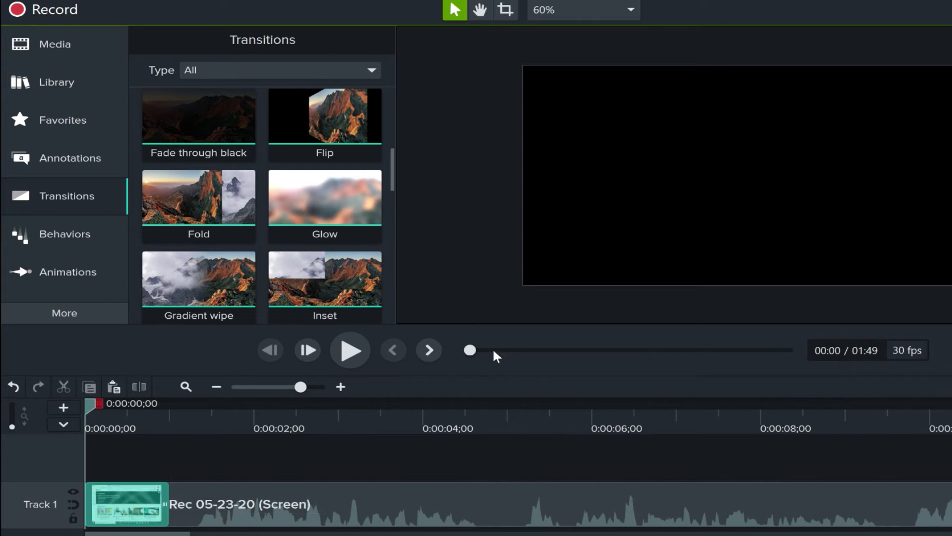
{"action": "mouse_move", "coordinate": [504, 351]}
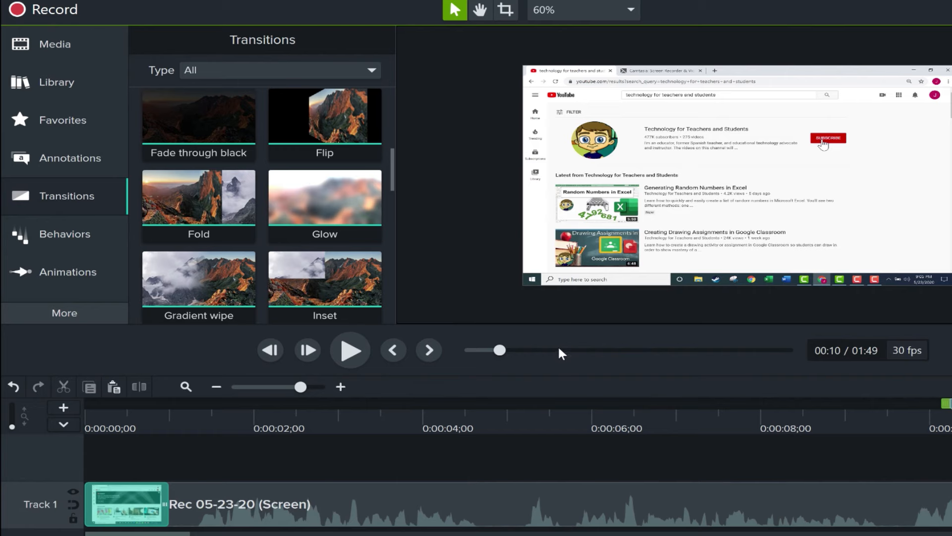
{"action": "left_click_drag", "start_coordinate": [500, 350], "coordinate": [559, 350]}
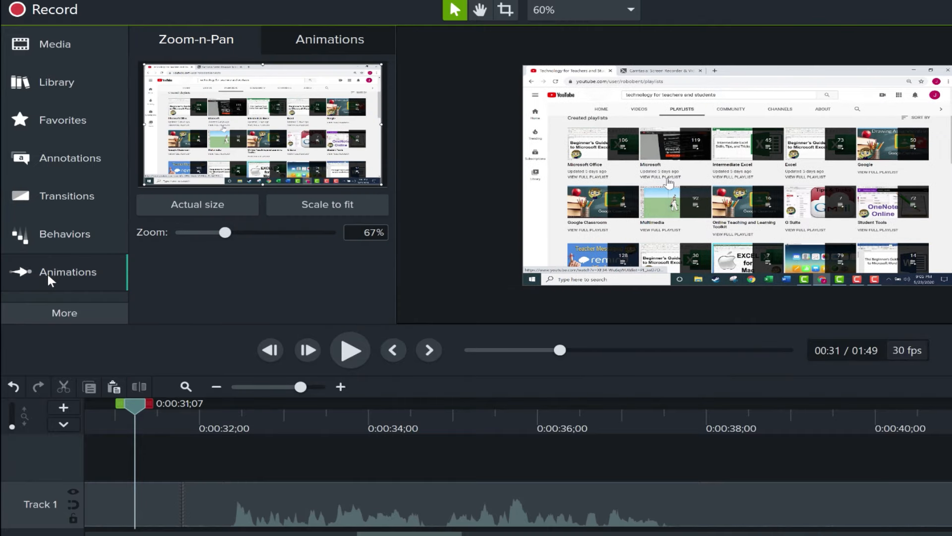
{"action": "mouse_move", "coordinate": [338, 50]}
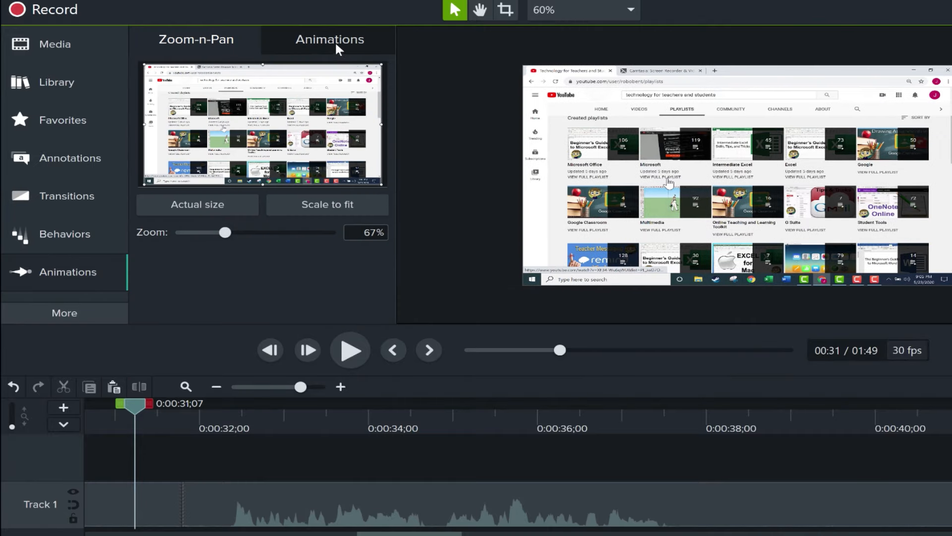
- Show the Animations presets, including Custom, Scale Up and Smart Focus
{"action": "left_click", "coordinate": [329, 39]}
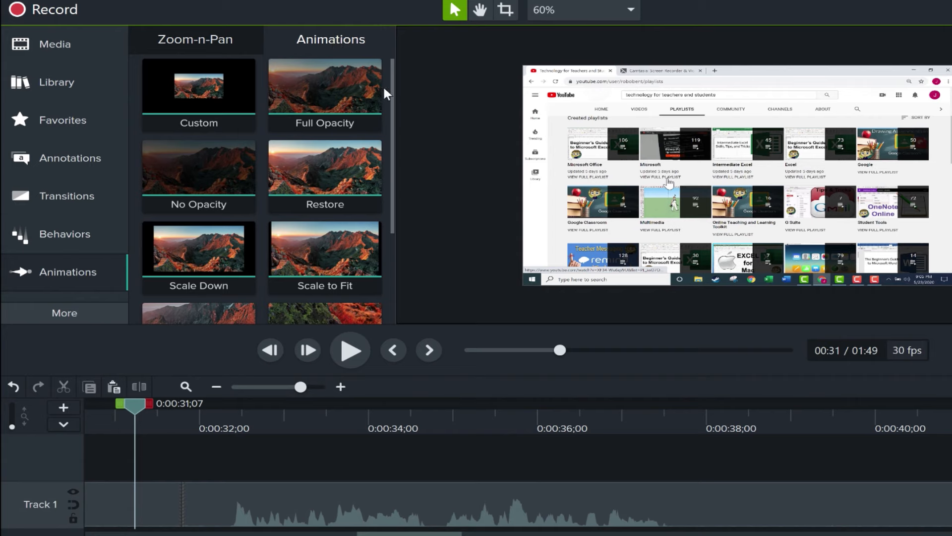
{"action": "scroll", "scroll_direction": "down", "scroll_amount": 3}
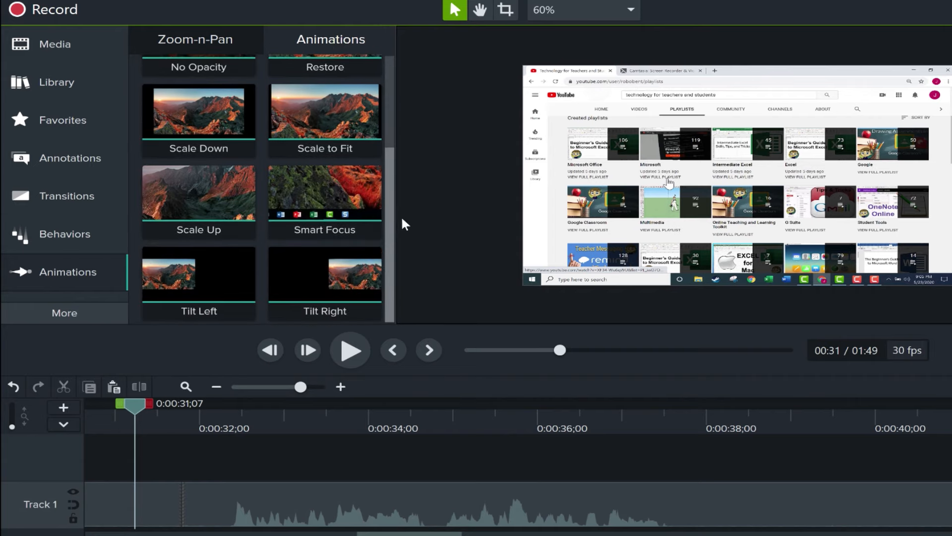
{"action": "mouse_move", "coordinate": [402, 246]}
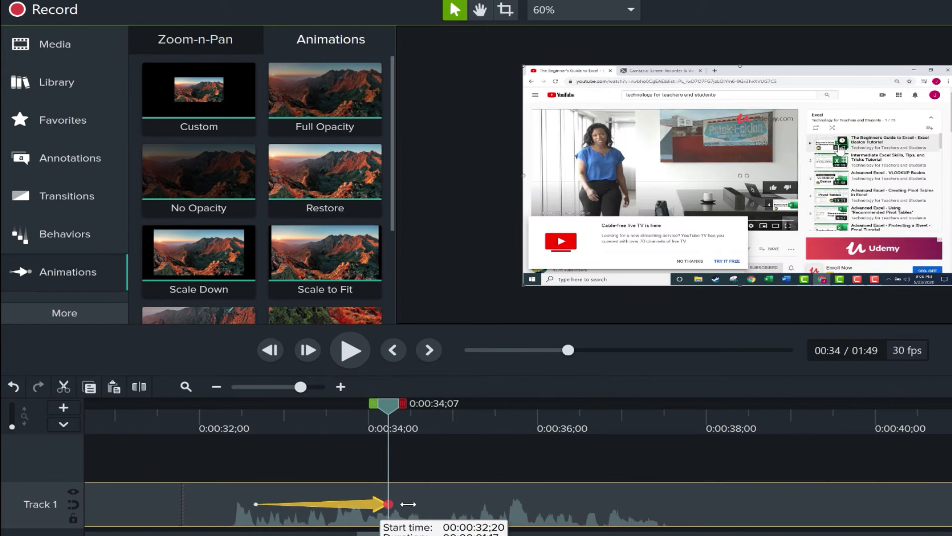
- Resize the Custom animation to run from 0:32:20 to roughly 0:33
{"action": "left_click_drag", "start_coordinate": [389, 504], "coordinate": [368, 504]}
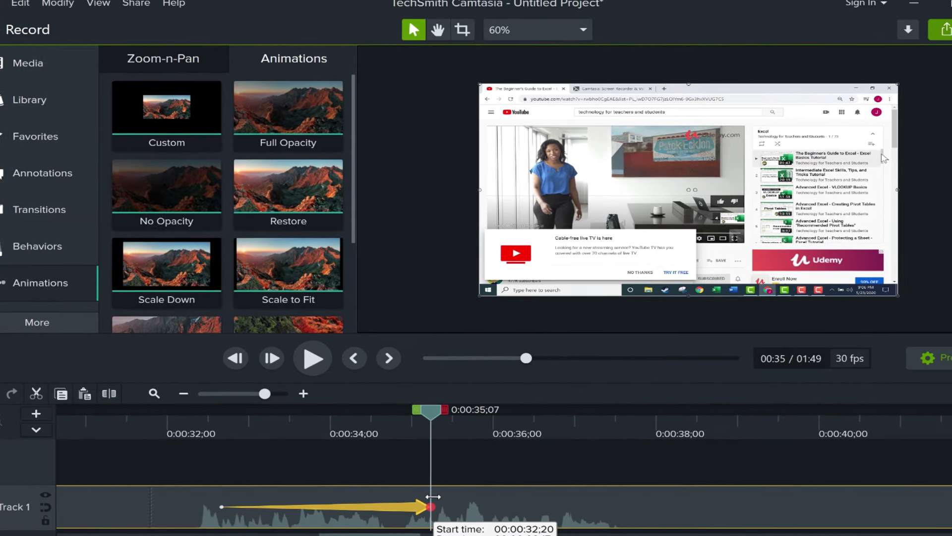
{"action": "left_click", "coordinate": [312, 358]}
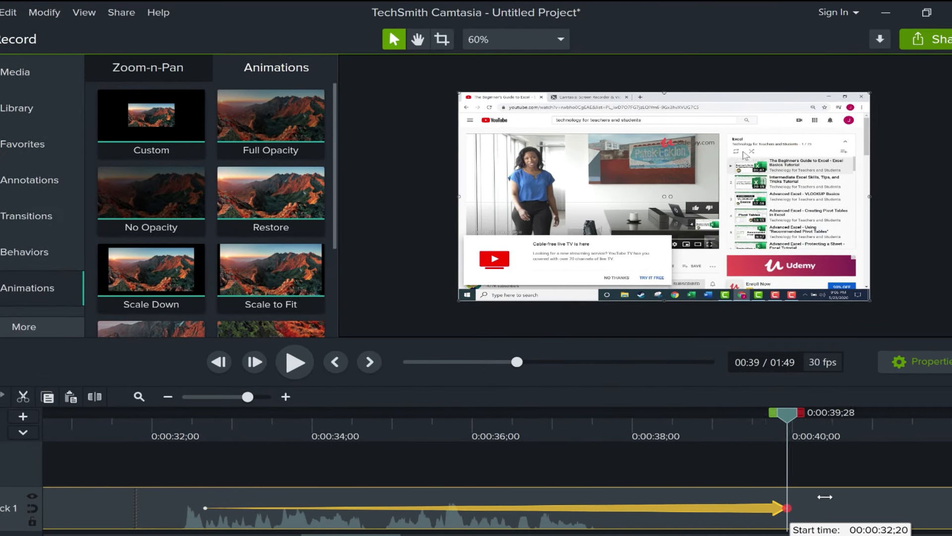
{"action": "left_click_drag", "start_coordinate": [787, 412], "coordinate": [442, 412]}
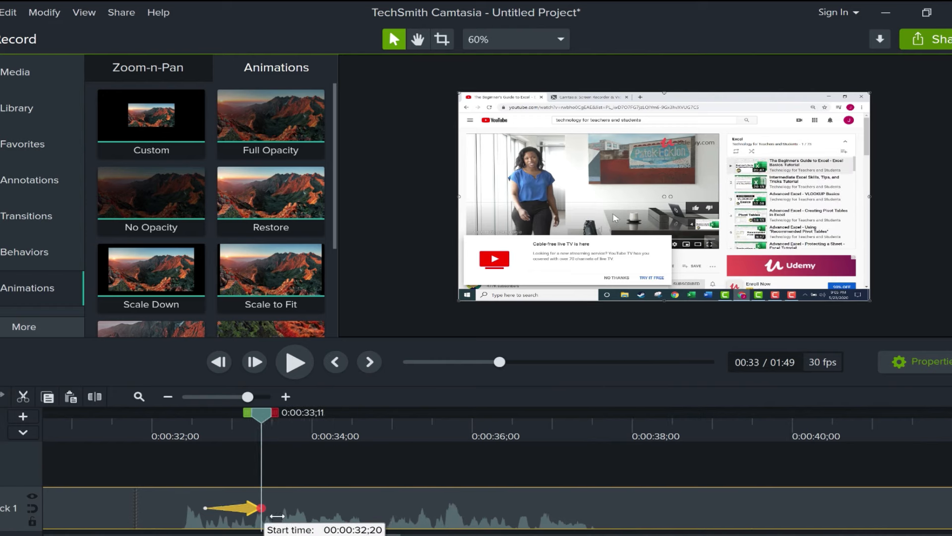
{"action": "left_click_drag", "start_coordinate": [258, 508], "coordinate": [291, 508]}
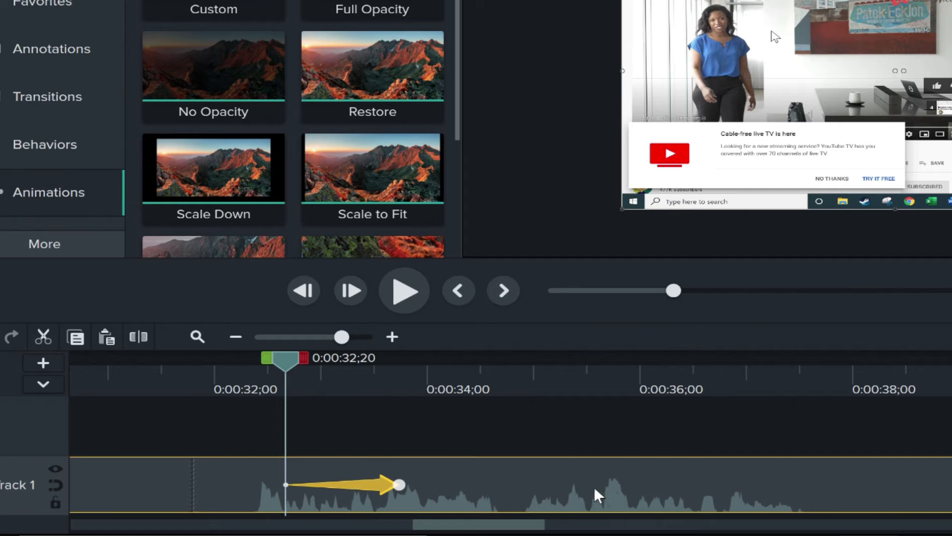
{"action": "mouse_move", "coordinate": [371, 506]}
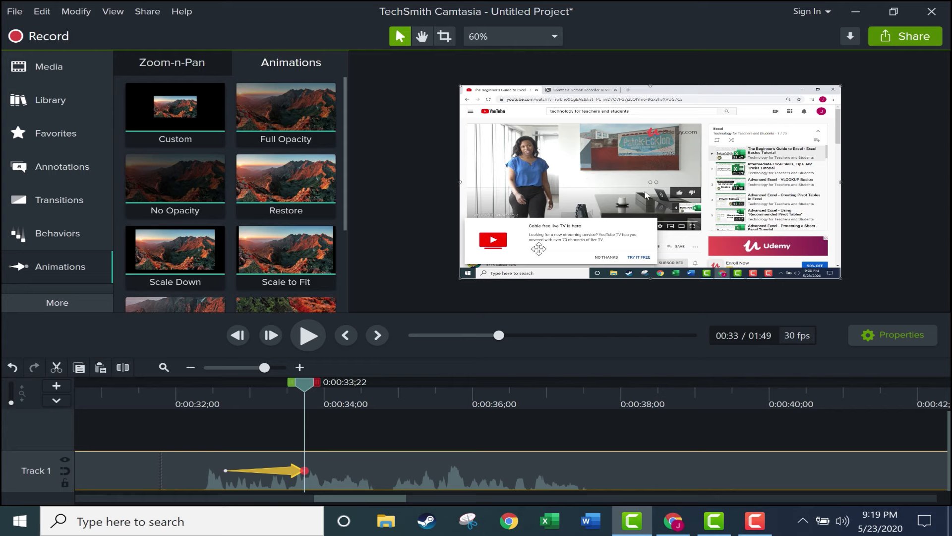
{"action": "mouse_move", "coordinate": [702, 189]}
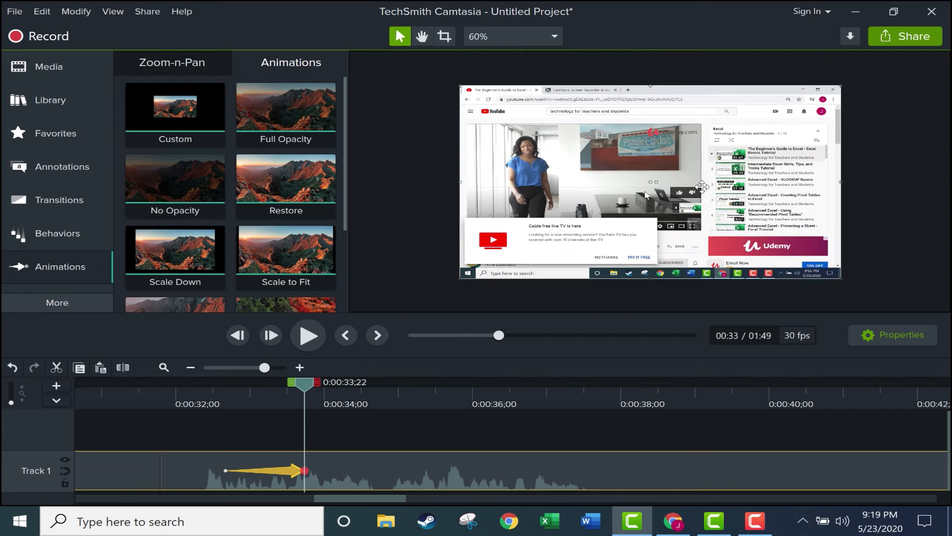
- Stretch the Custom animation to about 0:36 zoomed on the playlist, then preview playback
{"action": "left_click", "coordinate": [553, 36]}
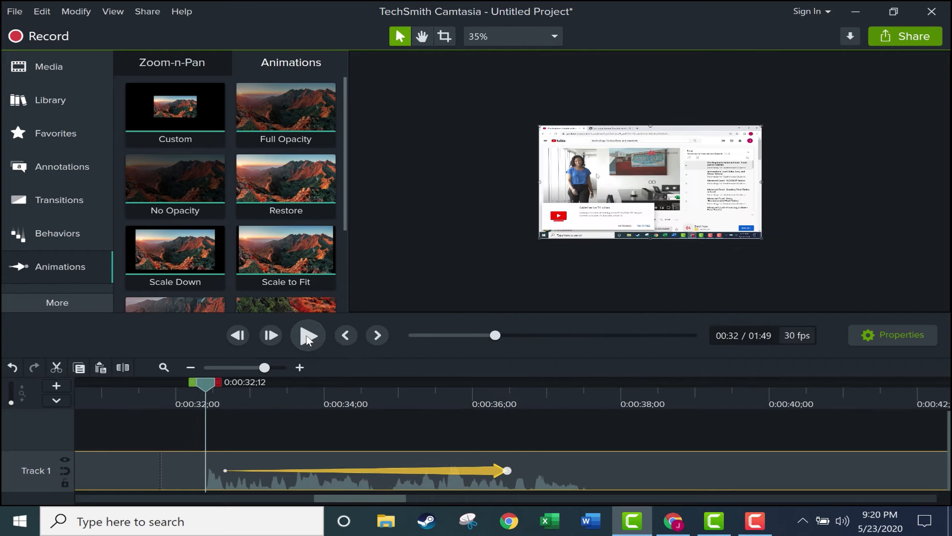
{"action": "left_click", "coordinate": [554, 36]}
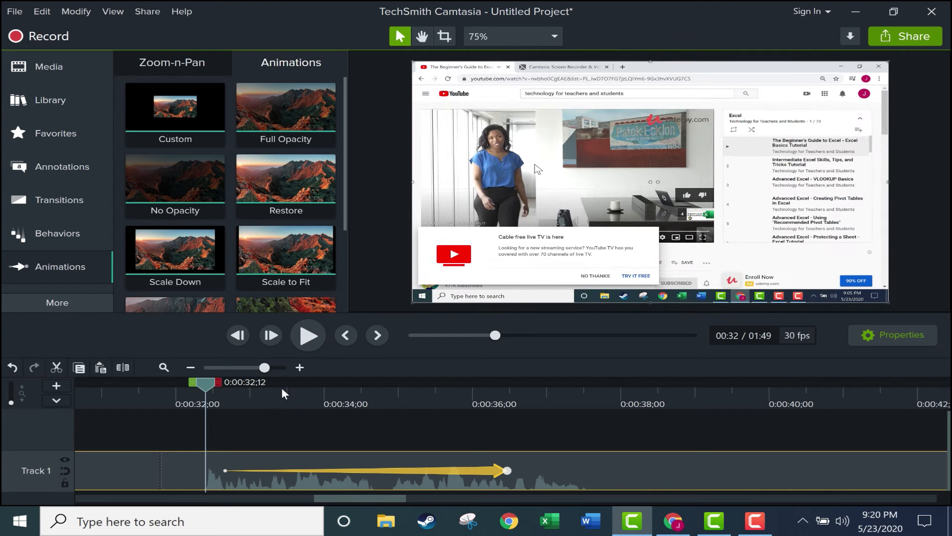
{"action": "left_click", "coordinate": [308, 335]}
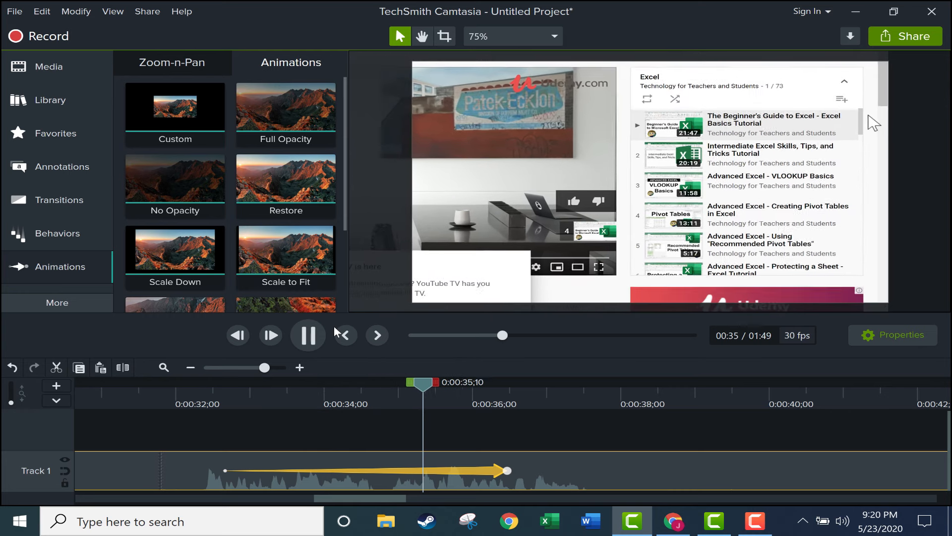
{"action": "left_click", "coordinate": [308, 335]}
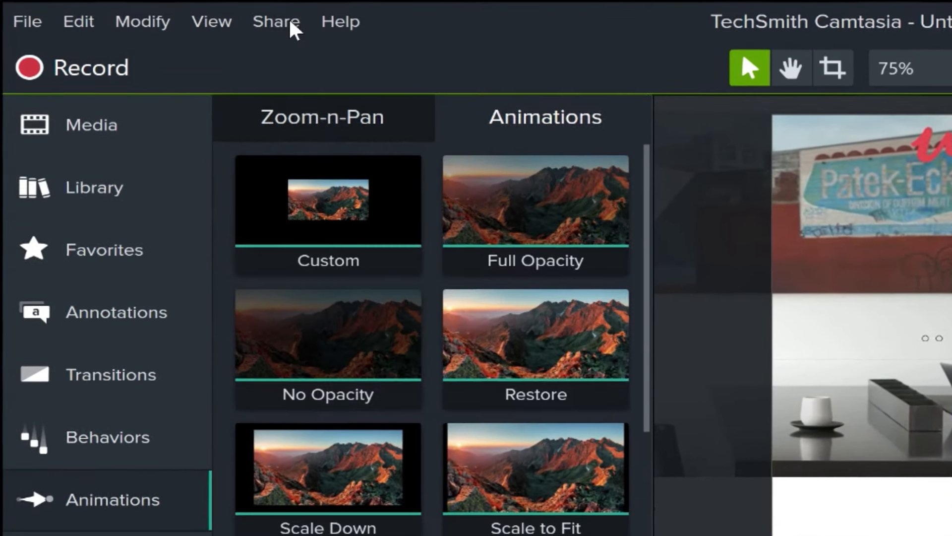
- Launch the Production Wizard via Share > Local File
{"action": "left_click", "coordinate": [277, 23]}
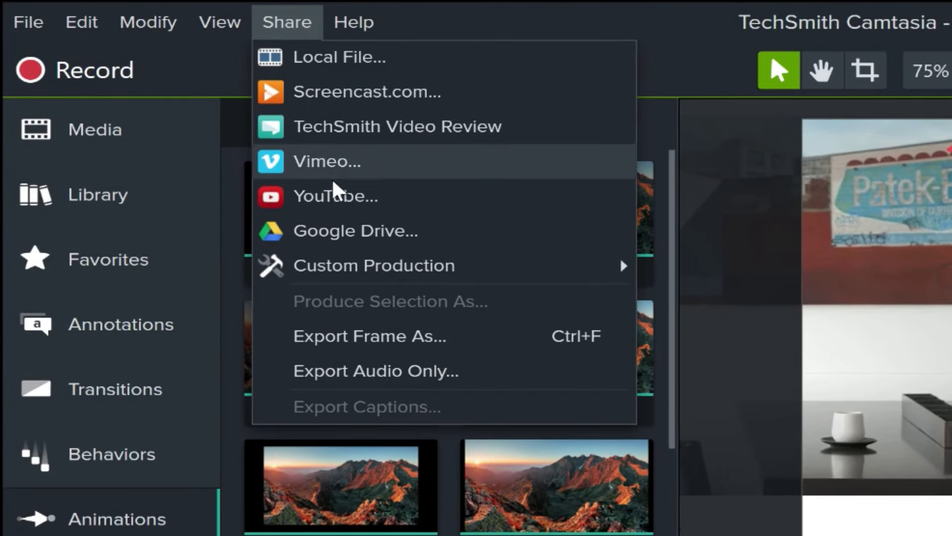
{"action": "mouse_move", "coordinate": [342, 217]}
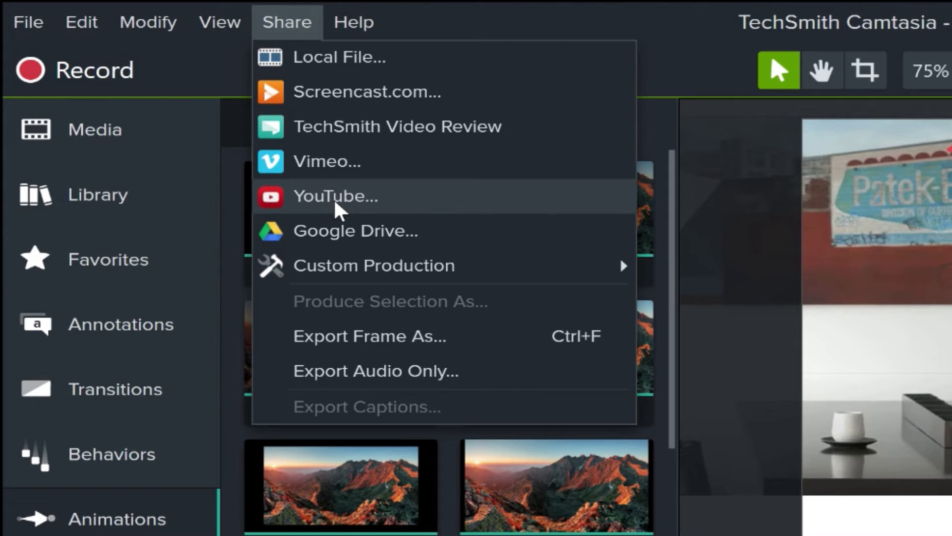
{"action": "mouse_move", "coordinate": [323, 60]}
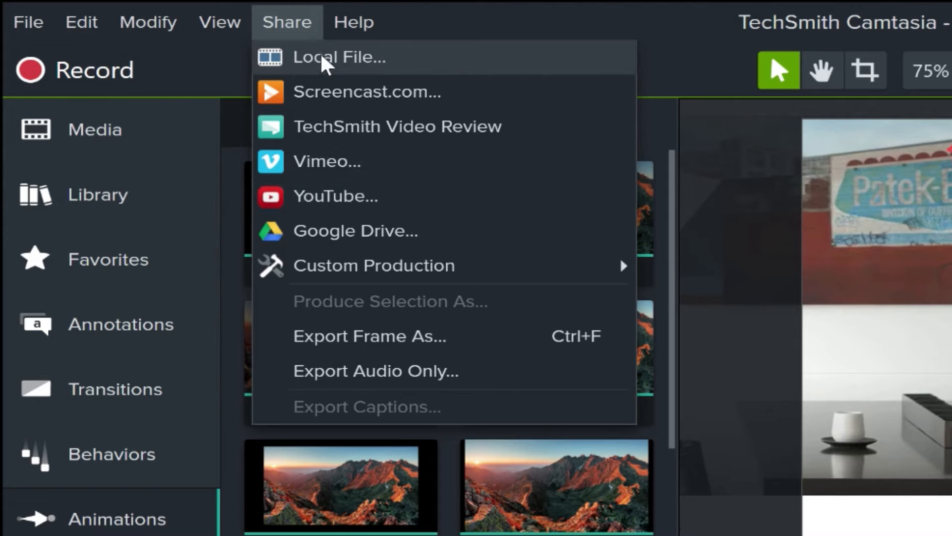
{"action": "mouse_move", "coordinate": [340, 159]}
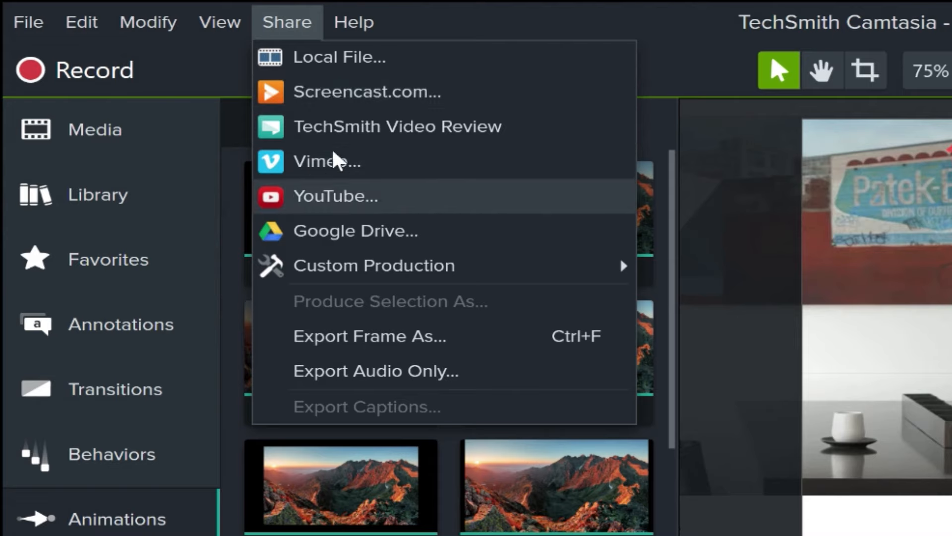
{"action": "mouse_move", "coordinate": [406, 182]}
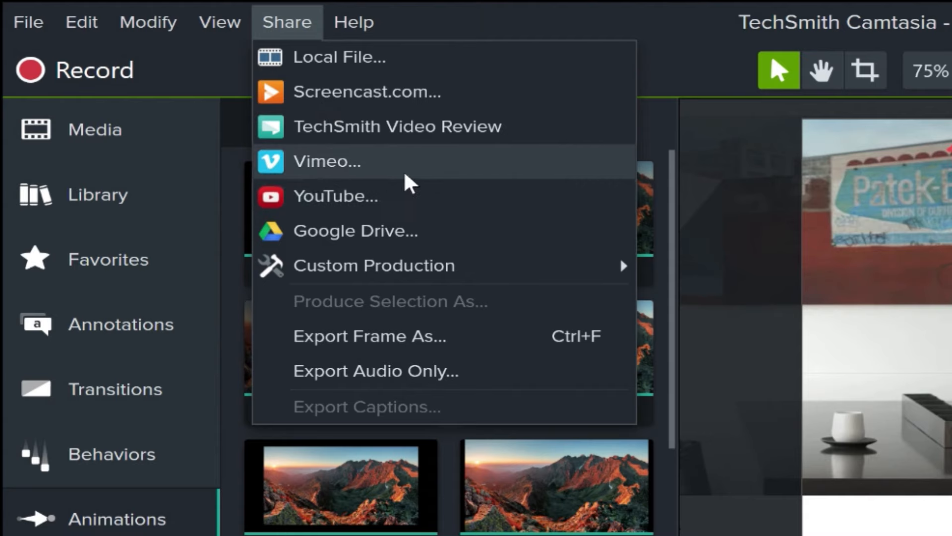
{"action": "mouse_move", "coordinate": [406, 129]}
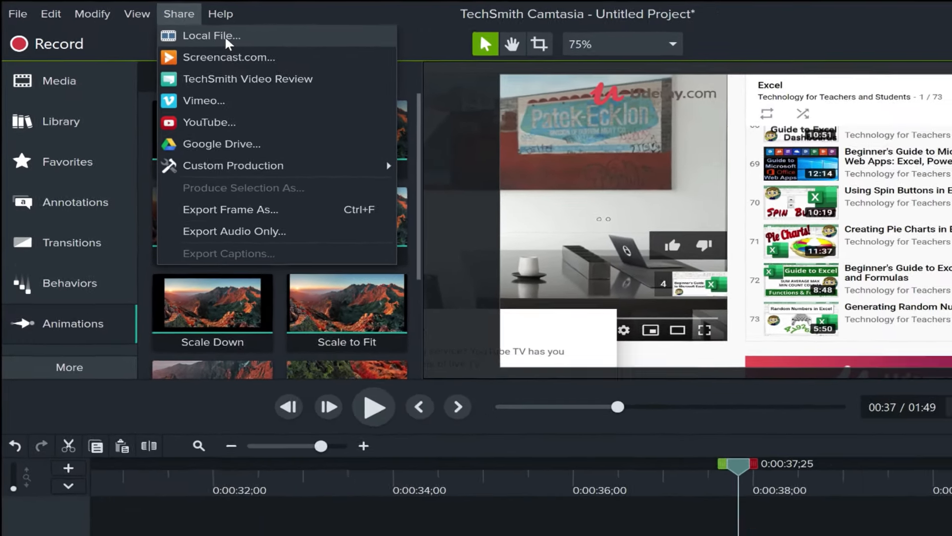
{"action": "left_click", "coordinate": [211, 35]}
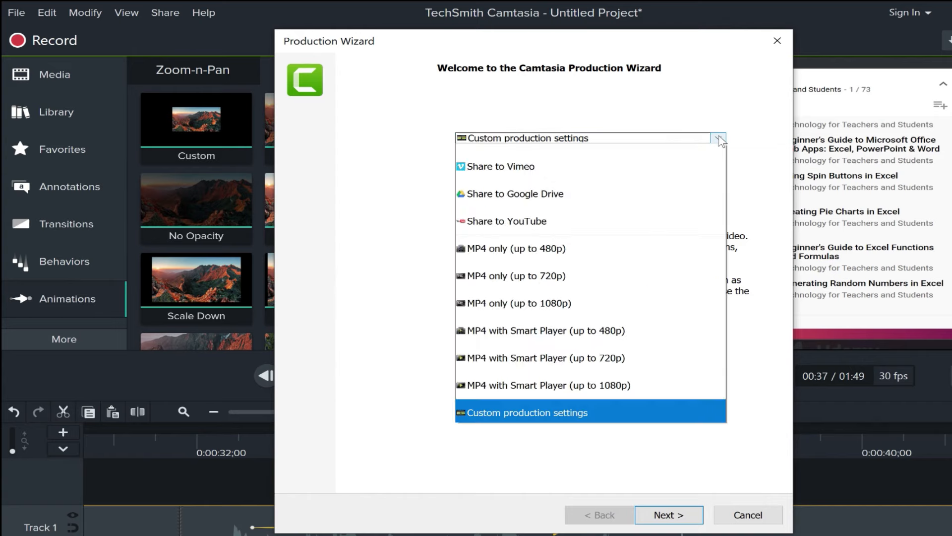
{"action": "mouse_move", "coordinate": [712, 154]}
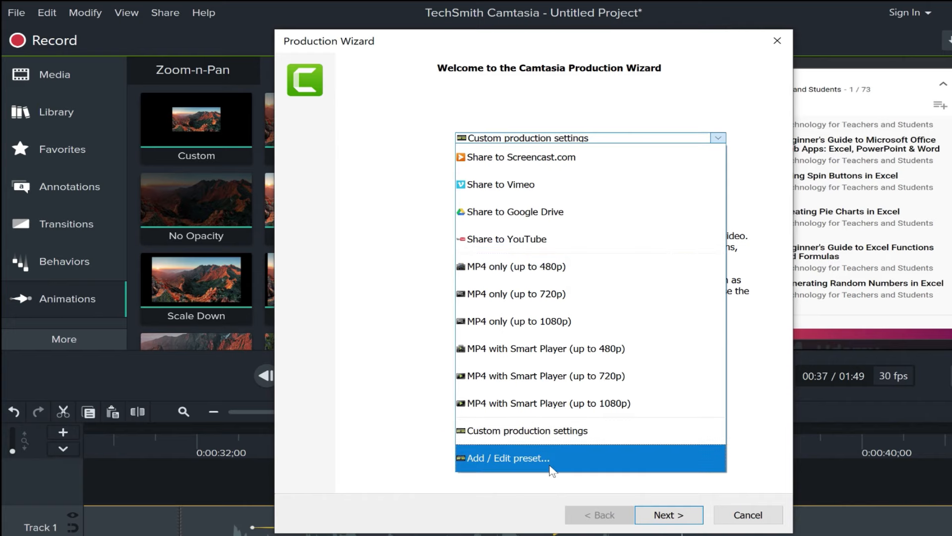
- Start rendering an 'MP4 only (up to 1080p)' video named 'Accessing my YouTube Playlists'
{"action": "left_click", "coordinate": [505, 458]}
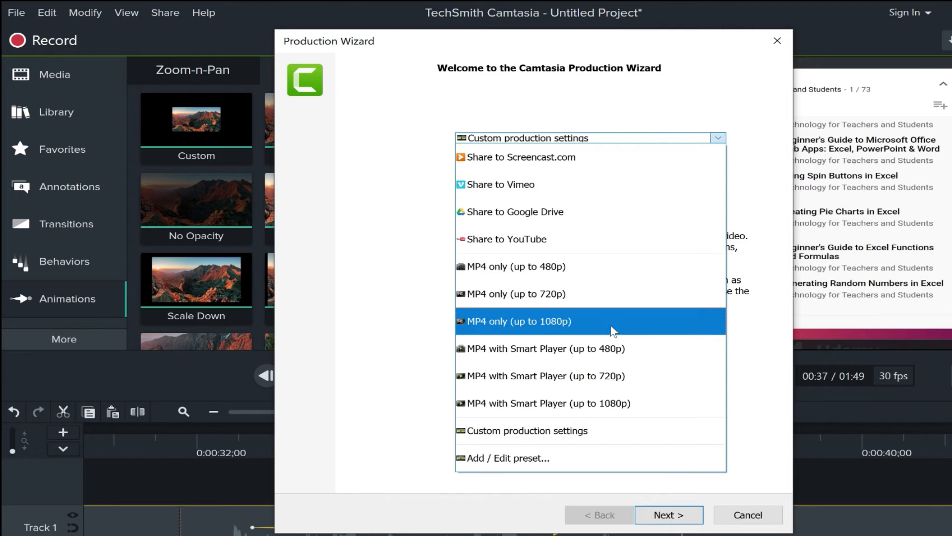
{"action": "left_click", "coordinate": [518, 321]}
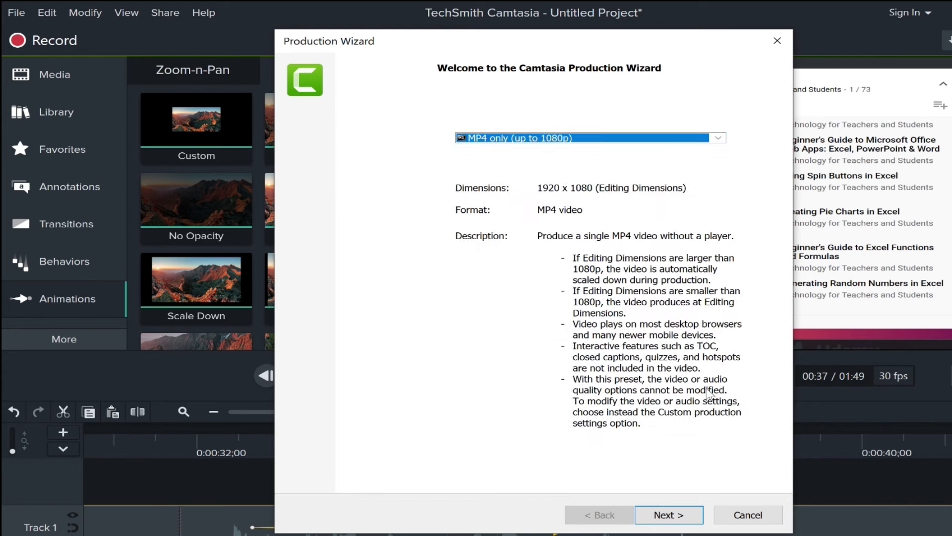
{"action": "left_click", "coordinate": [669, 515]}
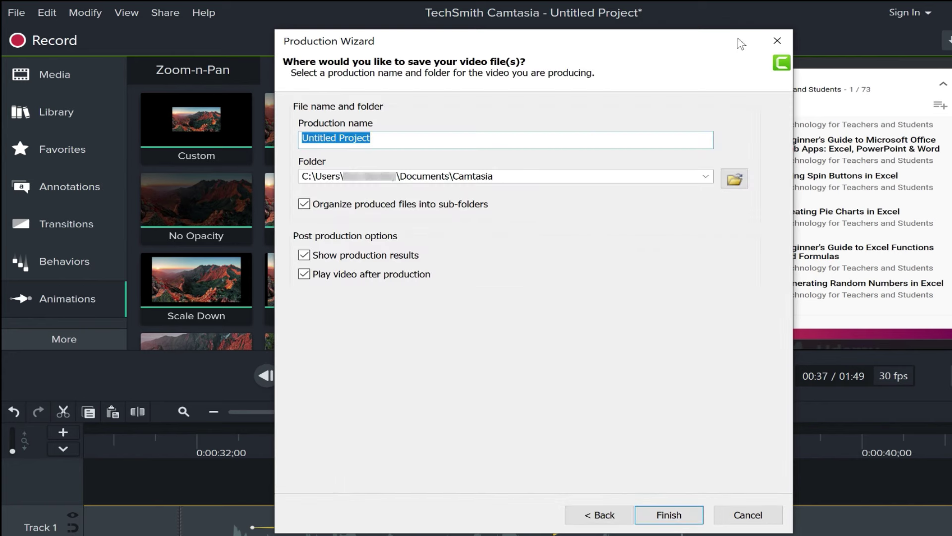
{"action": "type", "text": "Accessing my YouTube Playlists"}
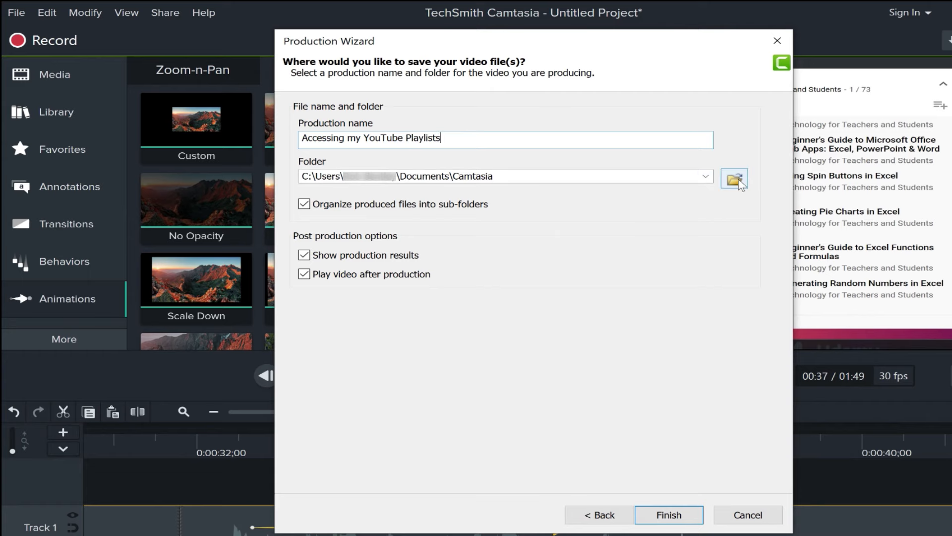
{"action": "mouse_move", "coordinate": [683, 519]}
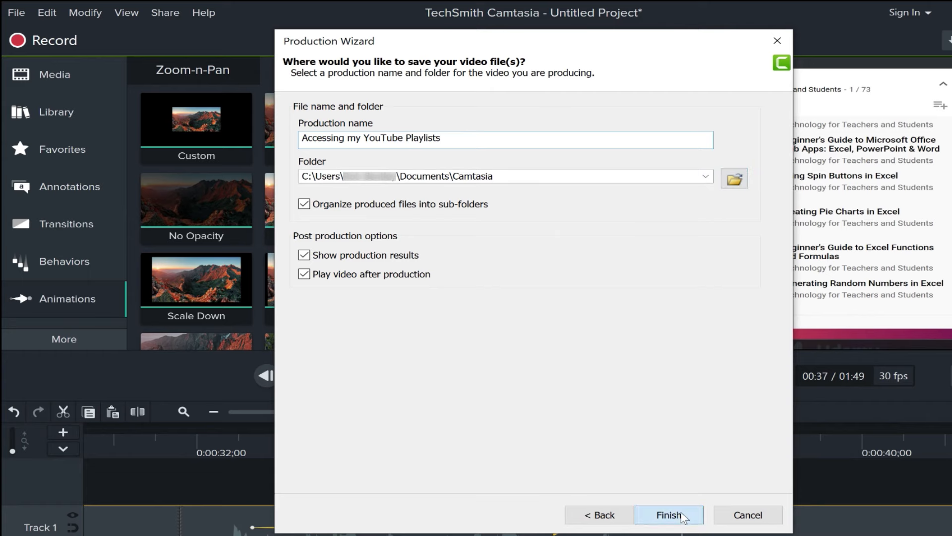
{"action": "left_click", "coordinate": [668, 515]}
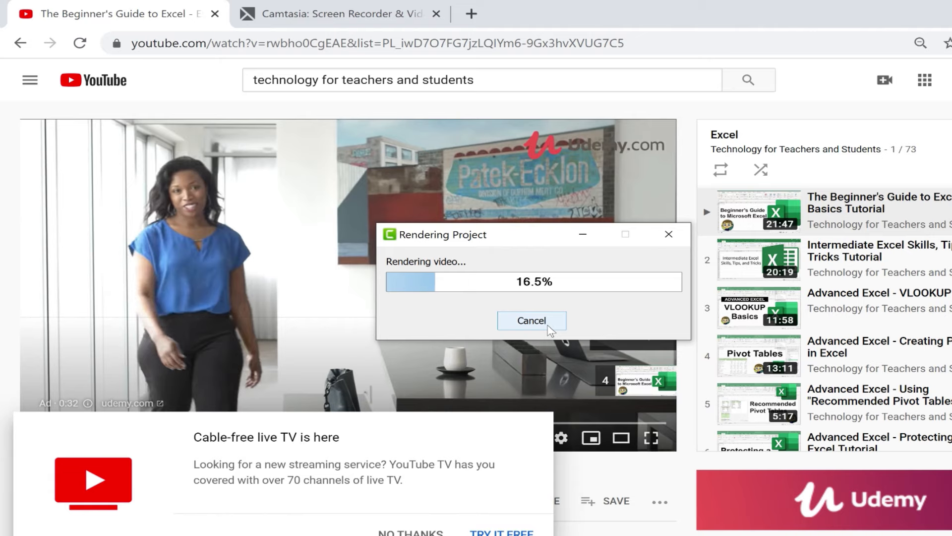
- Cancel the render, confirm with Yes, and close the production wizard
{"action": "left_click", "coordinate": [532, 320]}
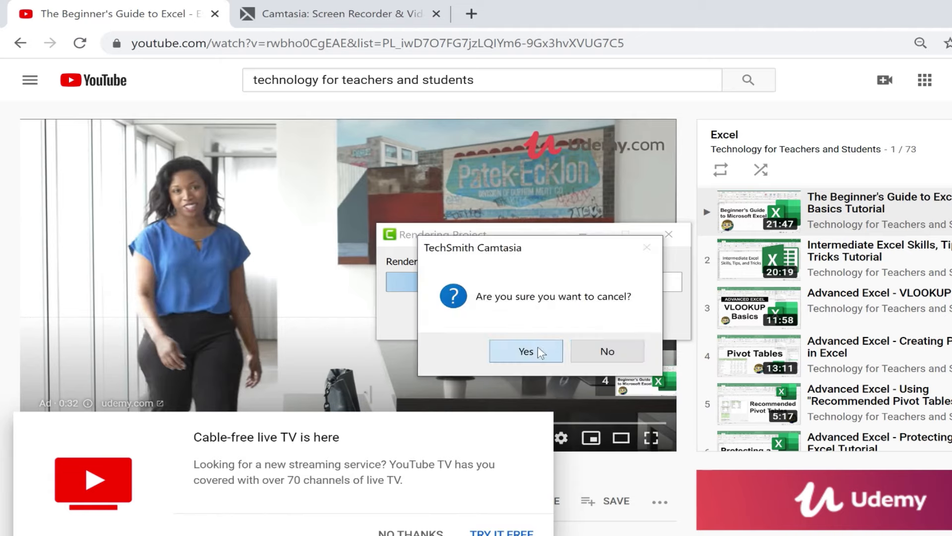
{"action": "left_click", "coordinate": [526, 351]}
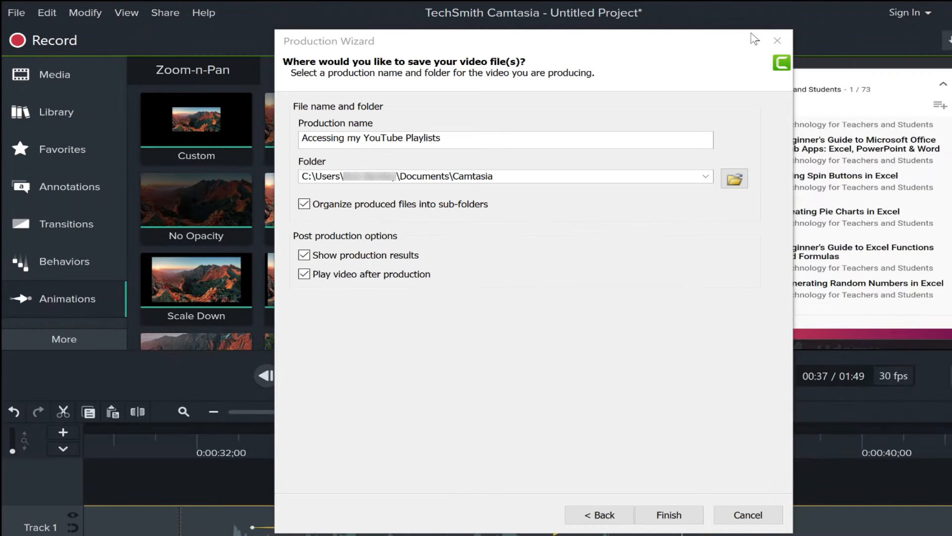
{"action": "left_click", "coordinate": [748, 514]}
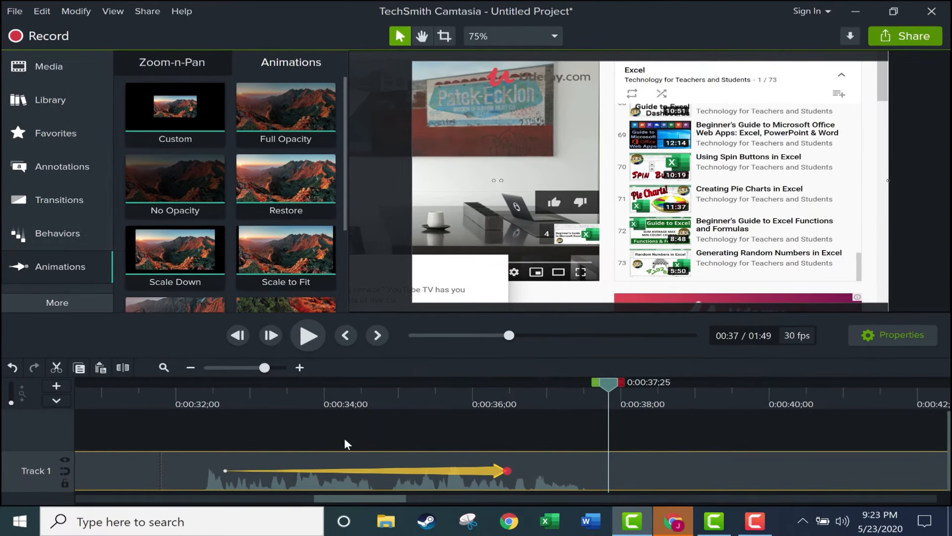
{"action": "mouse_move", "coordinate": [461, 446]}
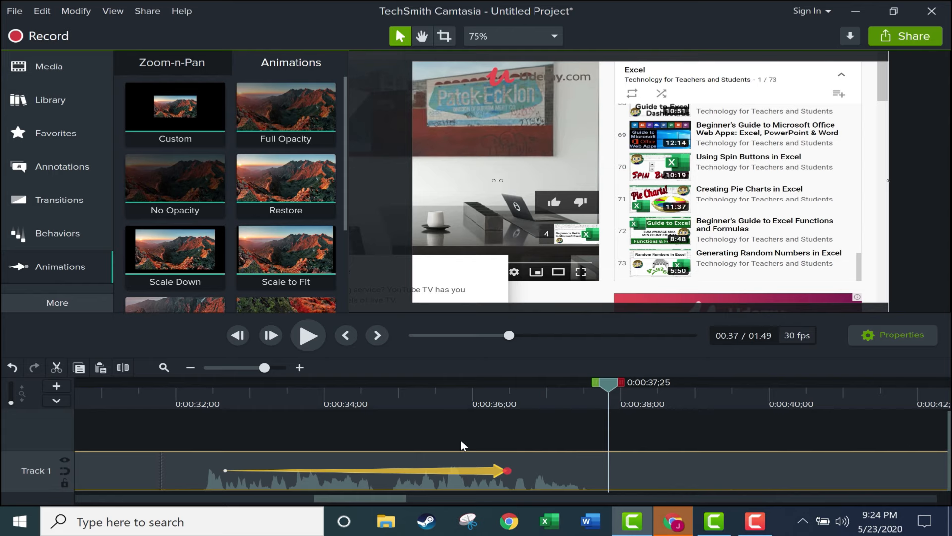
{"action": "mouse_move", "coordinate": [475, 392]}
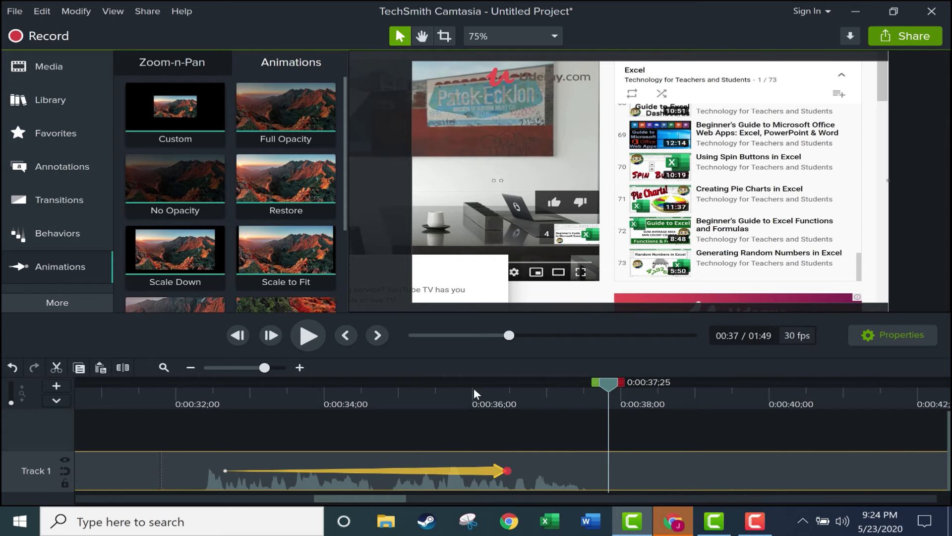
{"action": "mouse_move", "coordinate": [304, 433]}
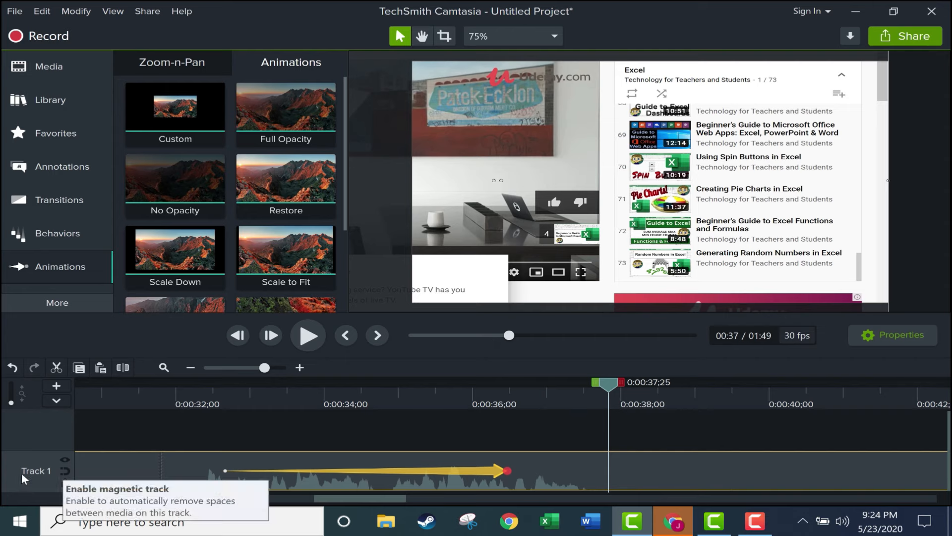
{"action": "mouse_move", "coordinate": [245, 449]}
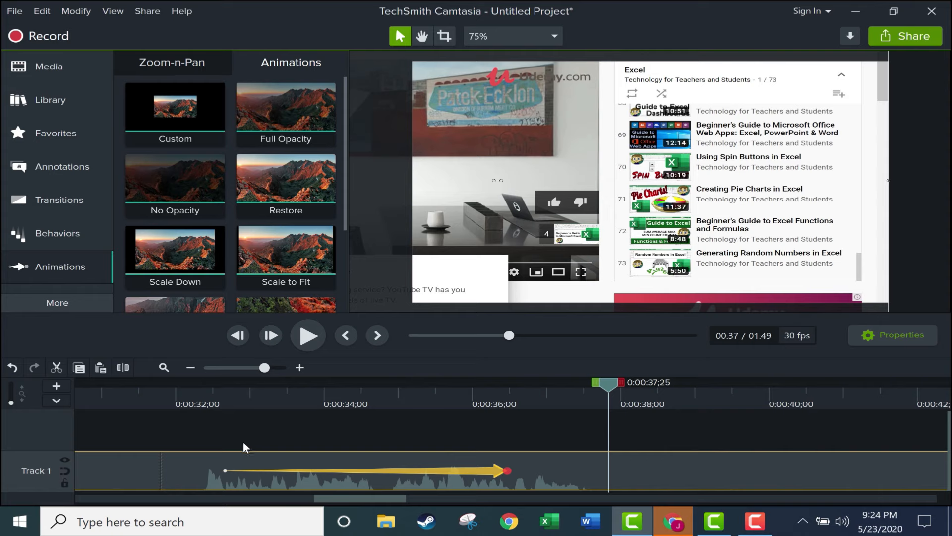
{"action": "mouse_move", "coordinate": [313, 403]}
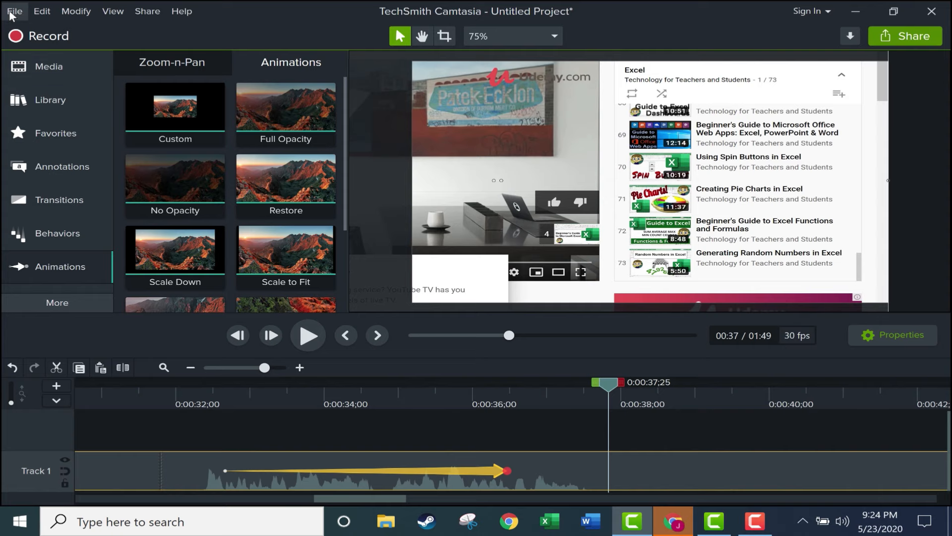
- Save As 'Accessing my YouTube Playlists.tscproj' in the chosen folder and dismiss the notice
{"action": "left_click", "coordinate": [15, 11]}
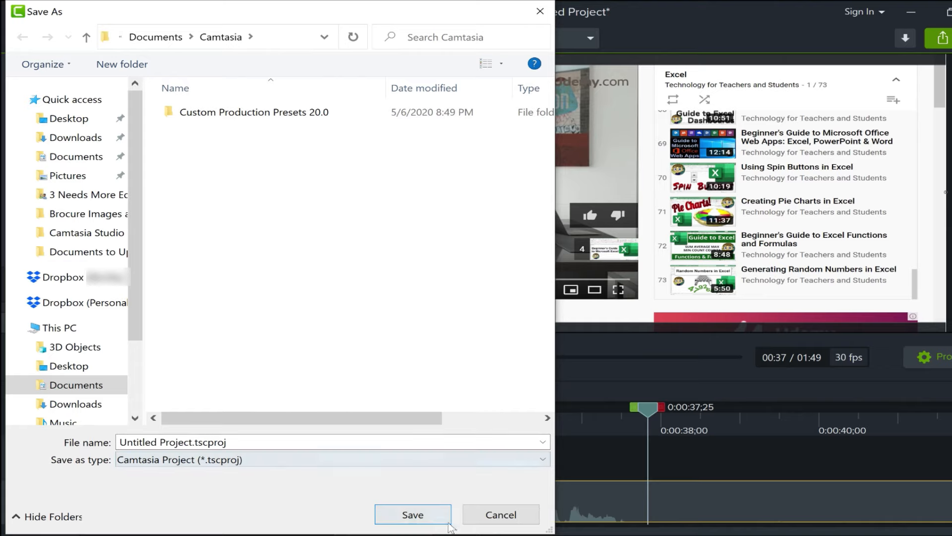
{"action": "left_click", "coordinate": [188, 442]}
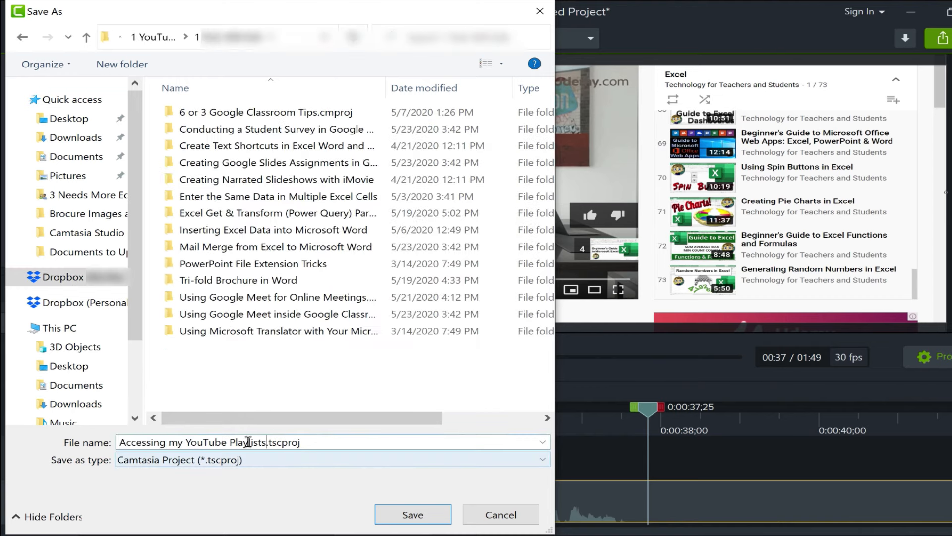
{"action": "left_click", "coordinate": [413, 529]}
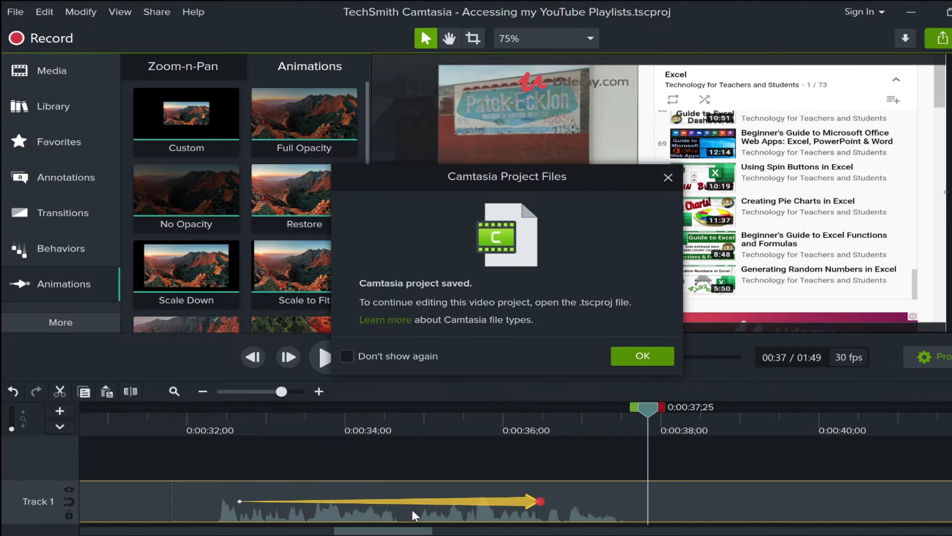
{"action": "mouse_move", "coordinate": [589, 345]}
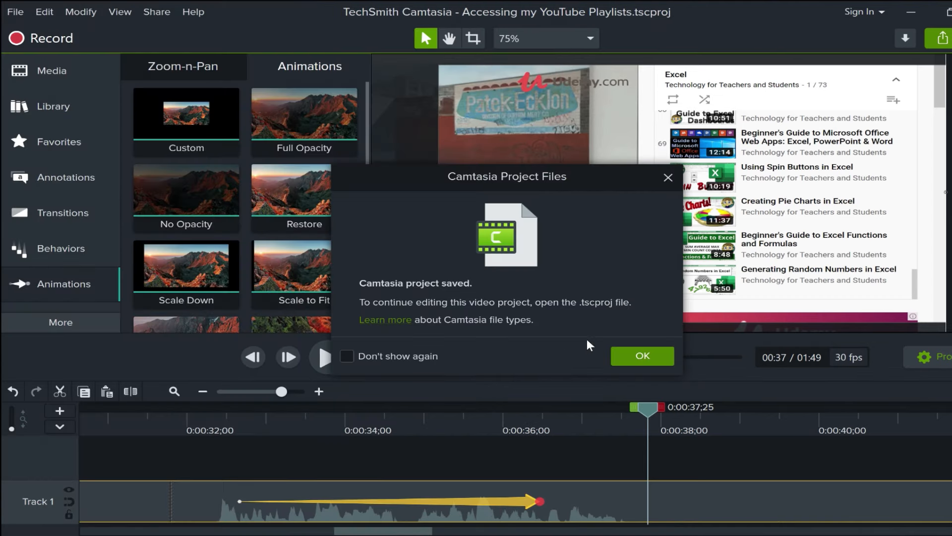
{"action": "left_click", "coordinate": [643, 355]}
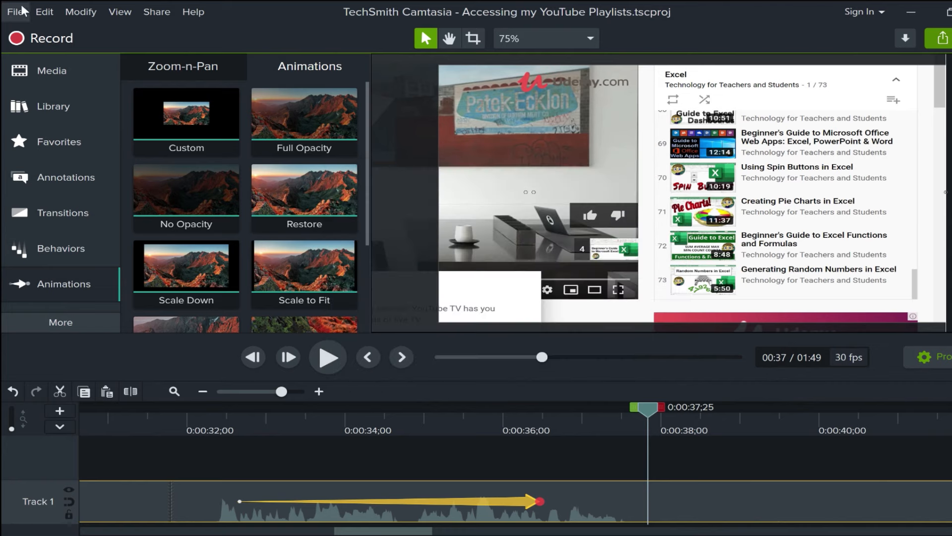
- Glance at the File menu, then open the Share menu's production options
{"action": "left_click", "coordinate": [15, 12]}
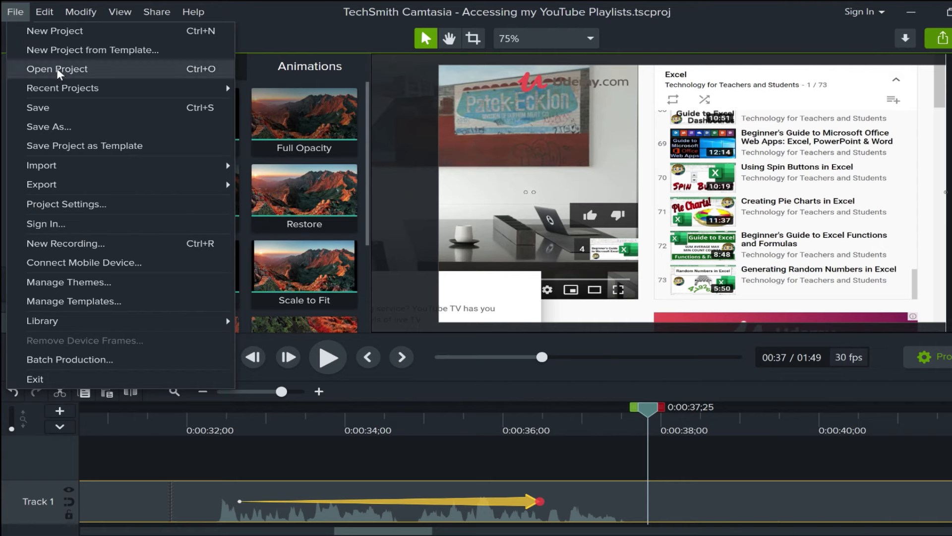
{"action": "mouse_move", "coordinate": [72, 66]}
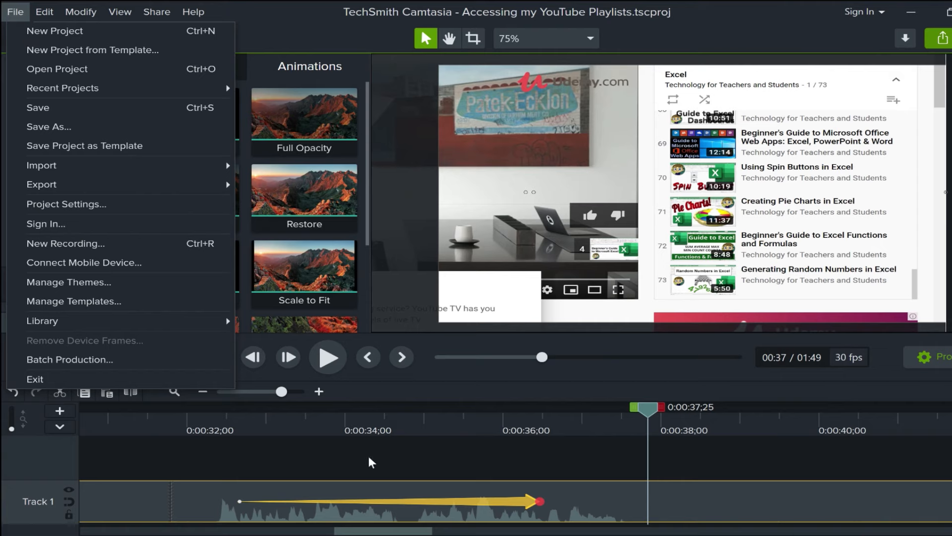
{"action": "left_click", "coordinate": [156, 12]}
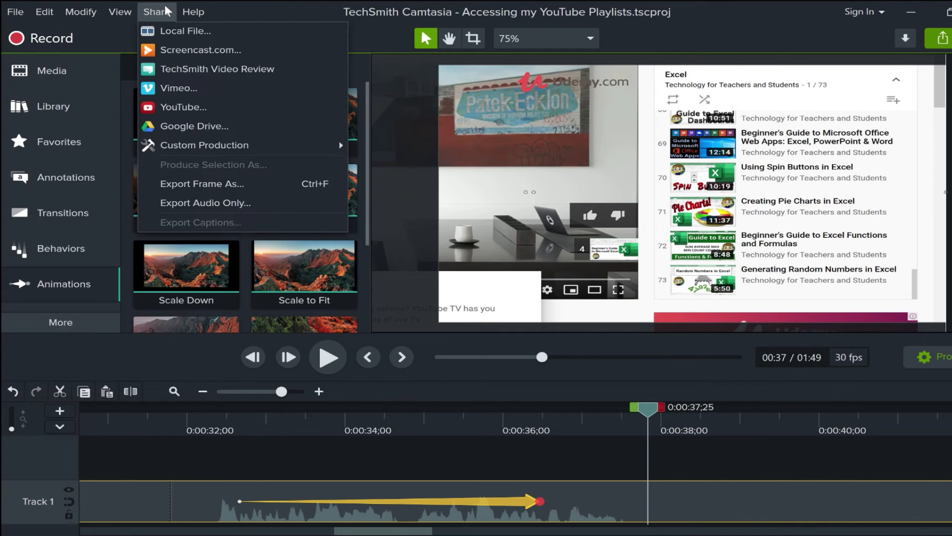
{"action": "mouse_move", "coordinate": [183, 38]}
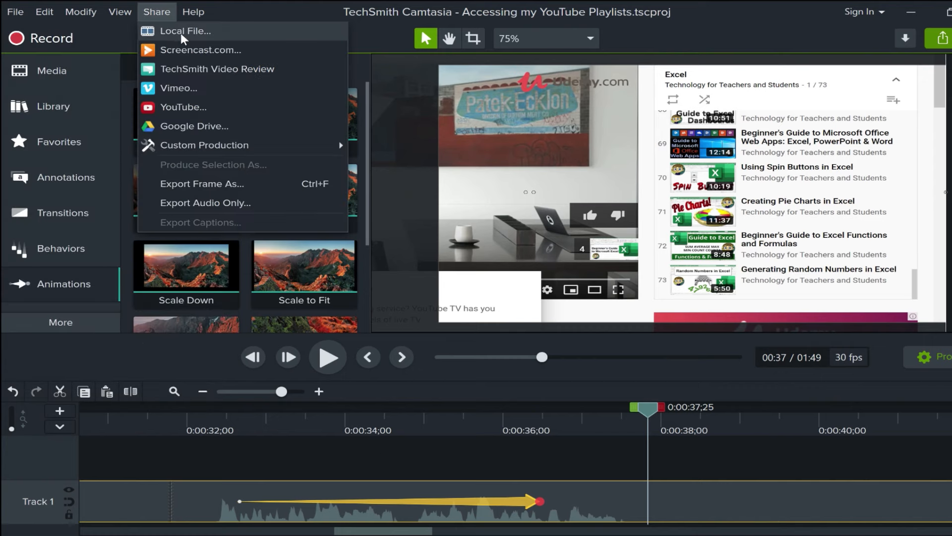